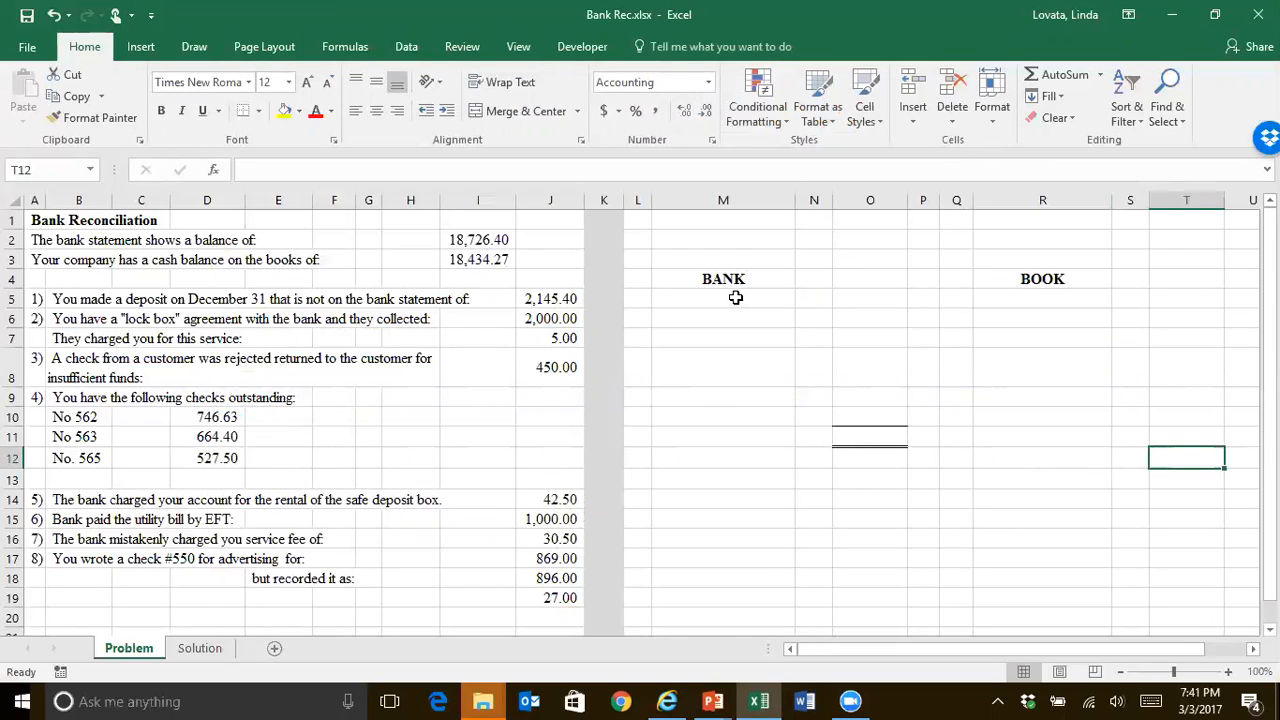
- Enter 'Bank Statement' under BANK linked to the 18,726.40 statement balance
left_click(724, 298)
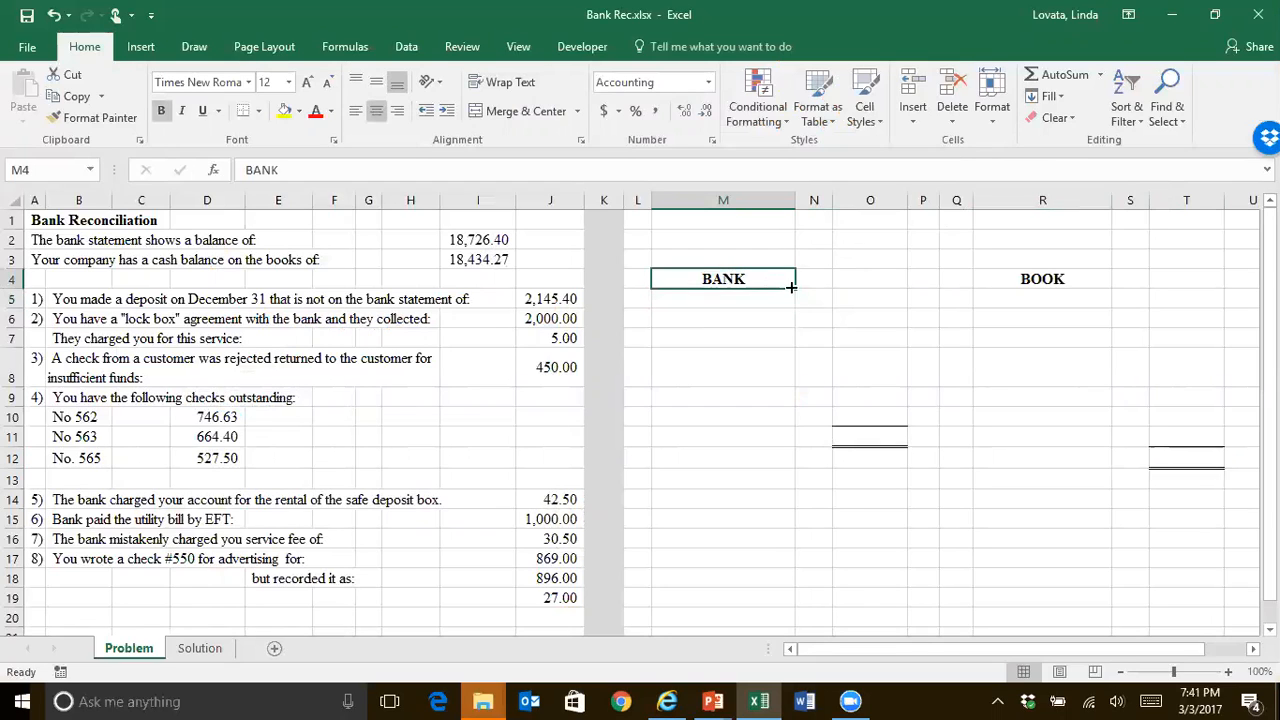
left_click(1042, 278)
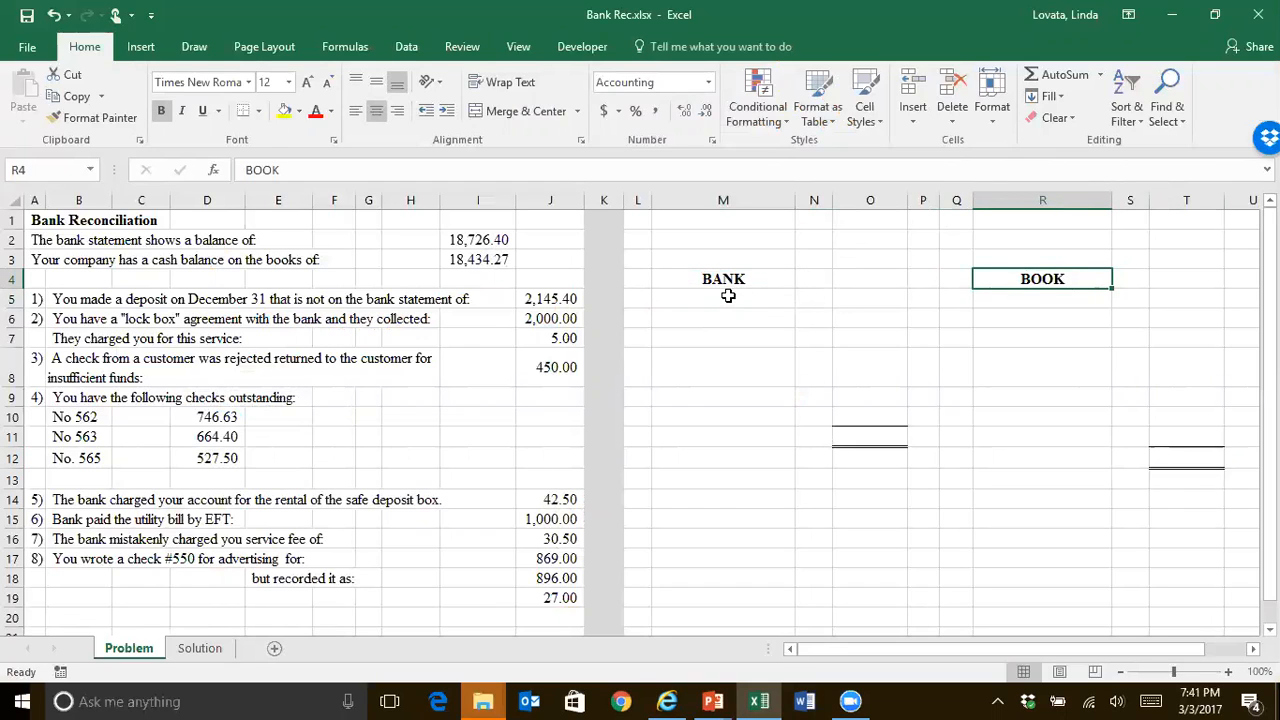
left_click(724, 298)
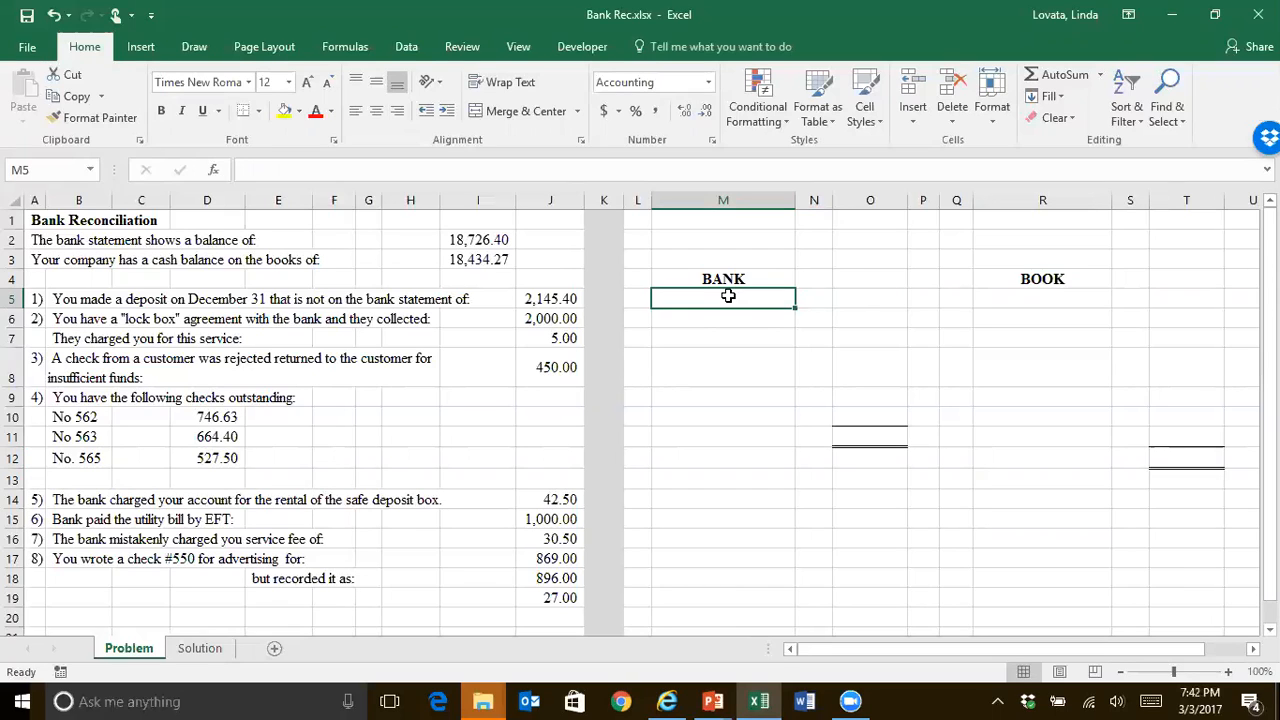
mouse_move(724, 296)
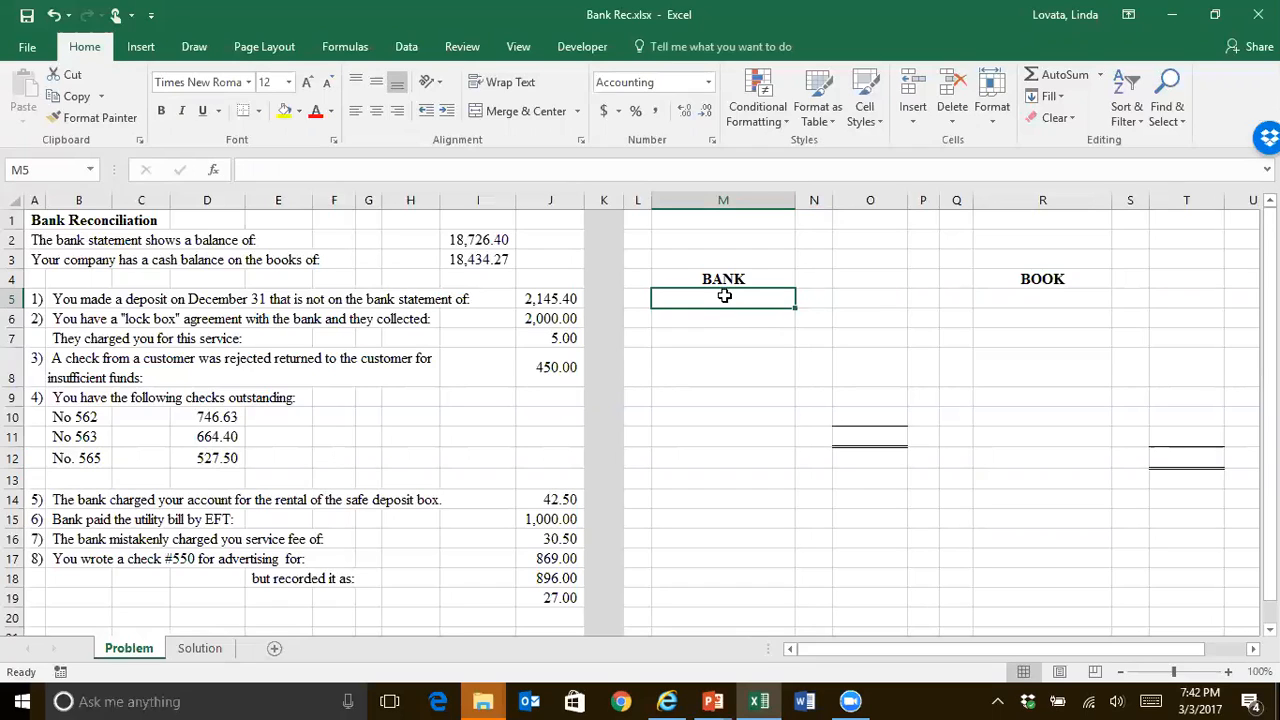
type("Band")
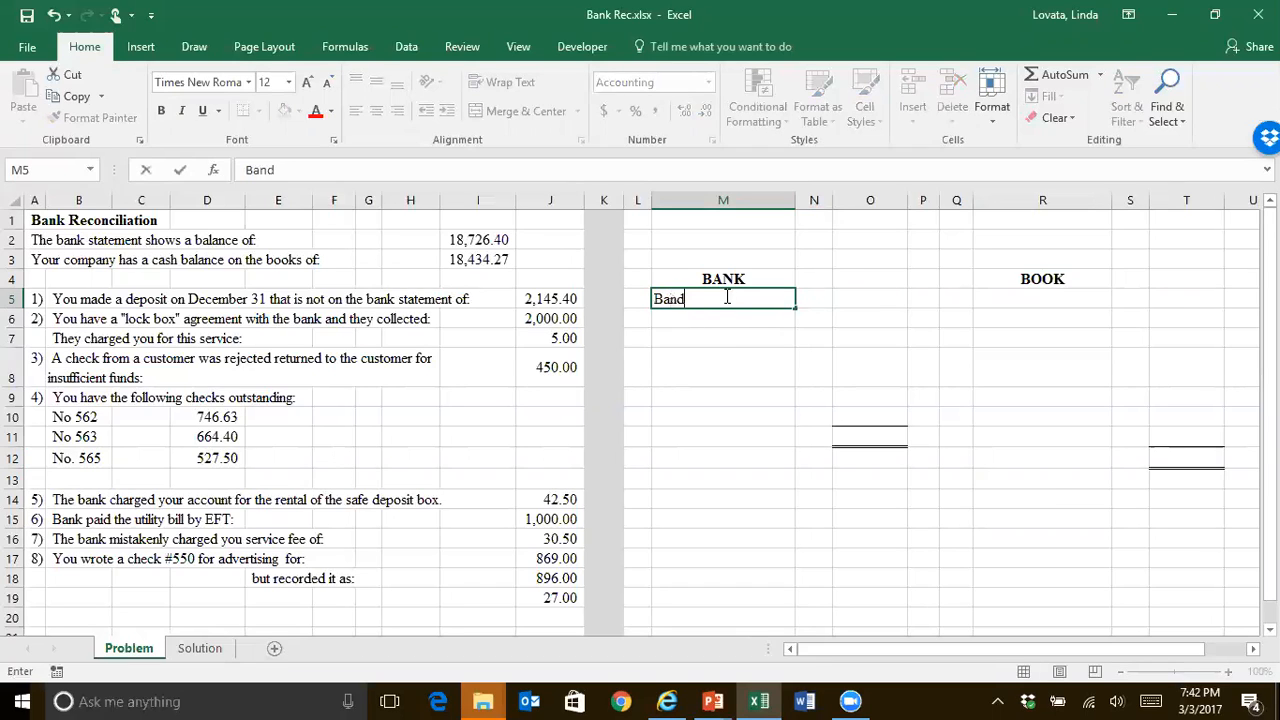
type("Bank Statement")
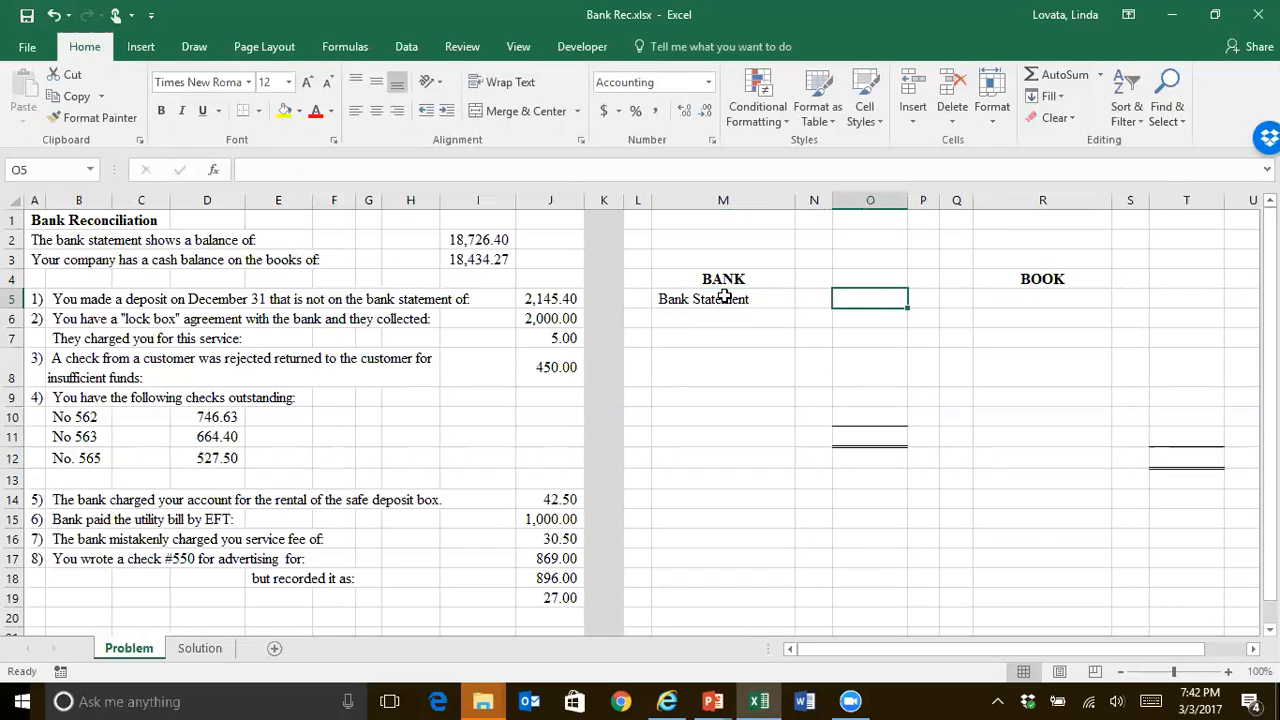
left_click(476, 240)
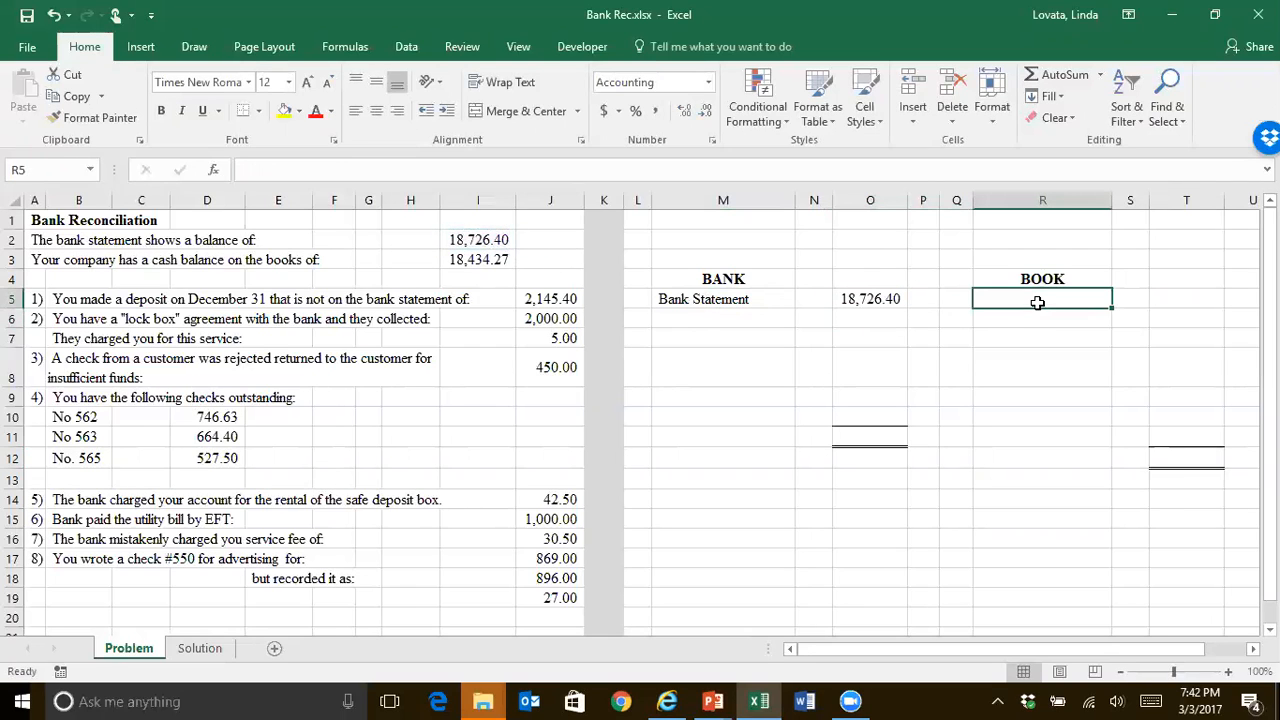
- Enter 'Cash Balance' under BOOK linked to the 18,434.27 book balance
type("Cash Balance")
left_click(1186, 298)
type("=")
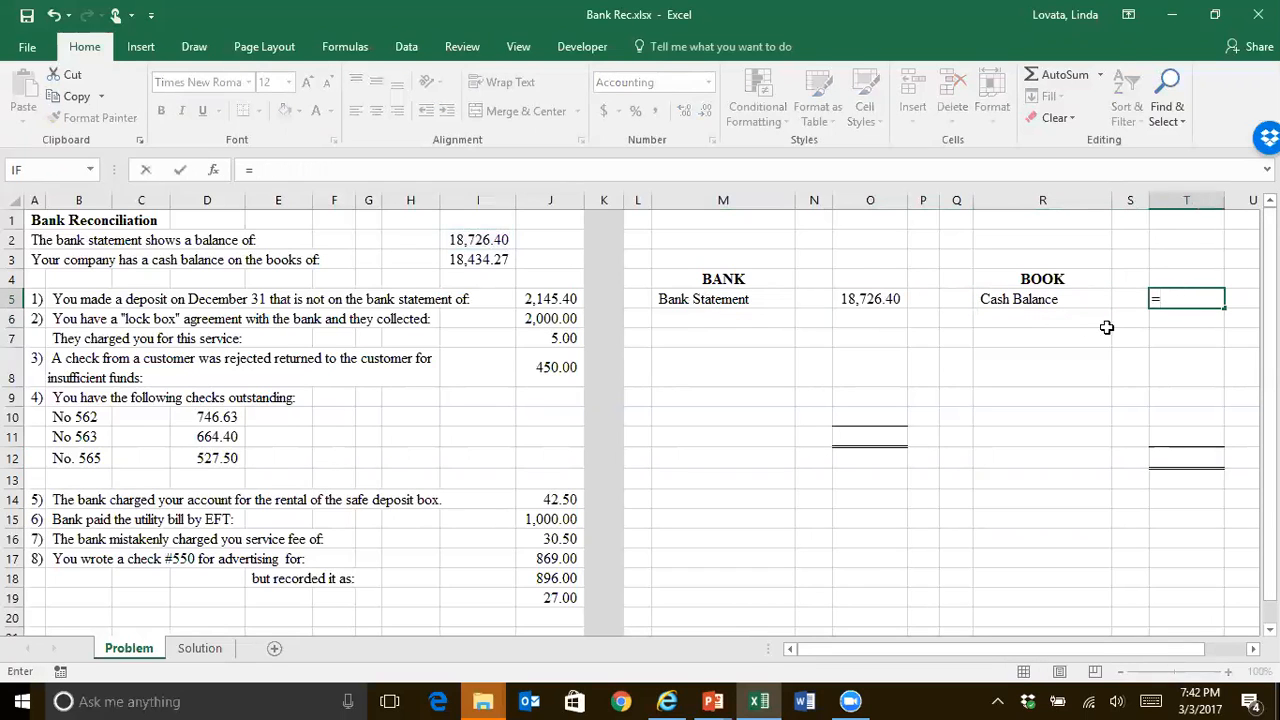
left_click(476, 260)
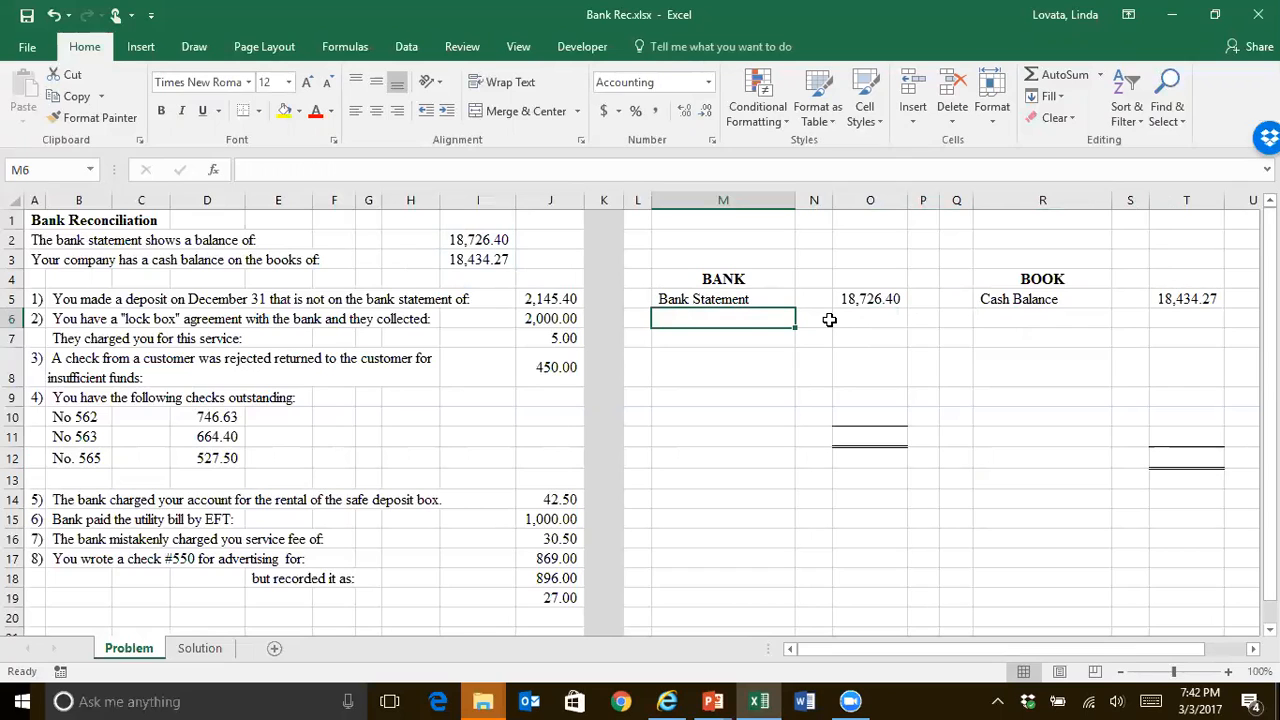
- Add BANK item 1) Deposit in transit referencing the 2,145.40 amount
type("Dep")
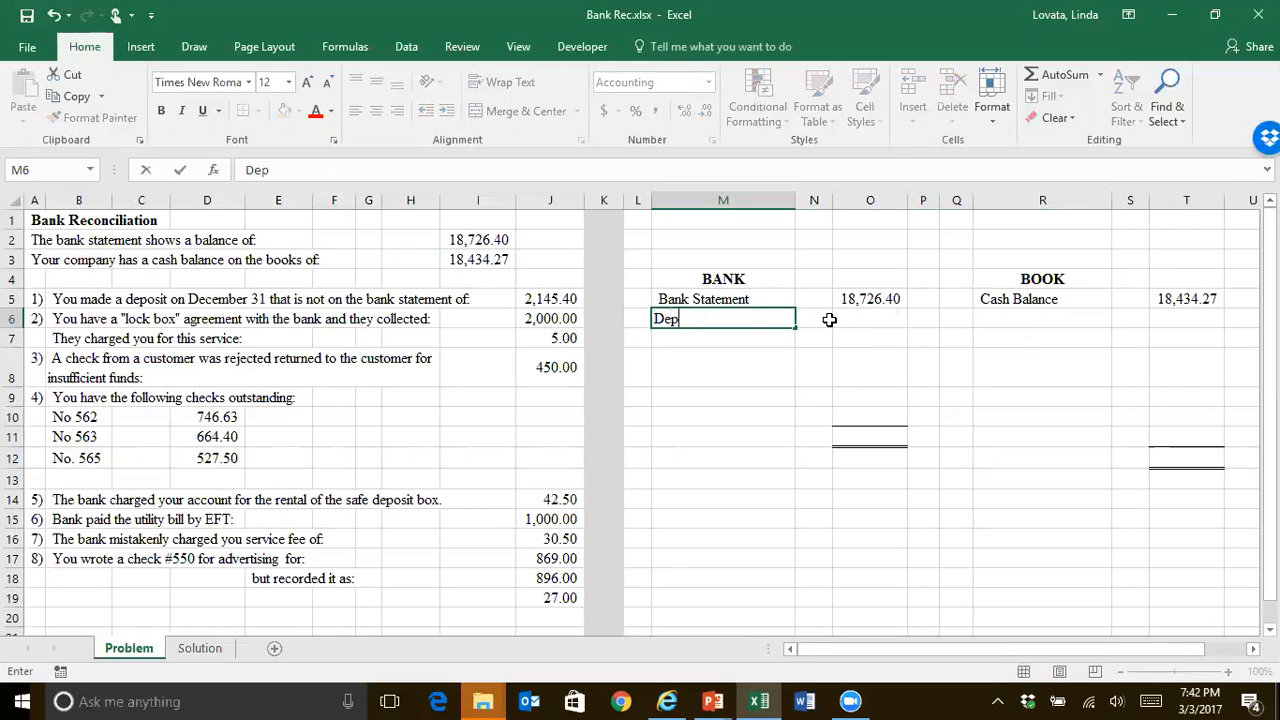
type("osi")
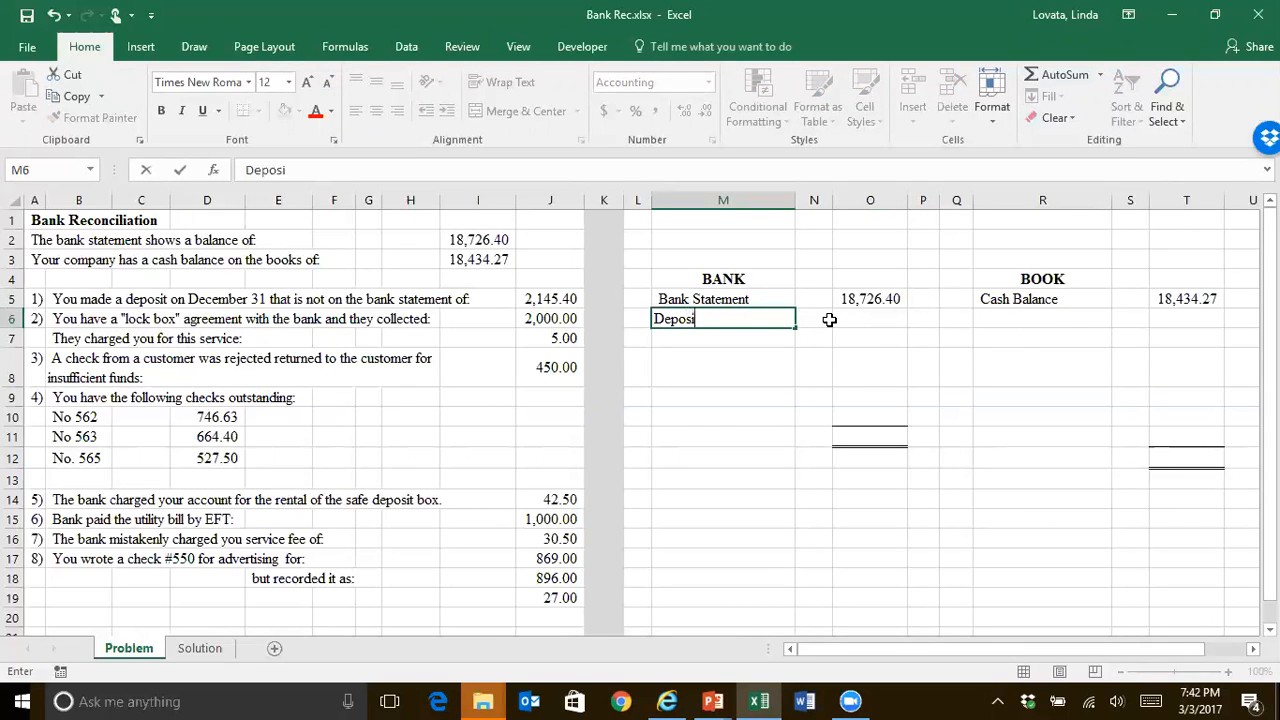
type("in transit")
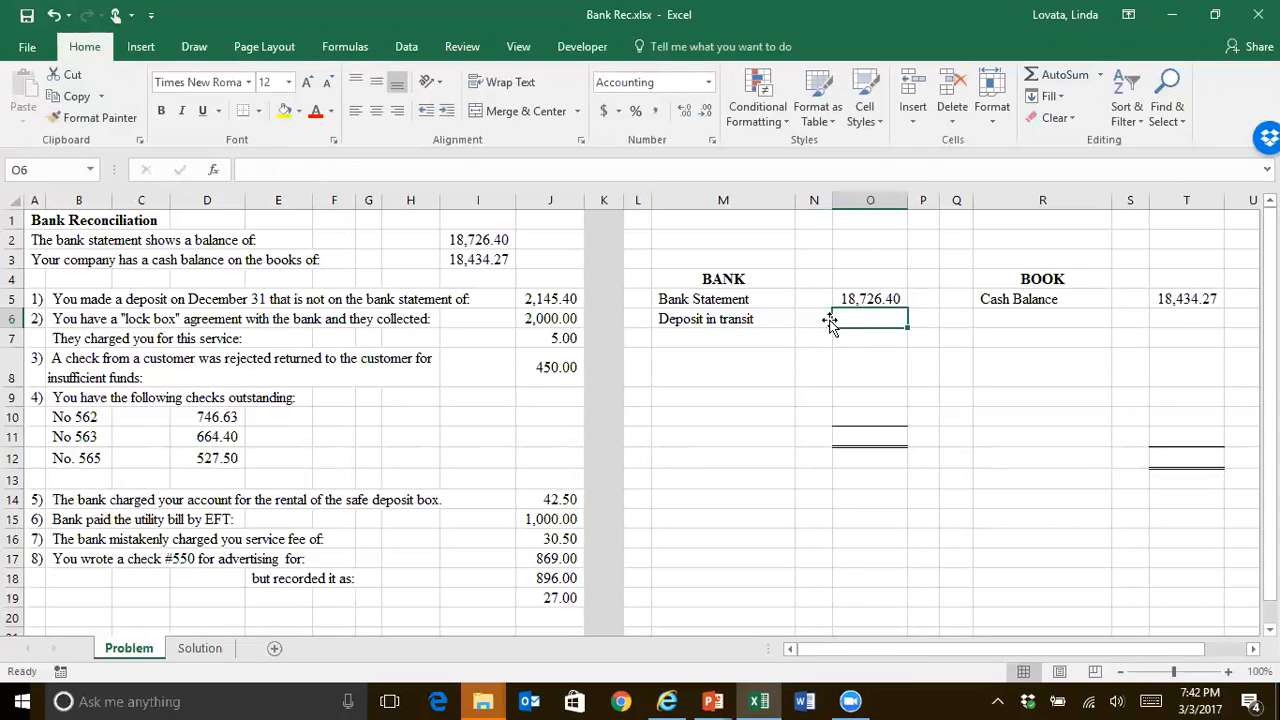
type("=")
left_click(638, 318)
type("1)")
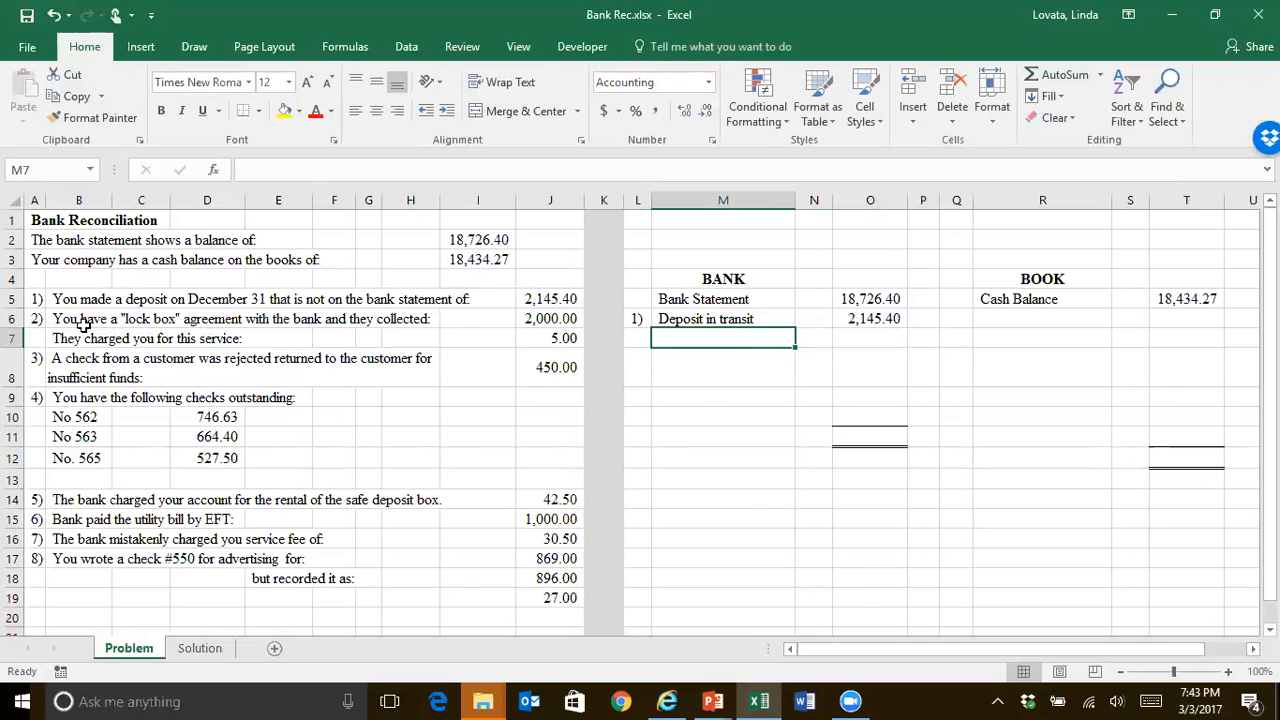
mouse_move(364, 328)
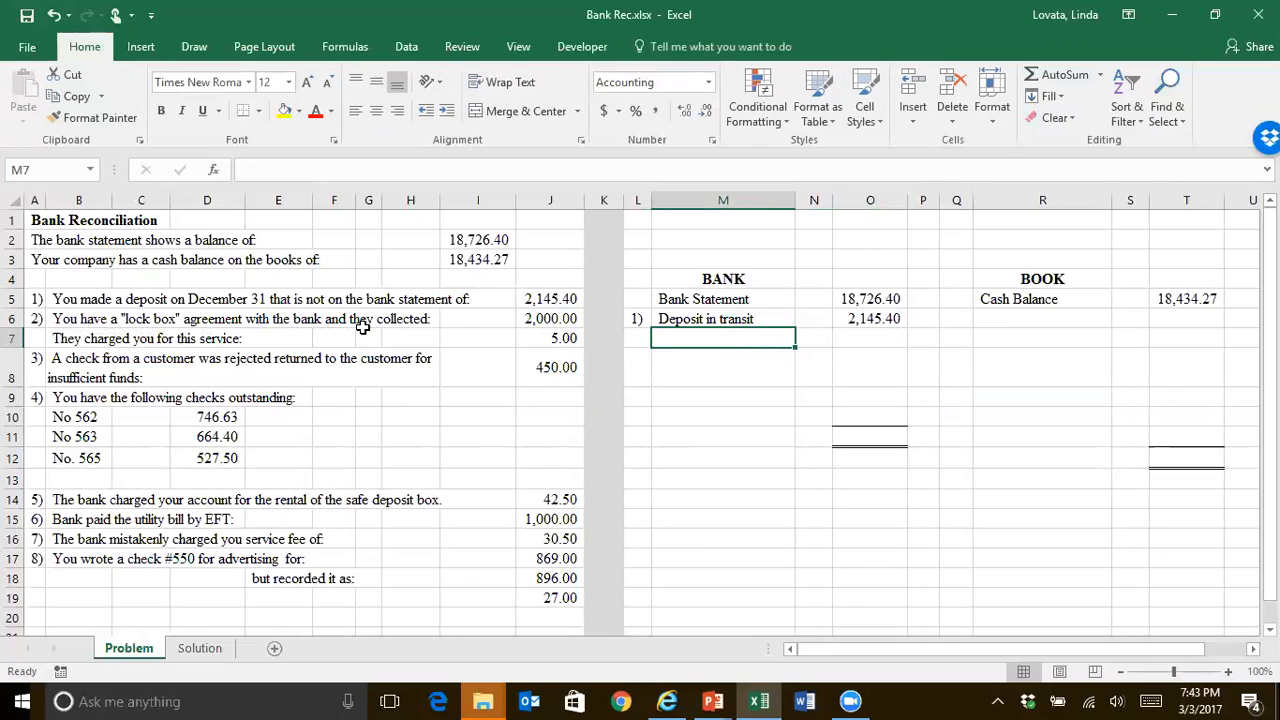
mouse_move(958, 316)
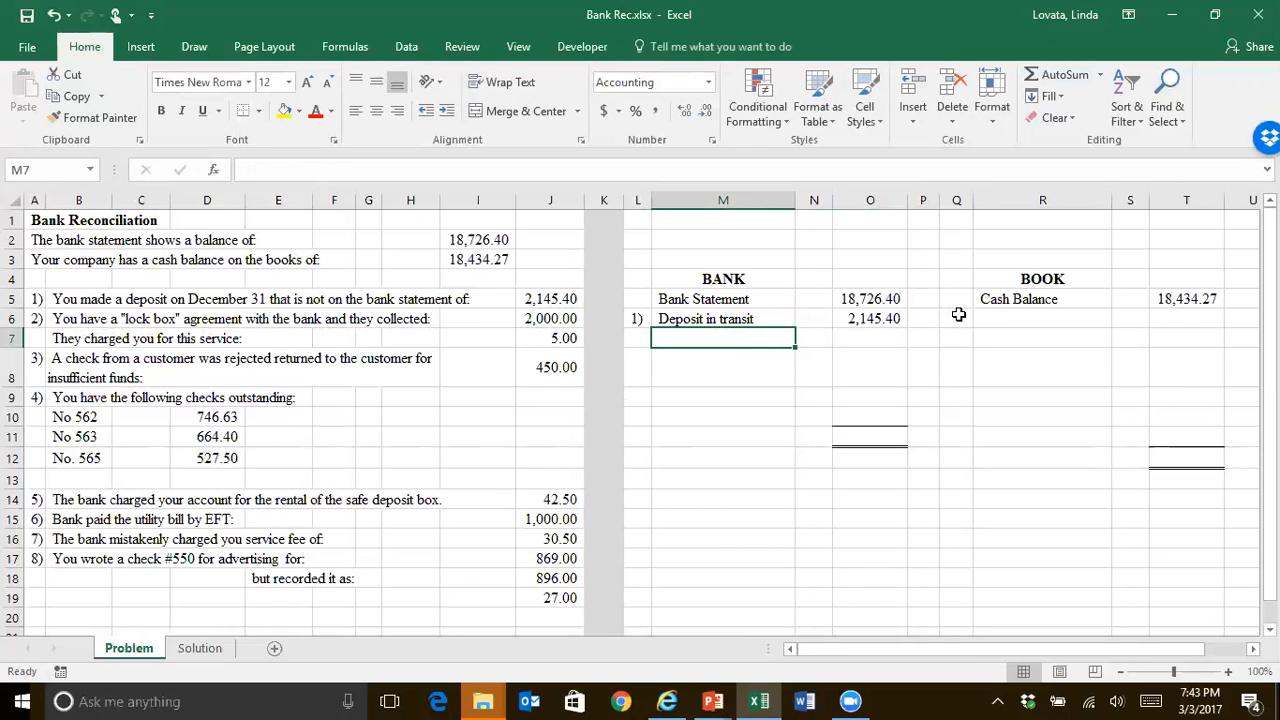
- Add BOOK item 2) Lock Box Deposit referencing the 2,000.00 amount
left_click(956, 320)
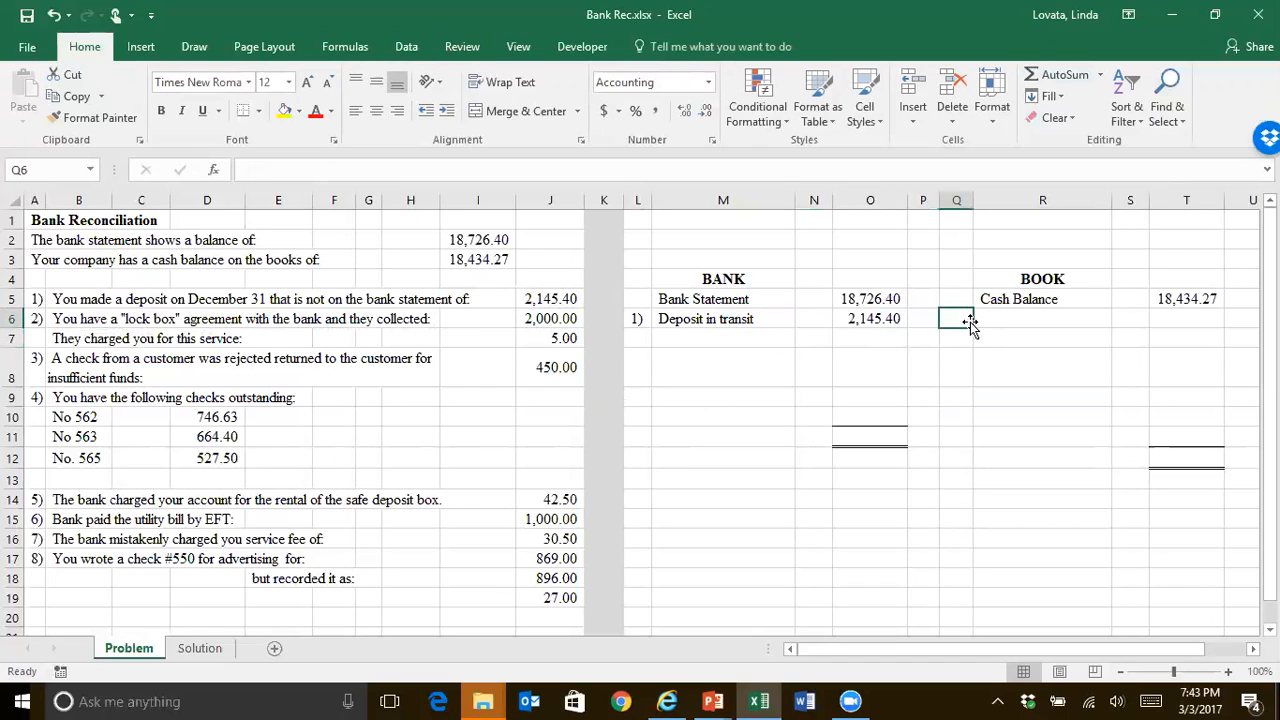
type("2)")
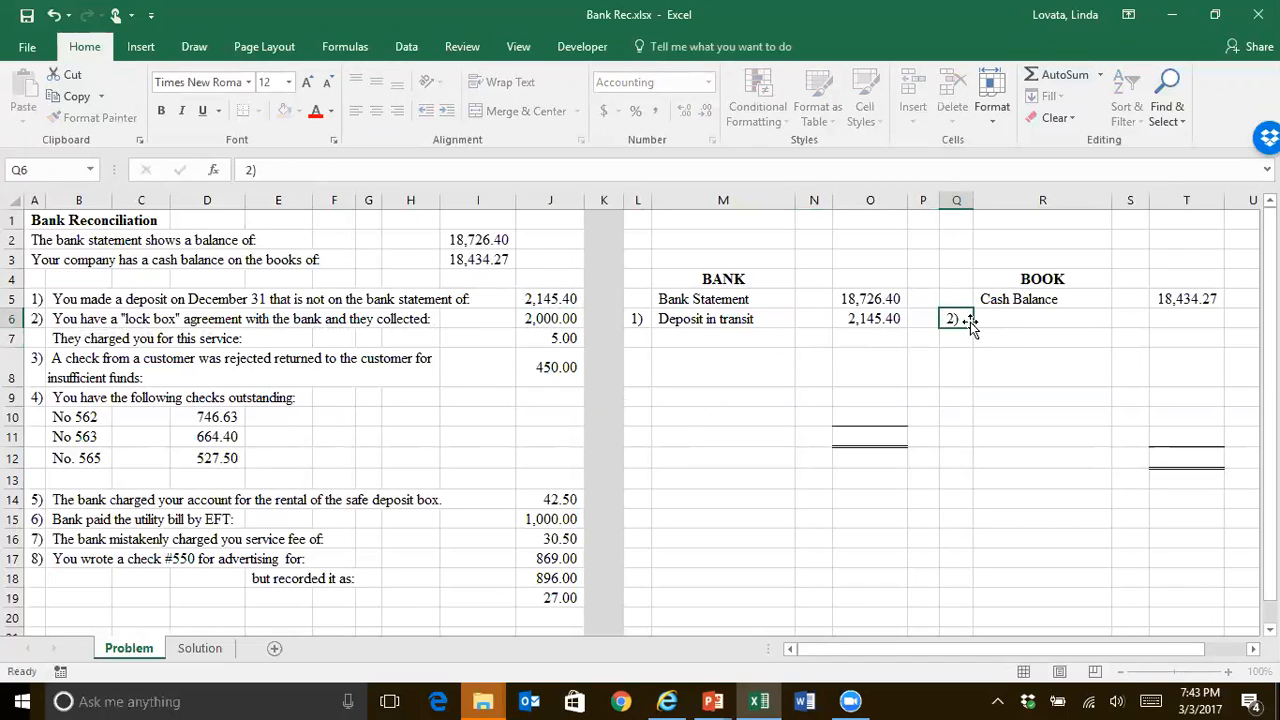
left_click(1044, 320)
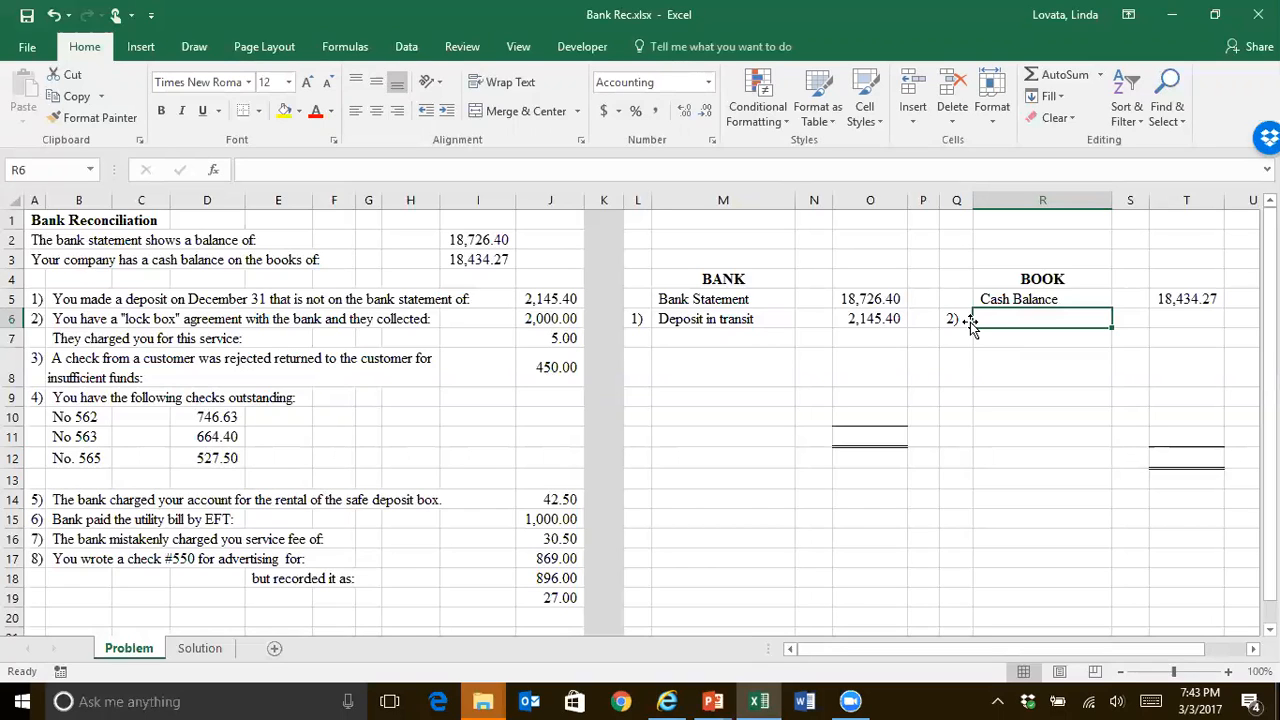
type("Lock Box")
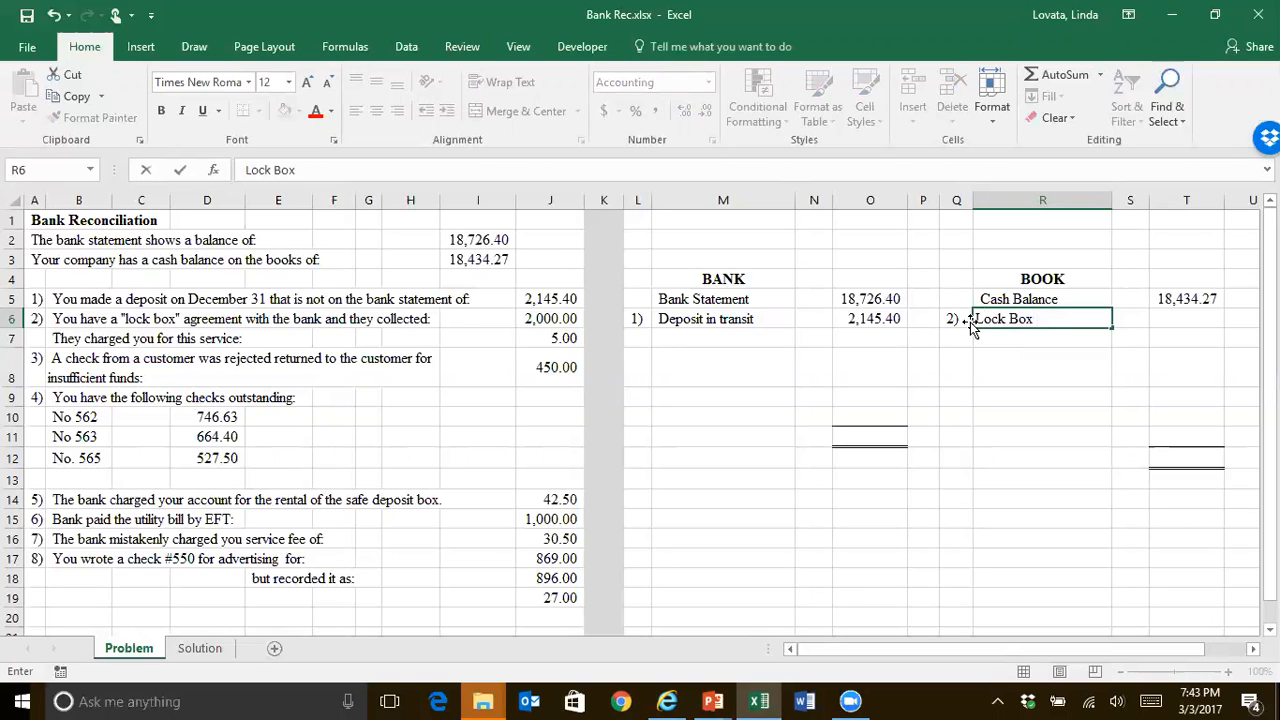
type("Deposit")
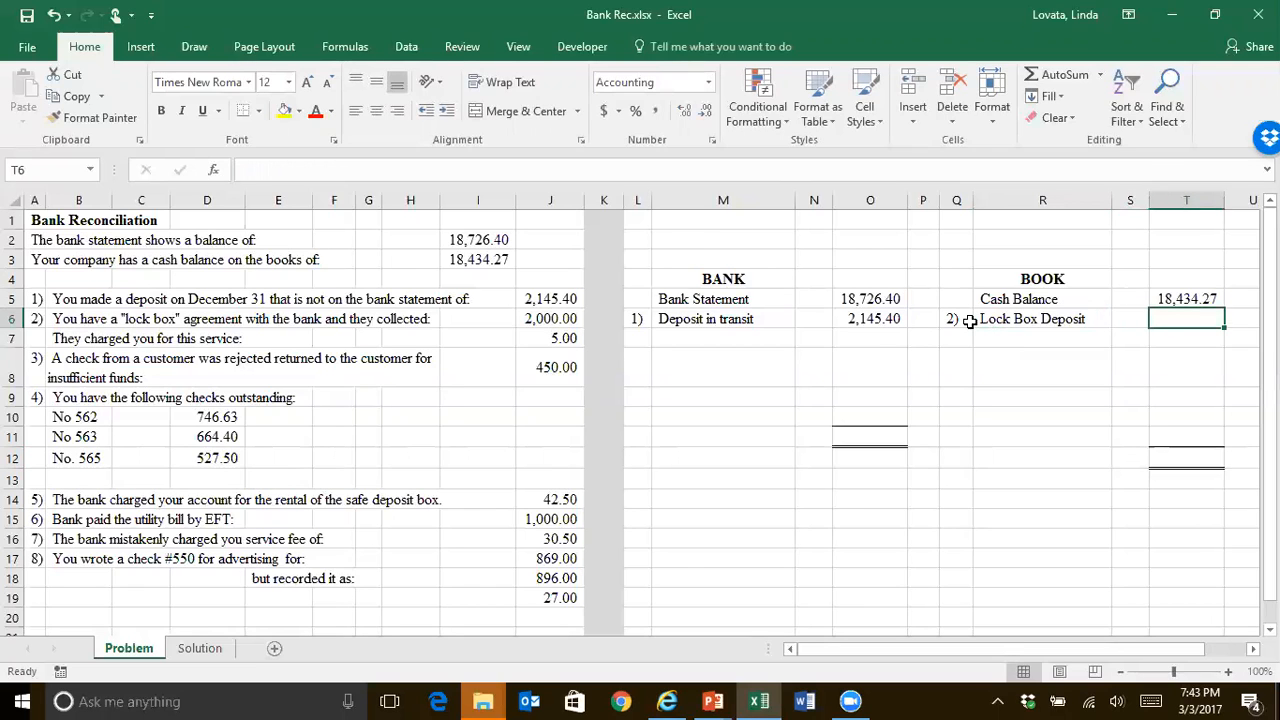
type("=")
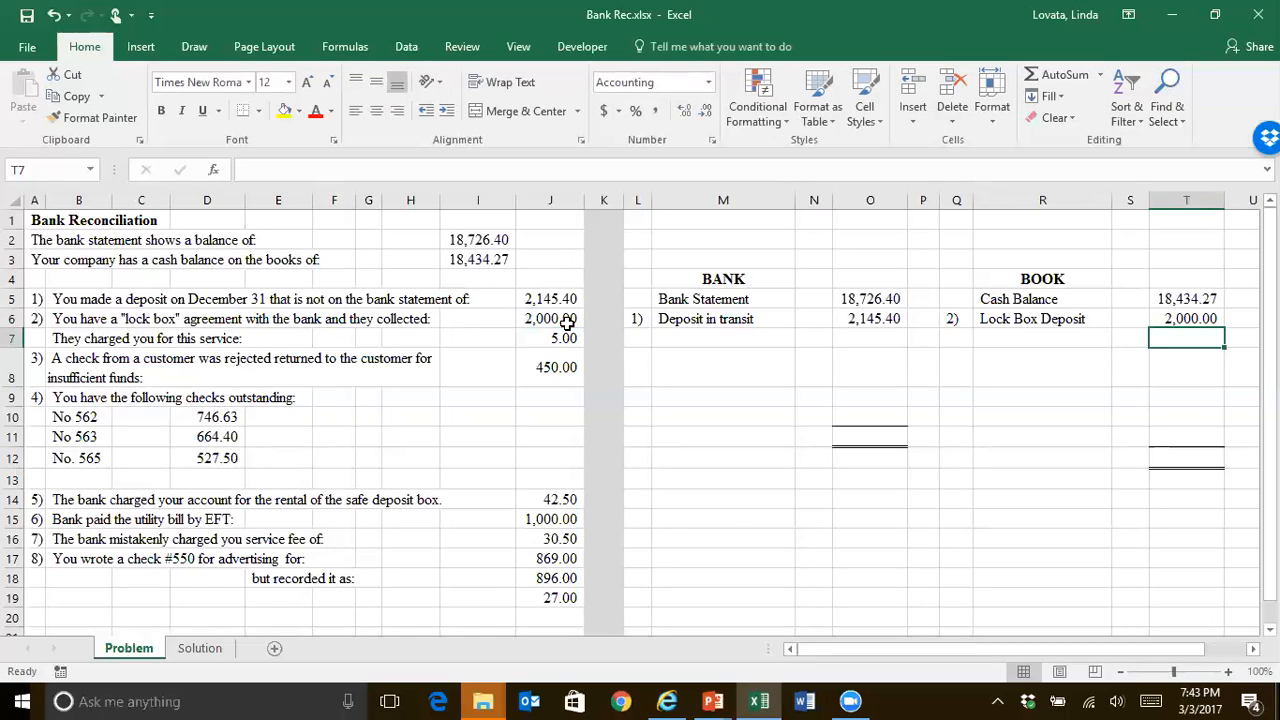
- Add a Service Fee row under BOOK at (5.00)
left_click(1042, 338)
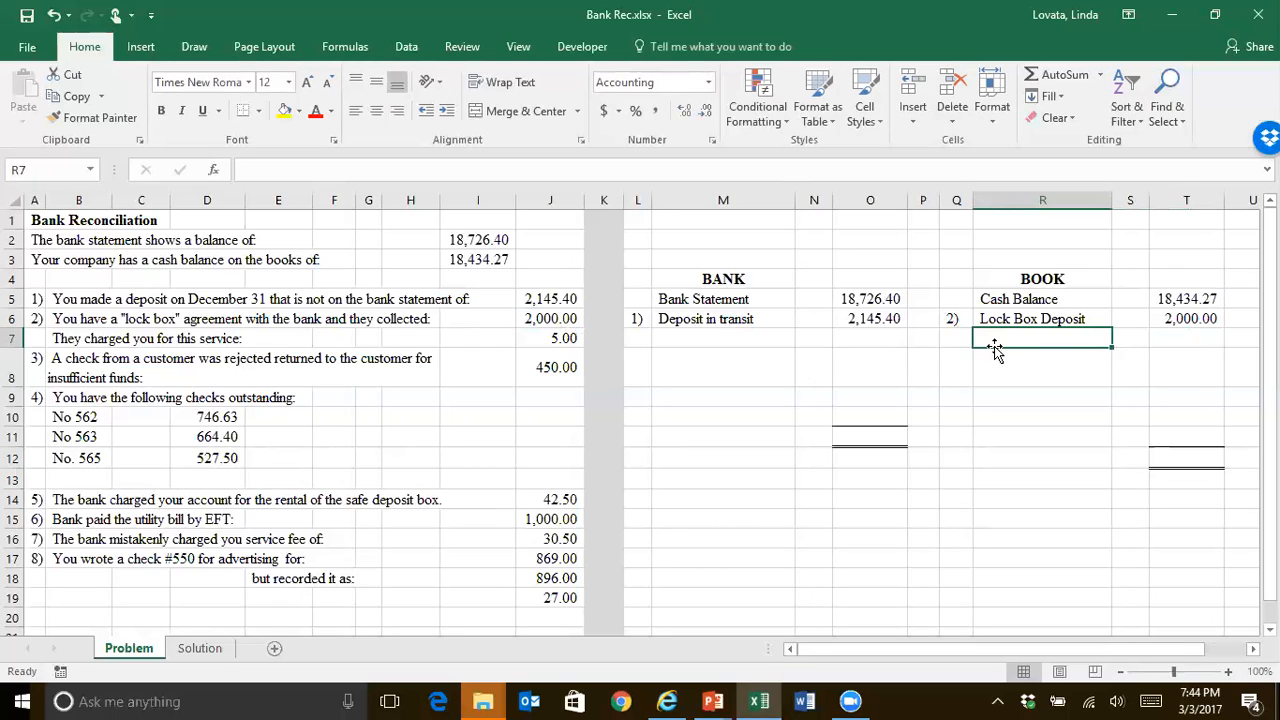
type("Service Fee")
left_click(1186, 338)
type("(5.00)")
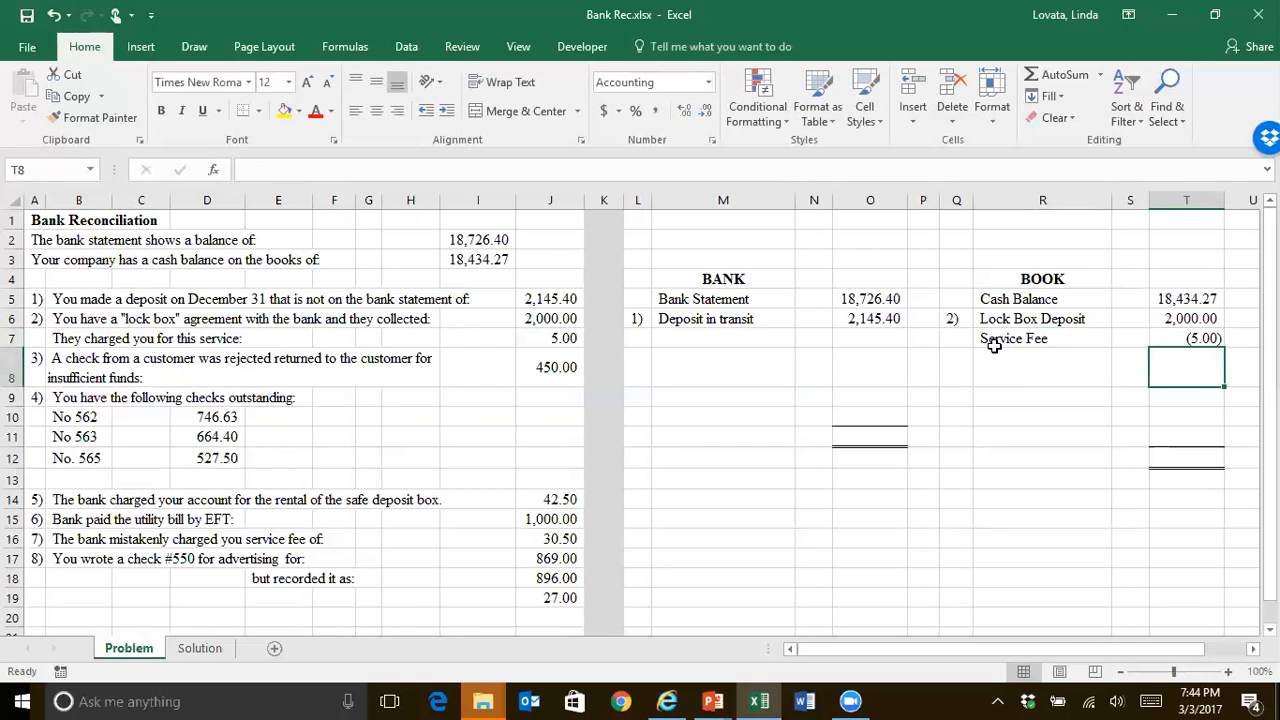
mouse_move(388, 324)
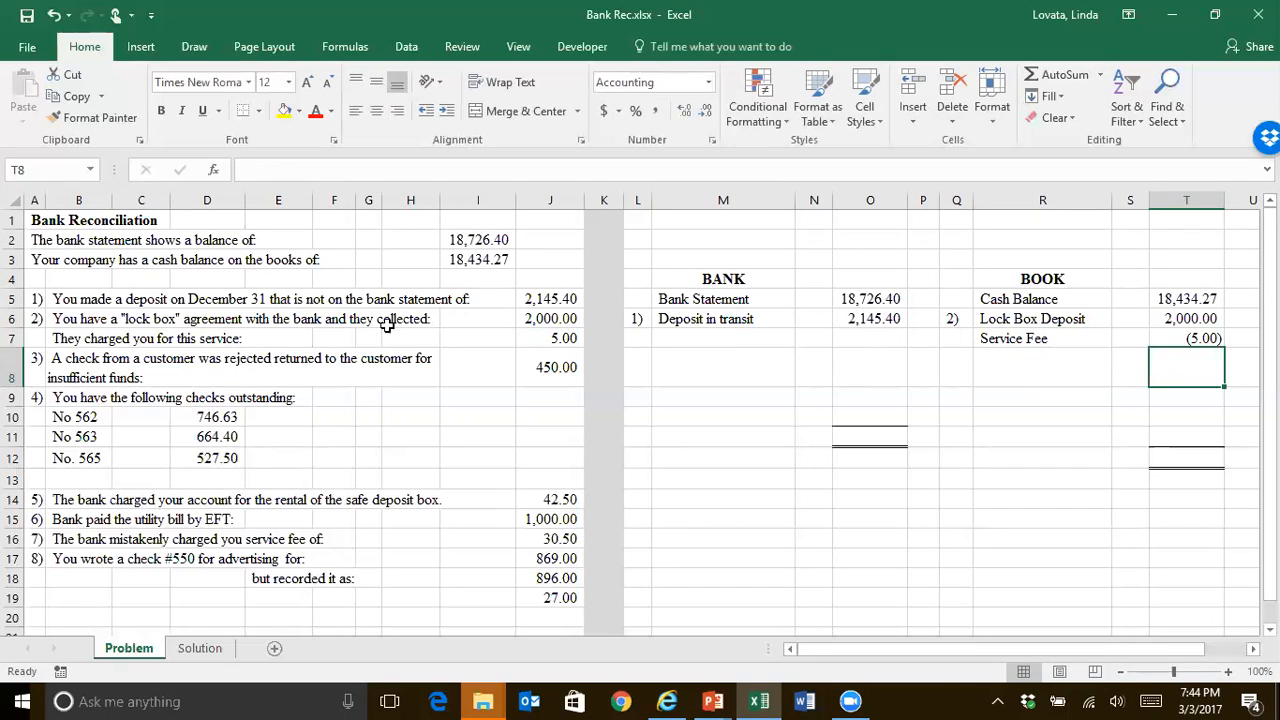
mouse_move(556, 356)
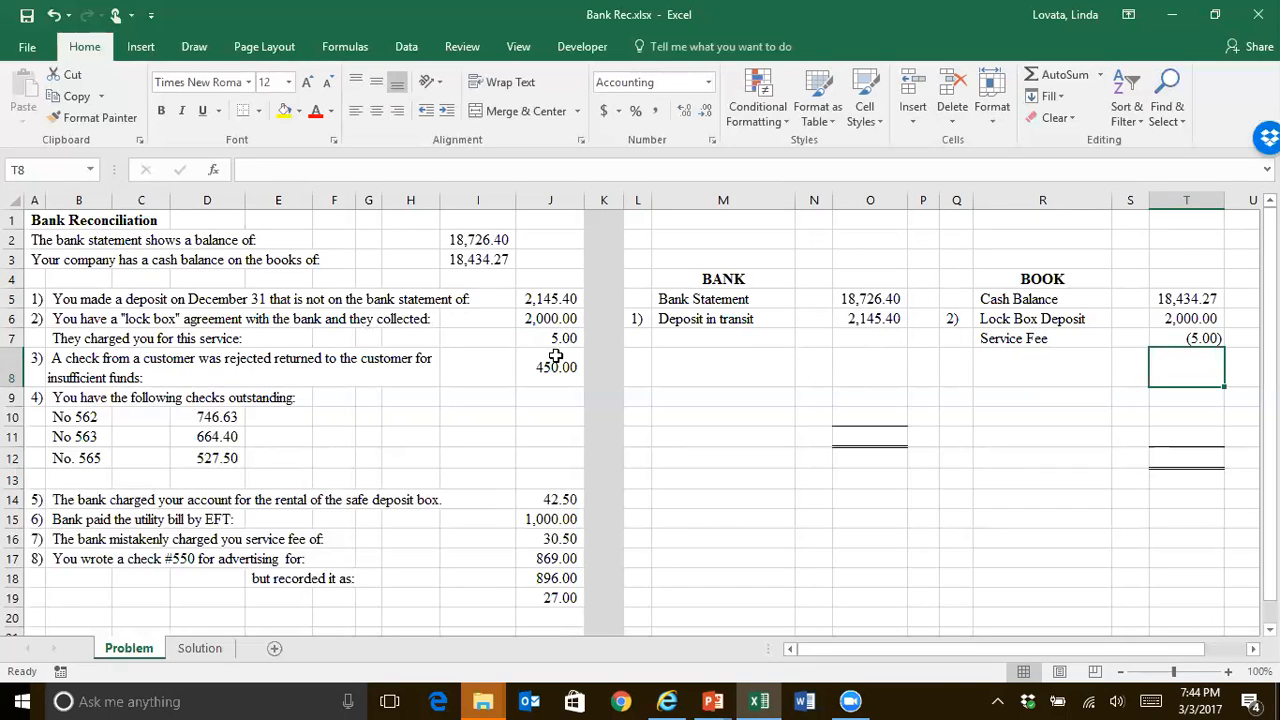
mouse_move(284, 386)
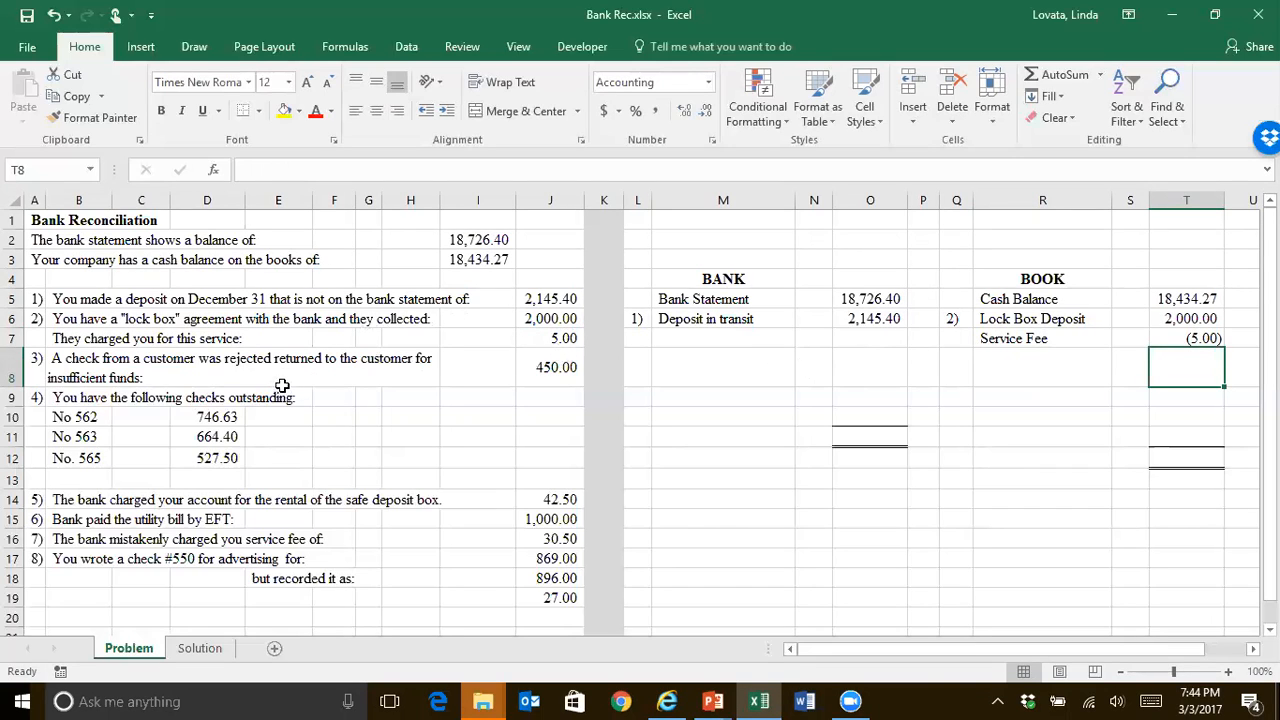
mouse_move(358, 362)
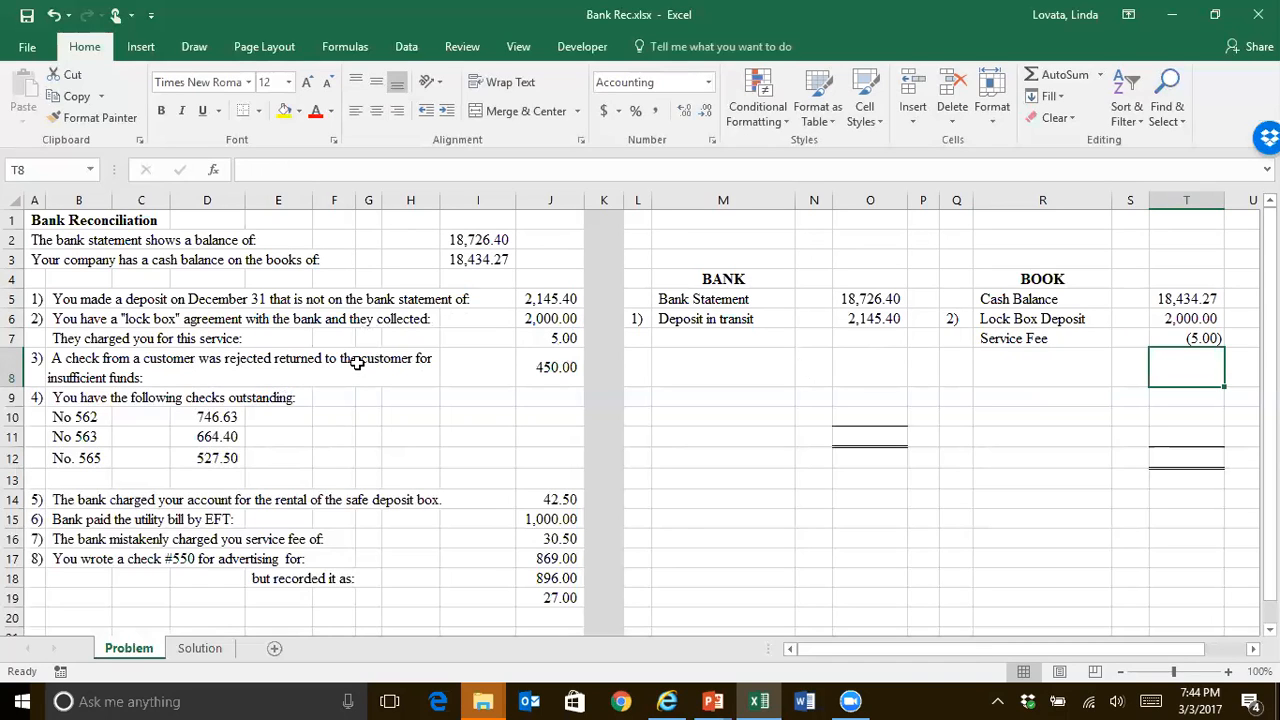
mouse_move(760, 380)
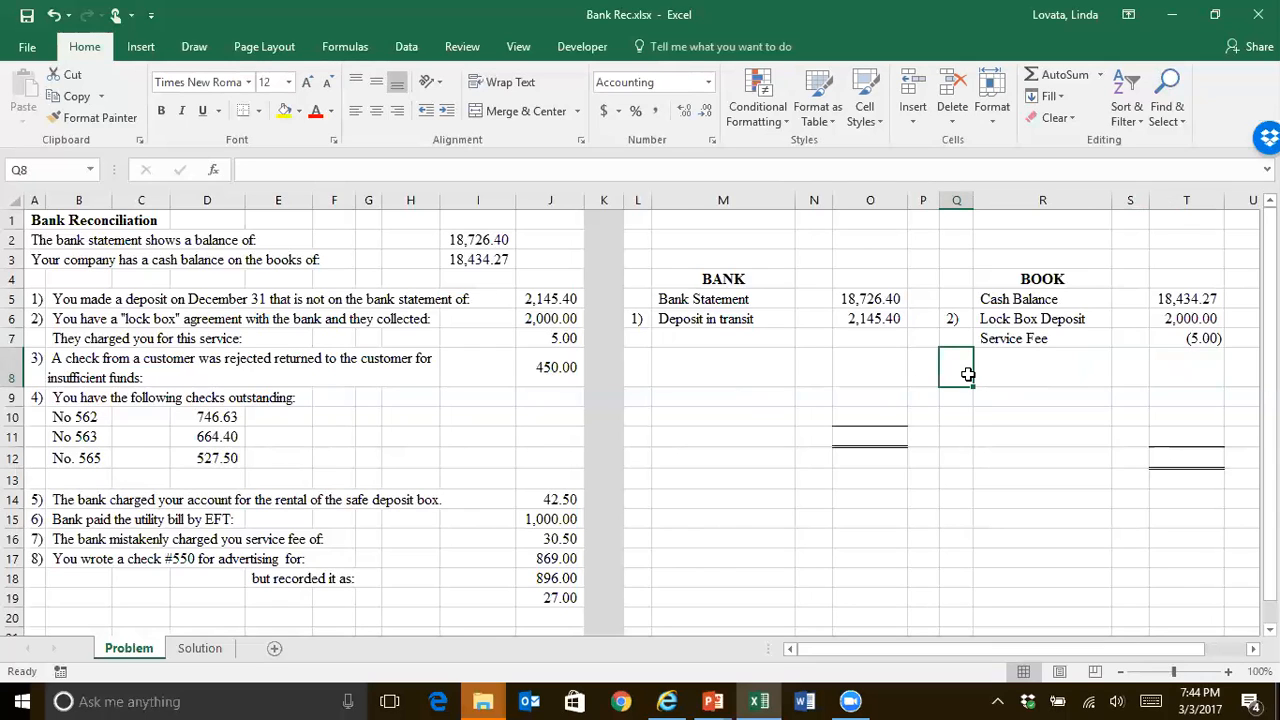
- Add BOOK item 3) NSF with an amount of -450
type("3)")
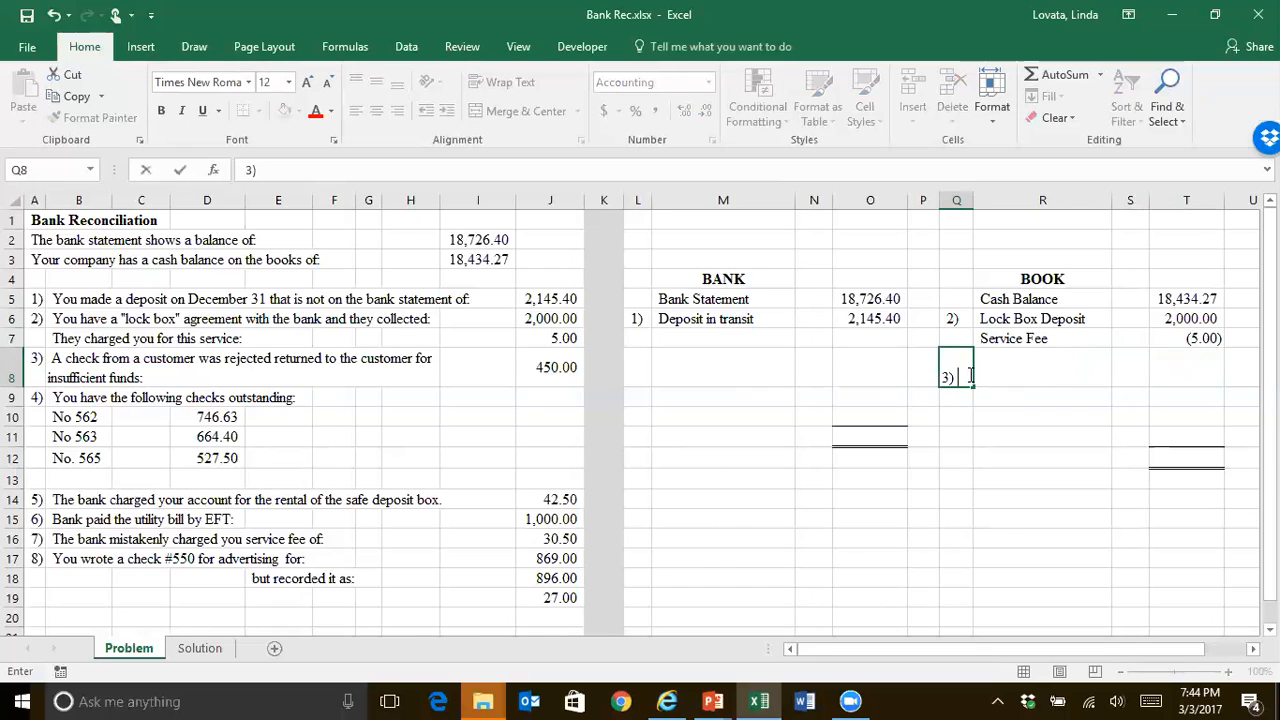
type("NSF")
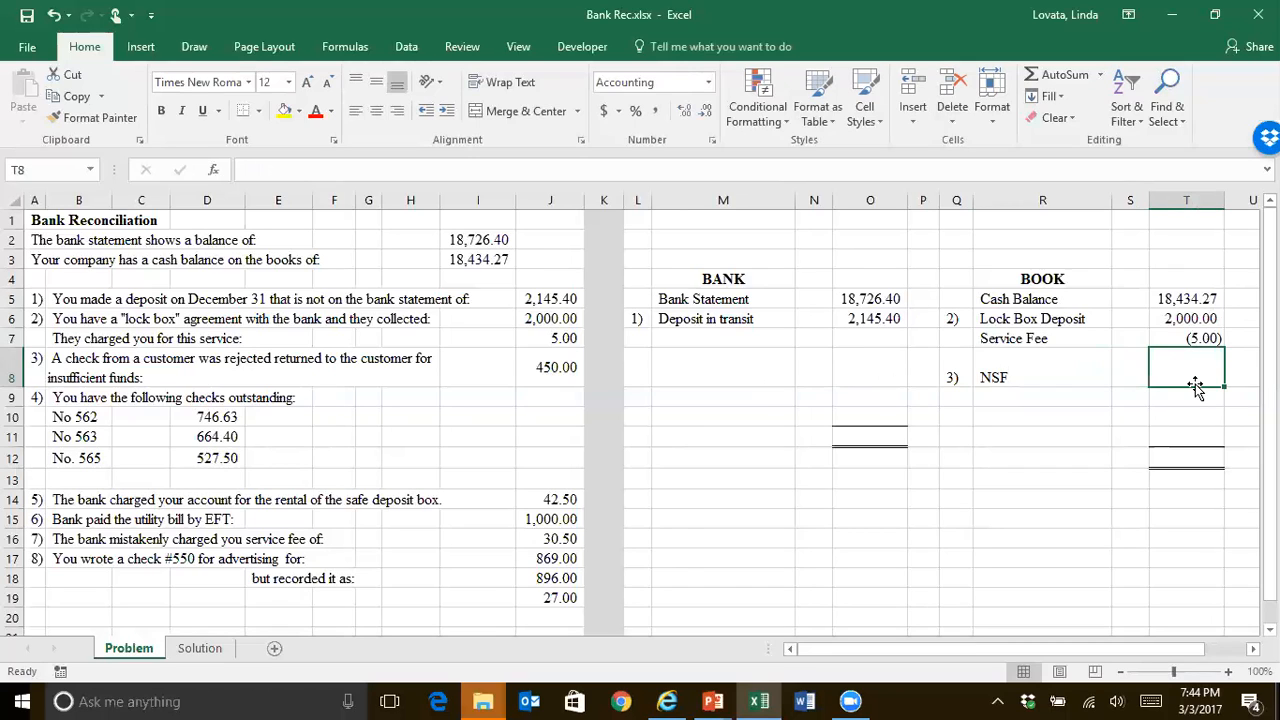
type("-4")
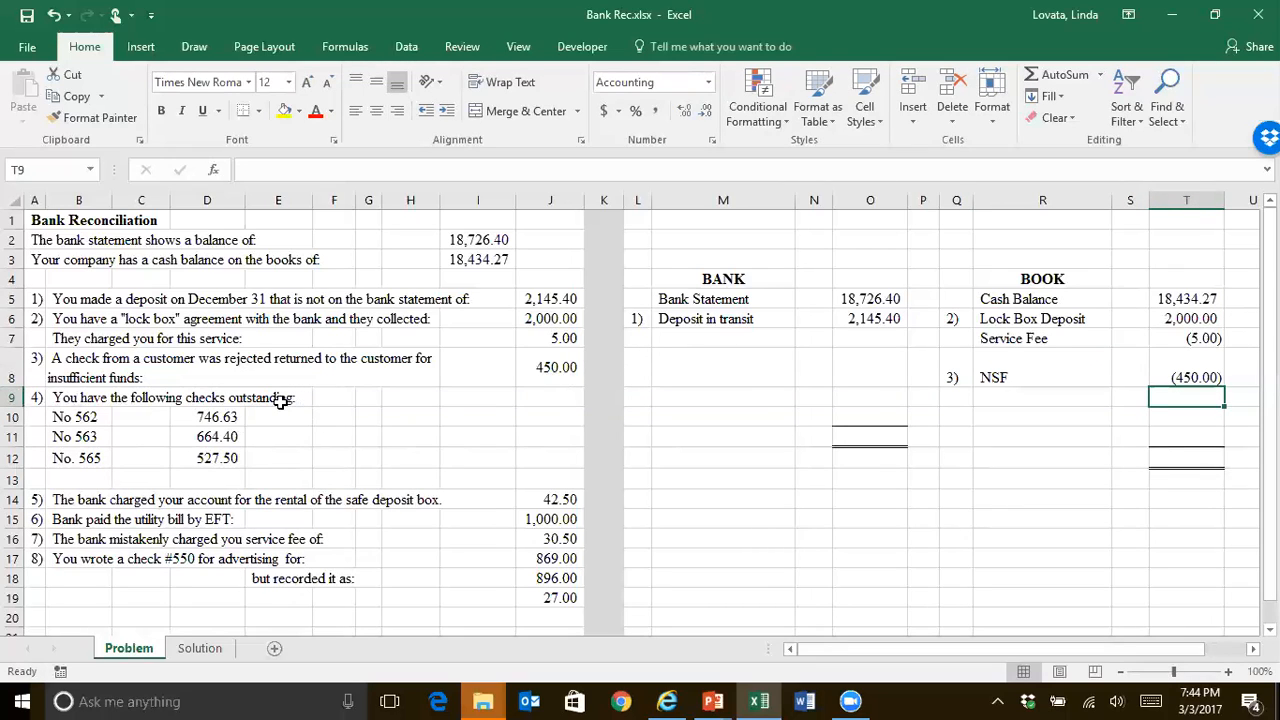
mouse_move(772, 400)
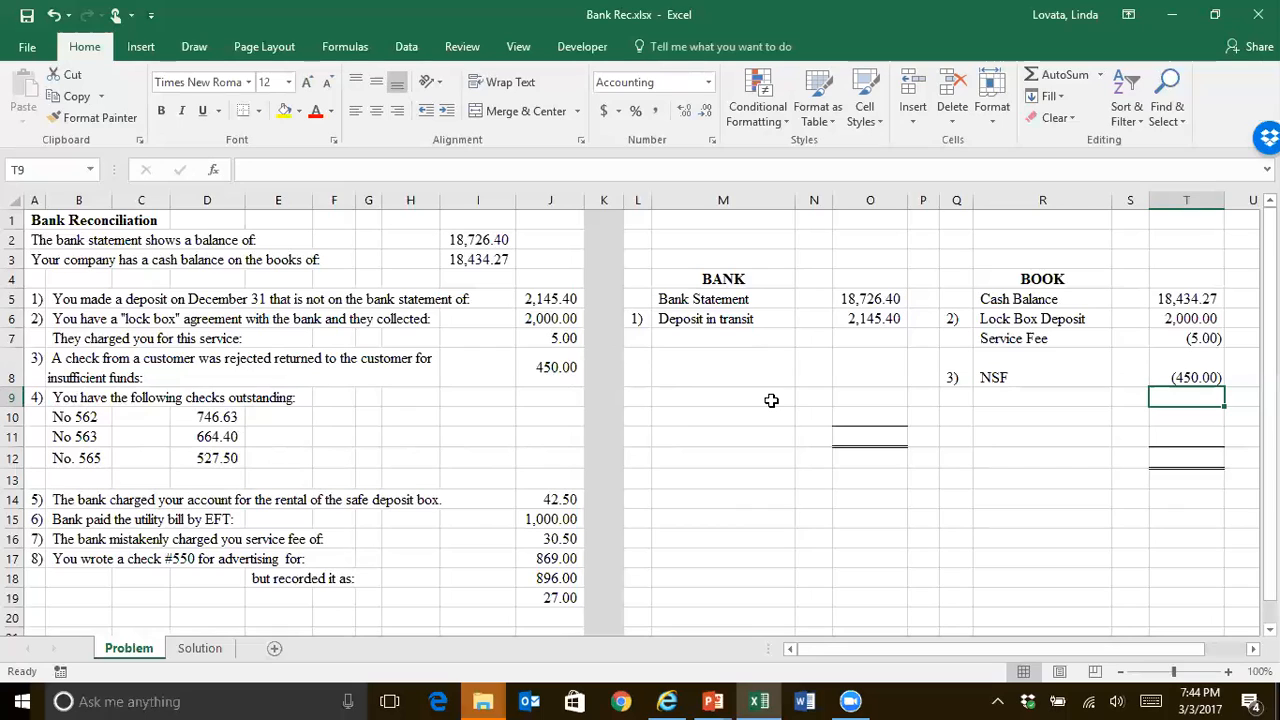
mouse_move(776, 410)
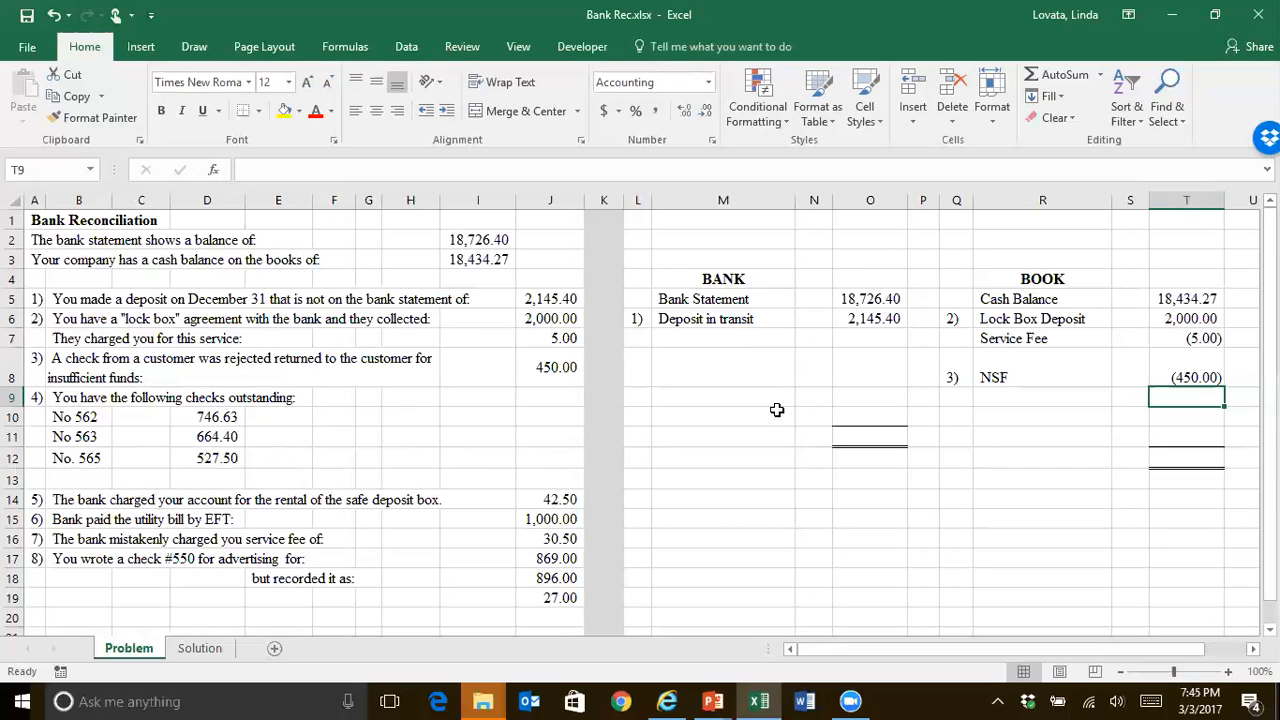
mouse_move(1100, 308)
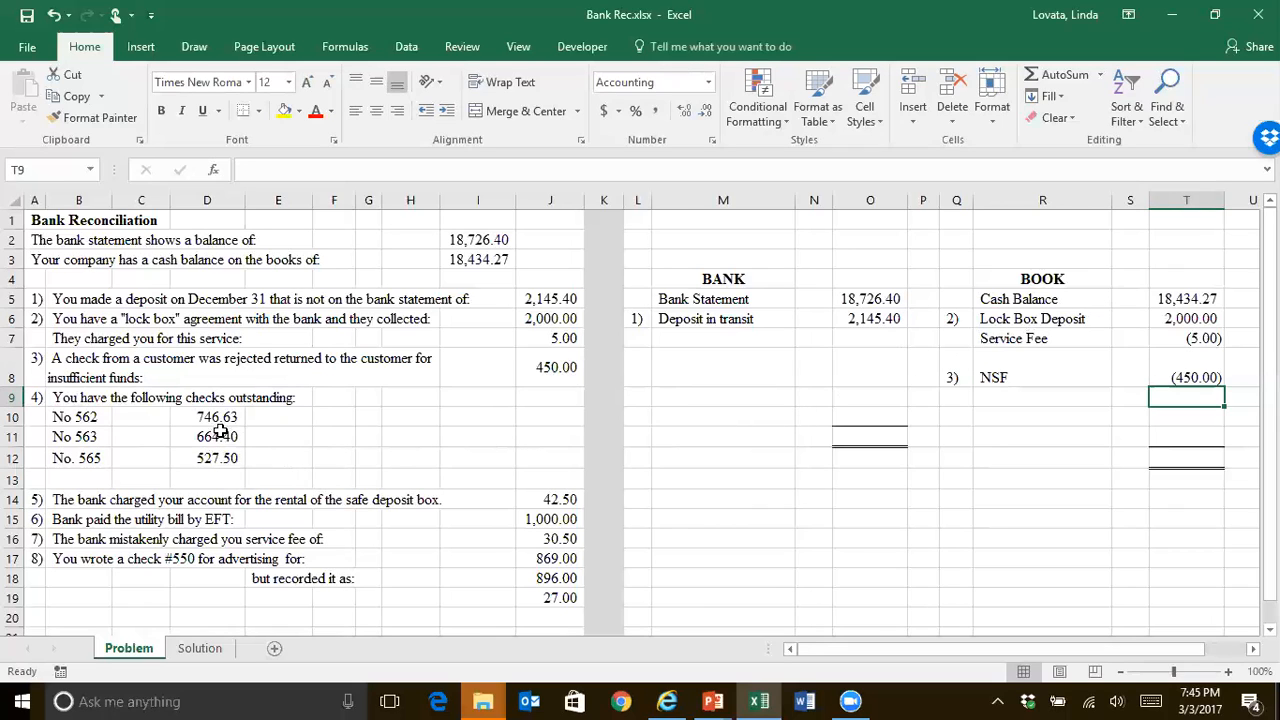
mouse_move(652, 340)
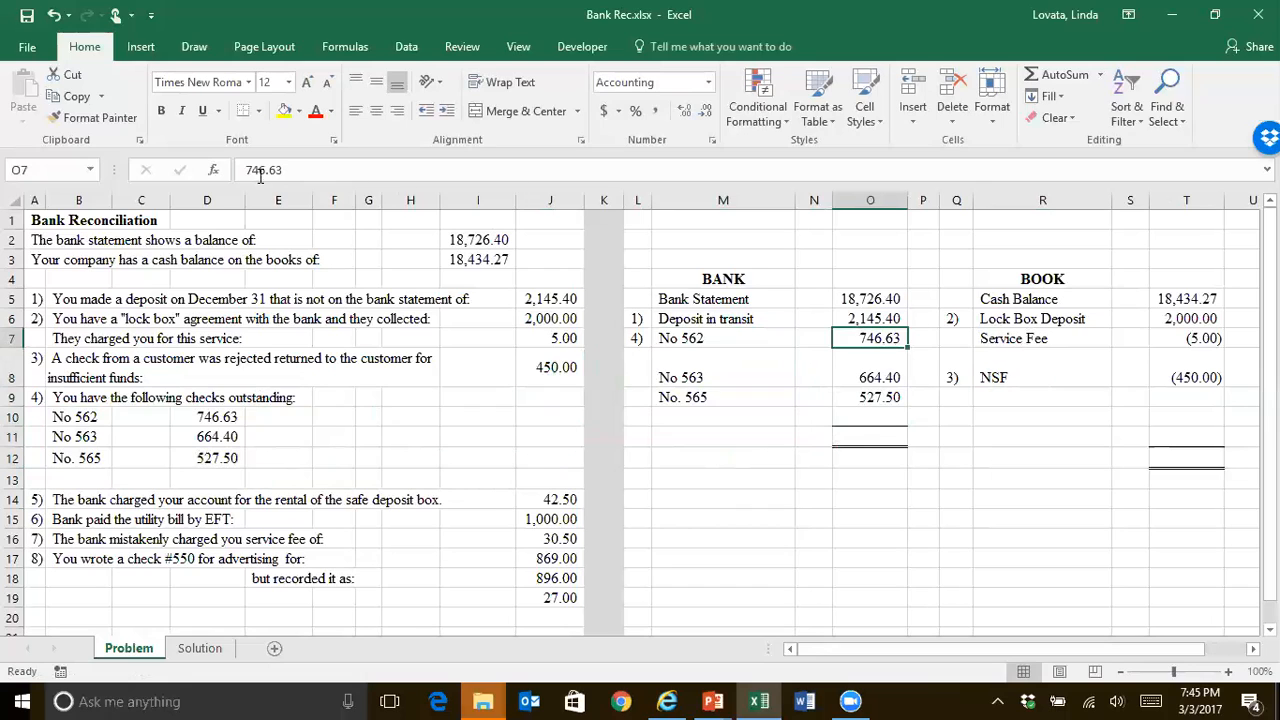
- Make the No 562 check amount 746.63 negative and review the safe deposit box item
double_click(870, 338)
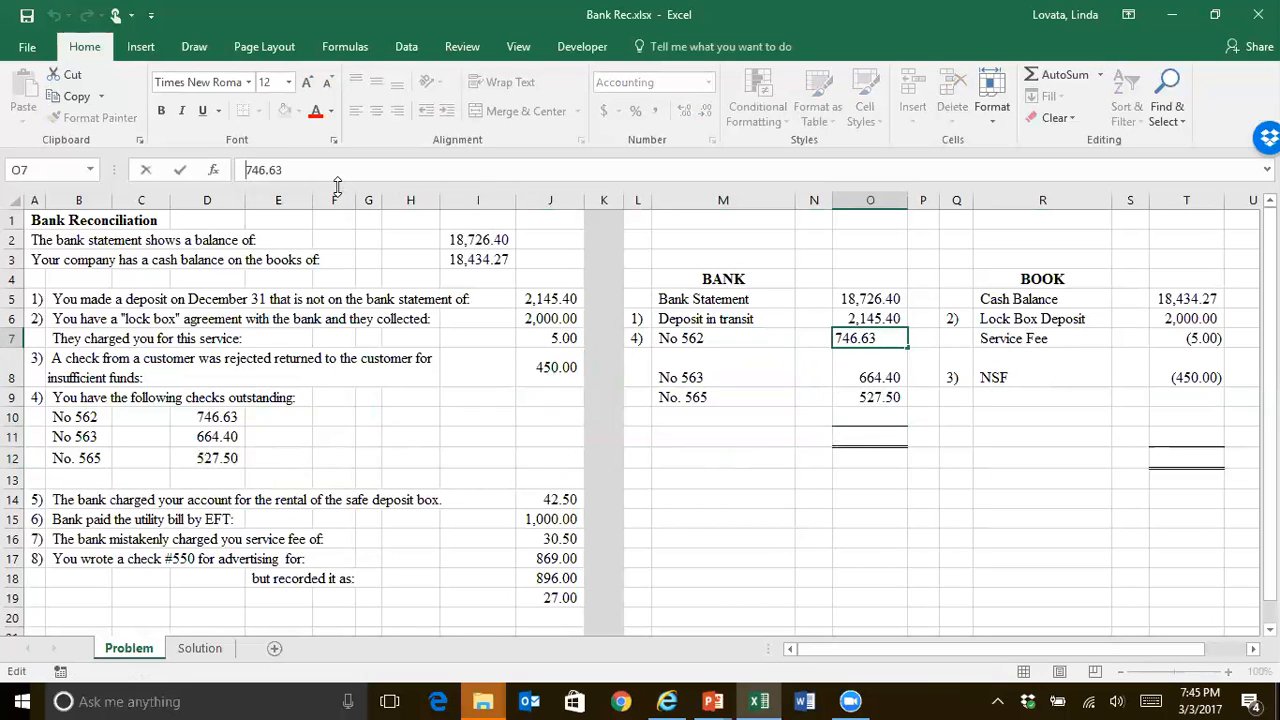
key("enter")
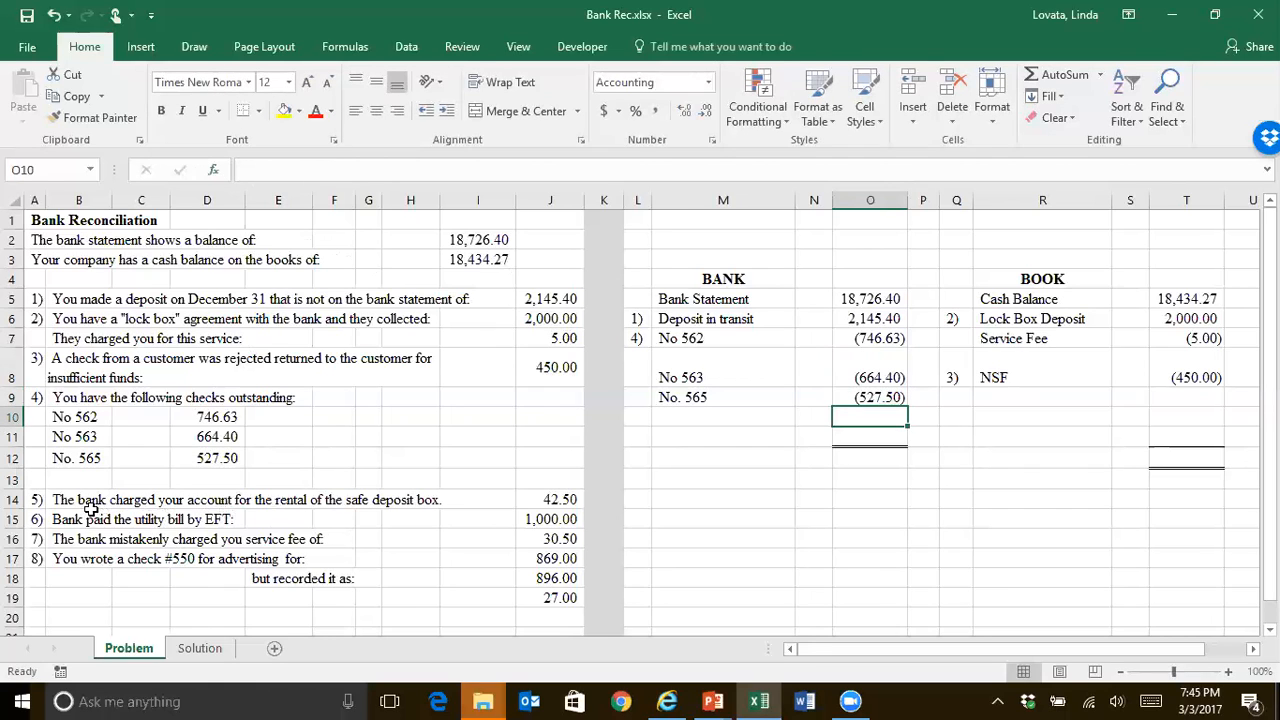
left_click(80, 500)
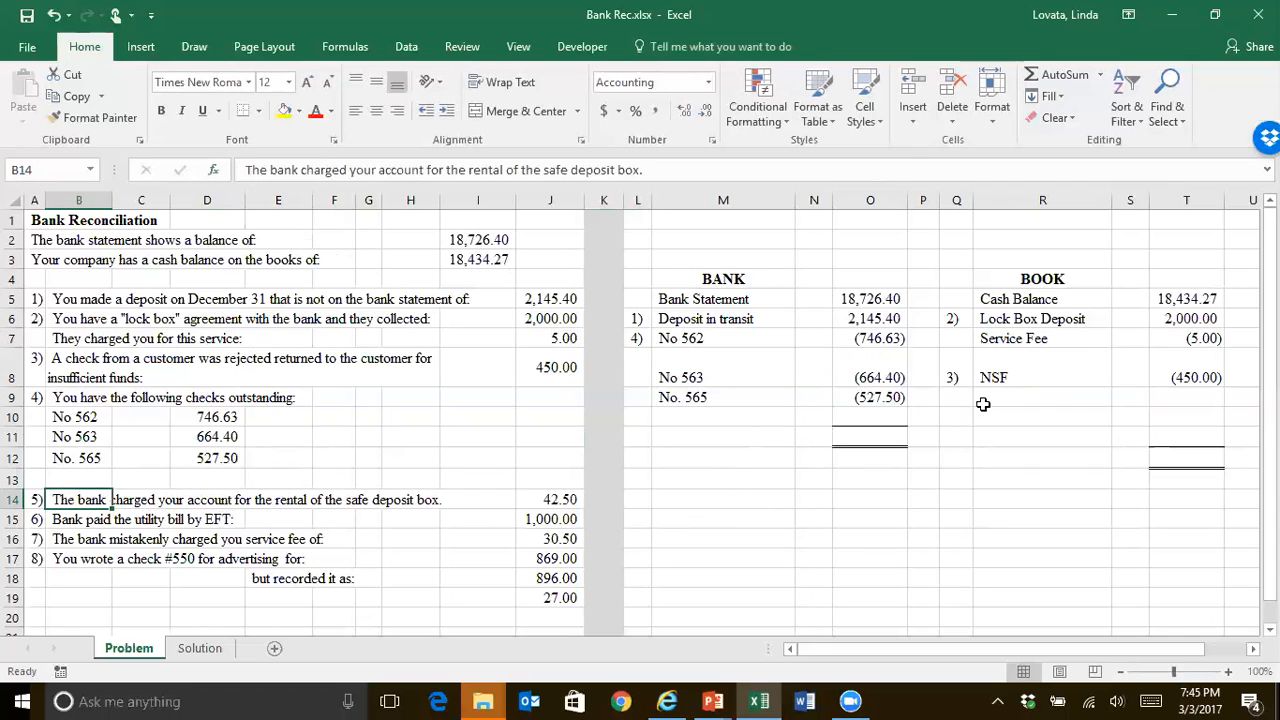
- Add BOOK item 5) Safe Deposit Fee with an amount of -42.50
left_click(956, 396)
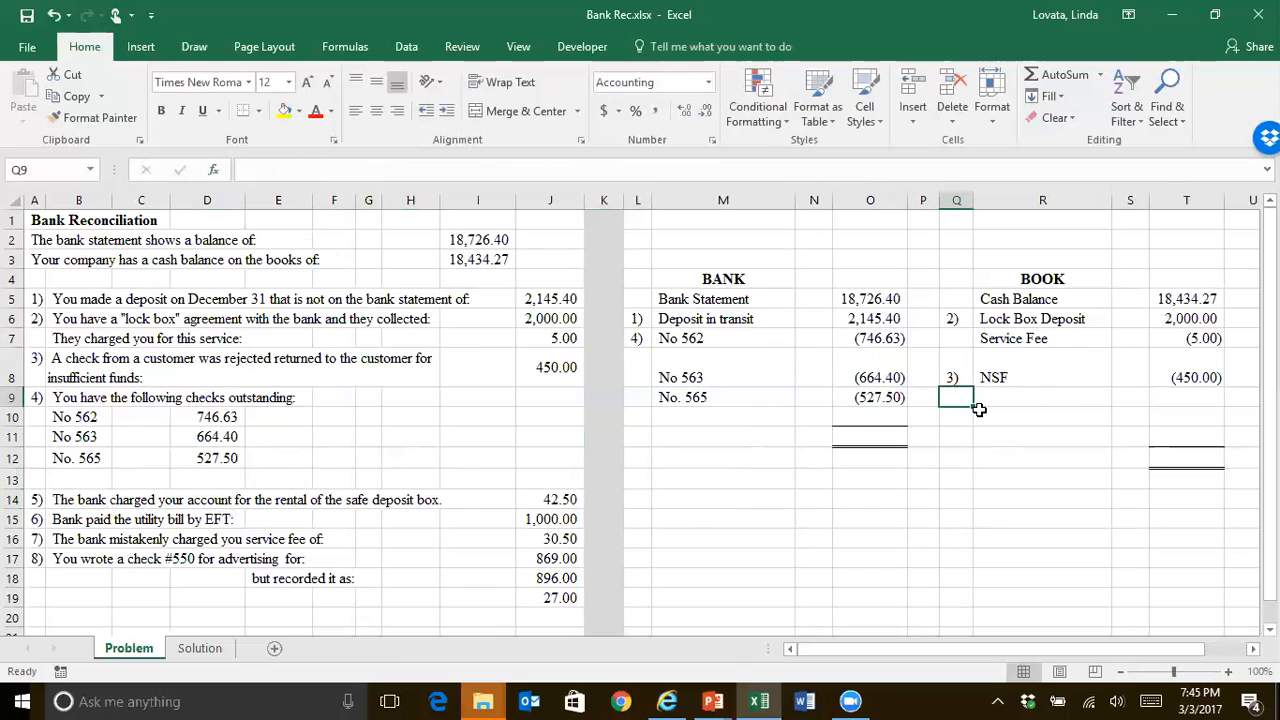
type("5)")
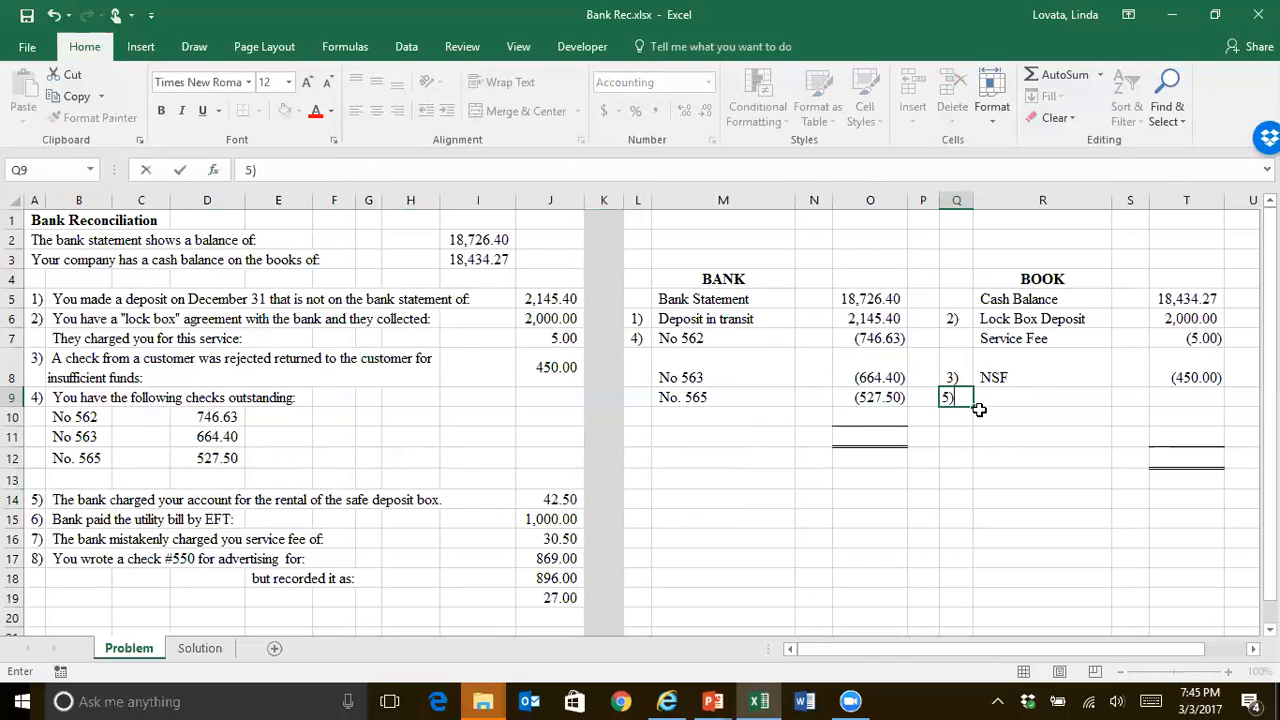
type("Service Fee")
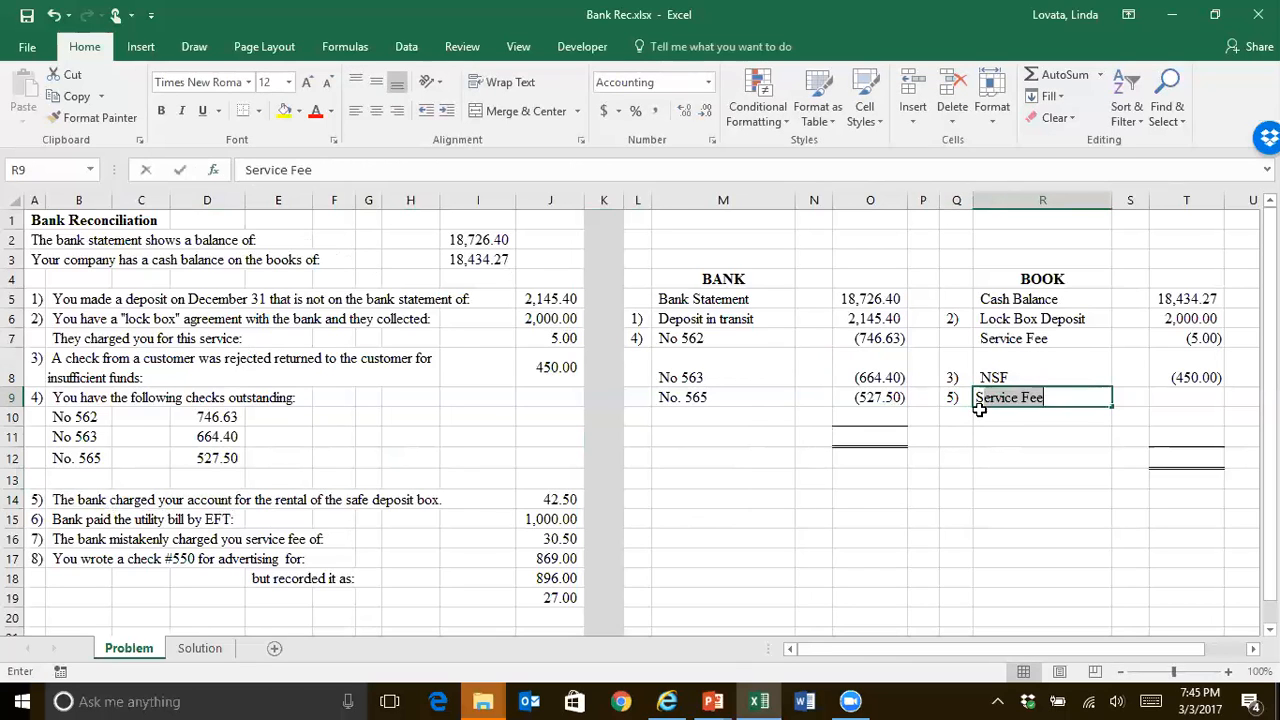
type("Safe Deposit")
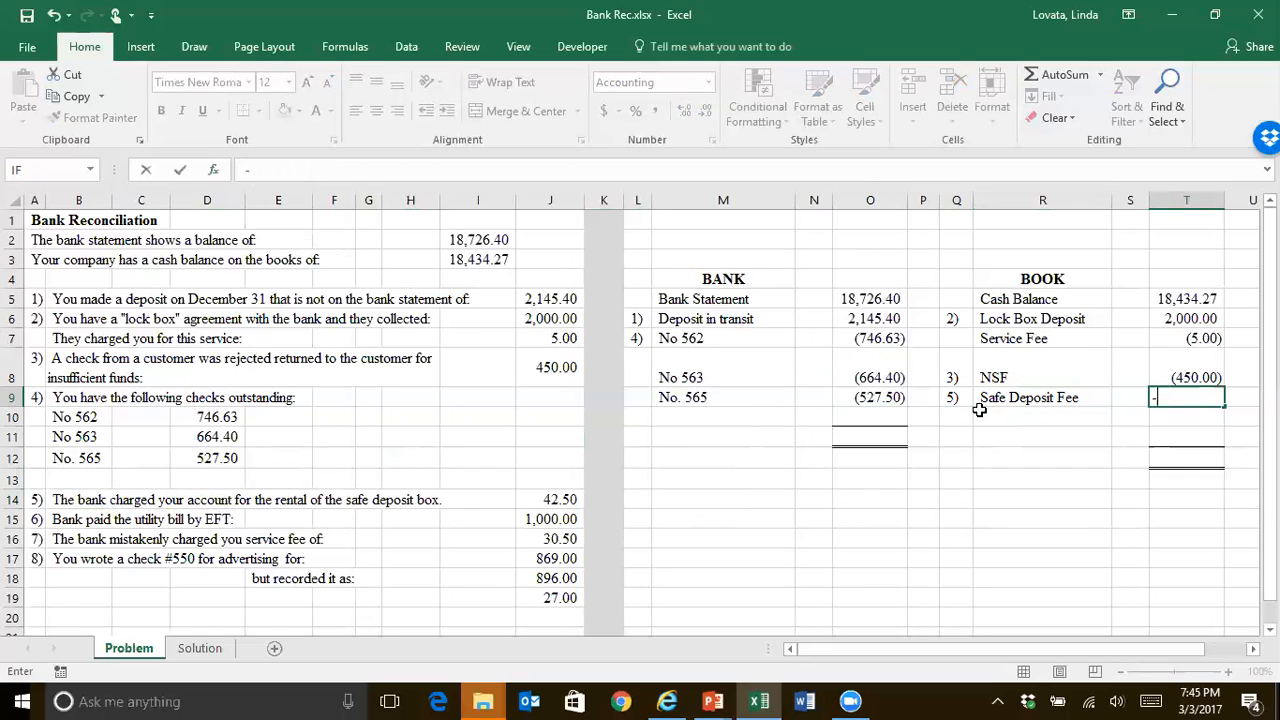
type("-42.50)")
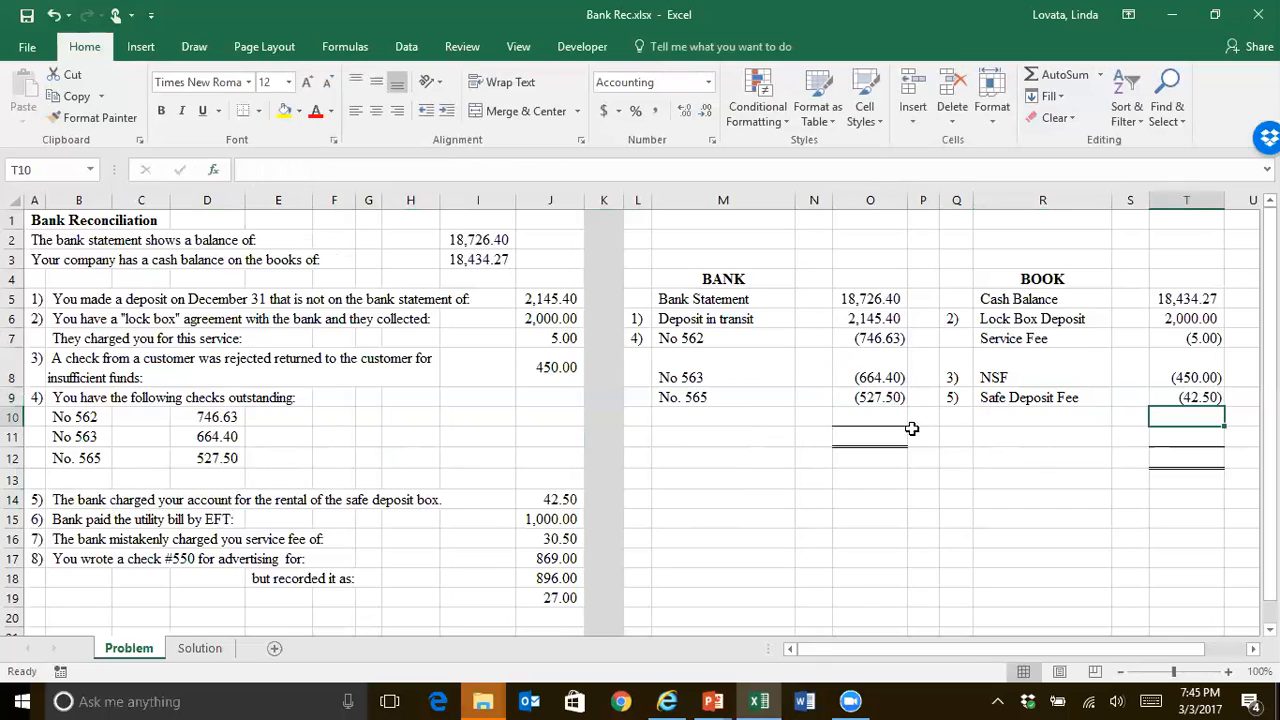
mouse_move(296, 532)
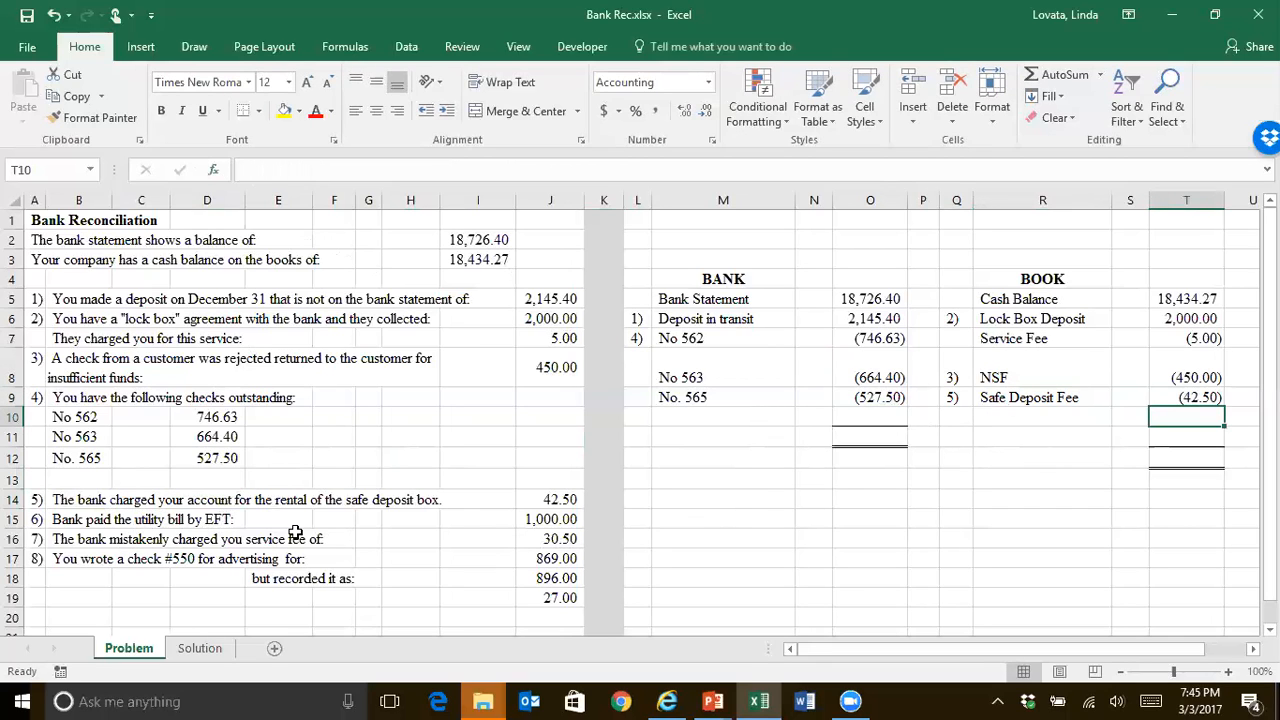
mouse_move(312, 524)
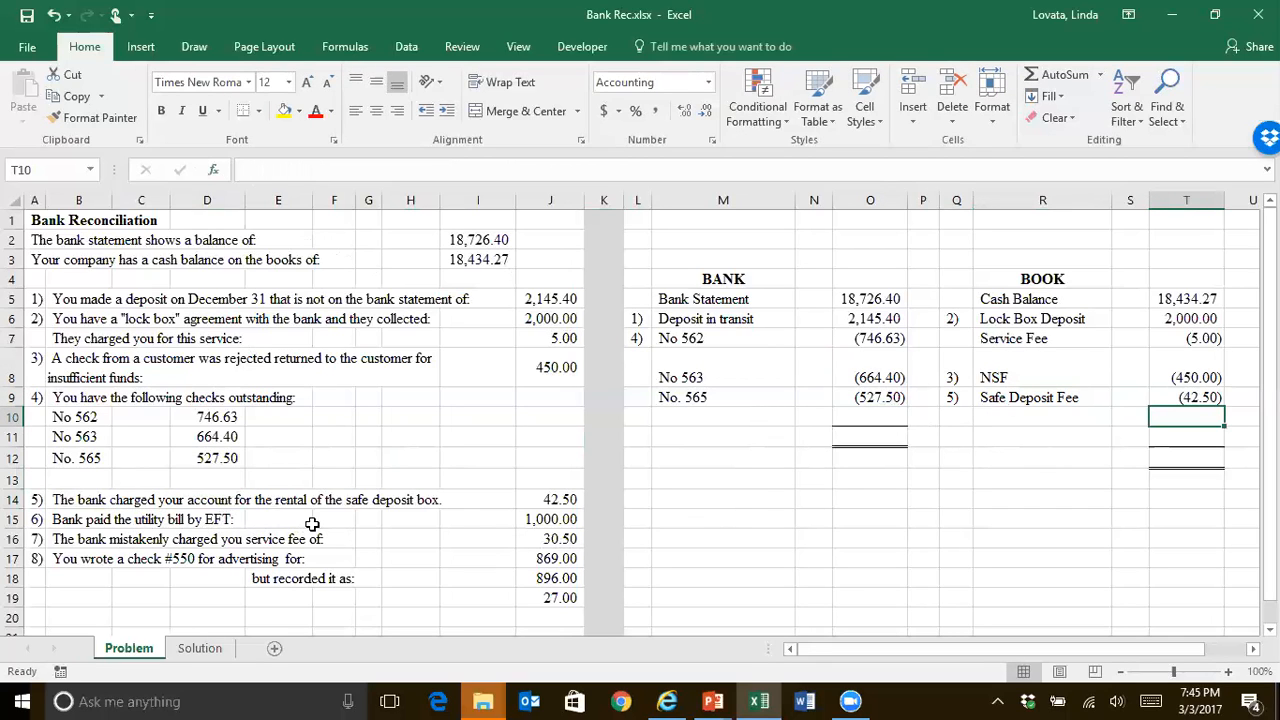
mouse_move(280, 524)
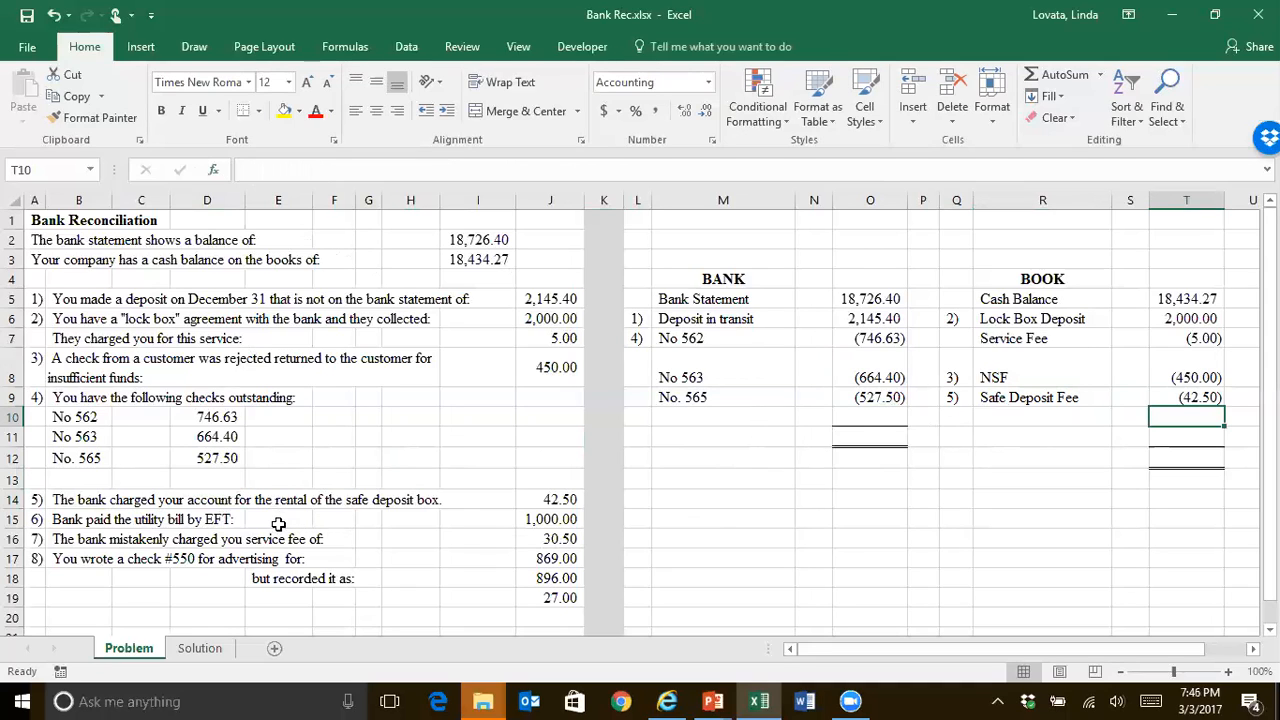
- Add BOOK item 6) Utility Bill Paid at (1,000.00)
left_click(956, 418)
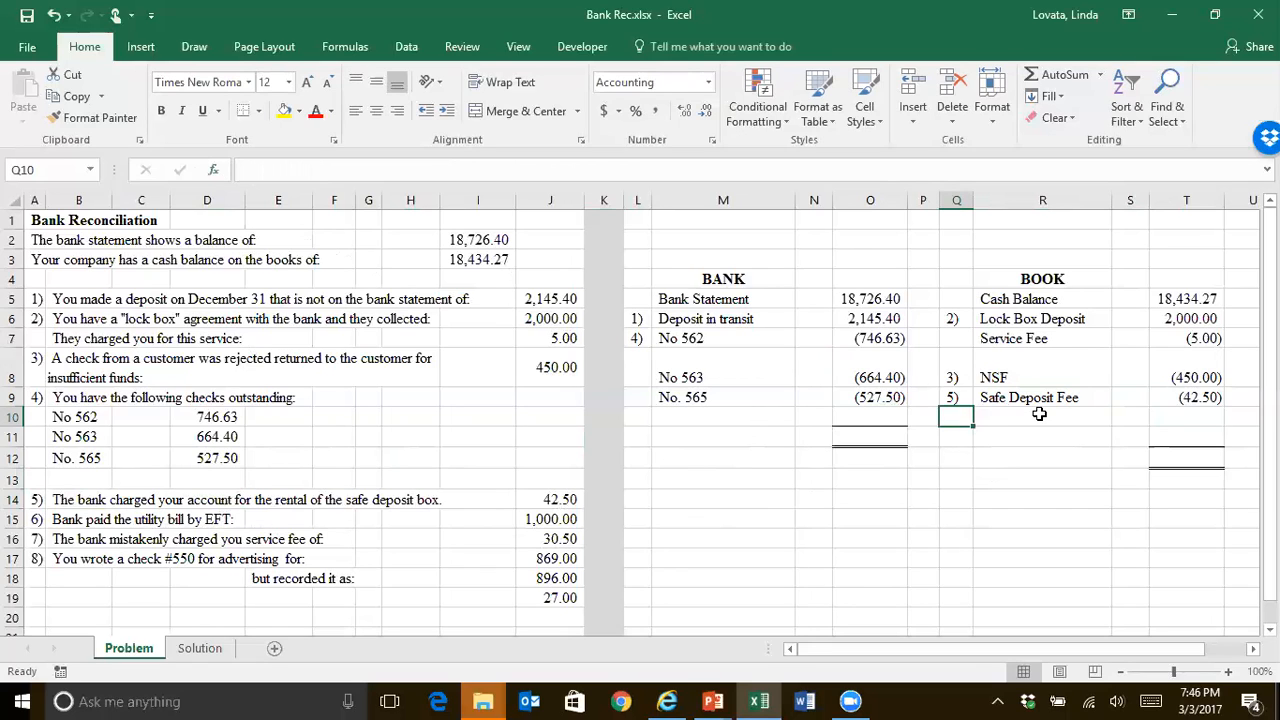
type("6)")
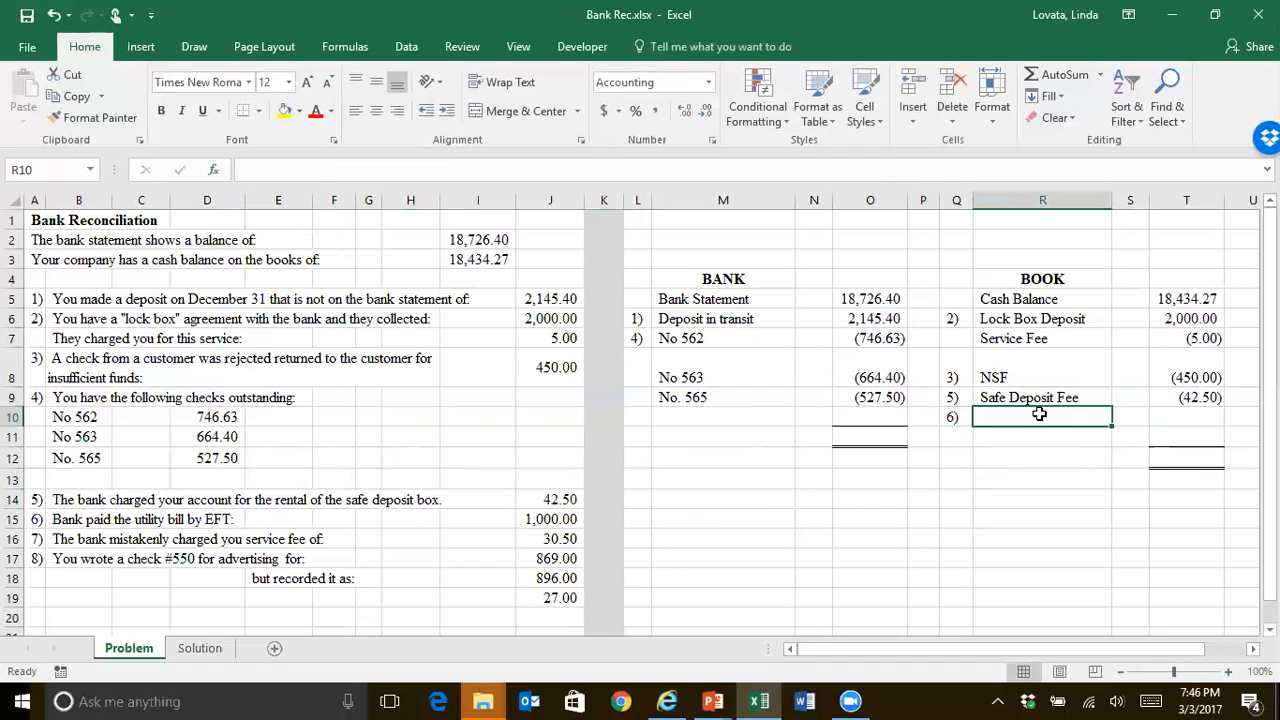
type("Utiltiy Bill Paid")
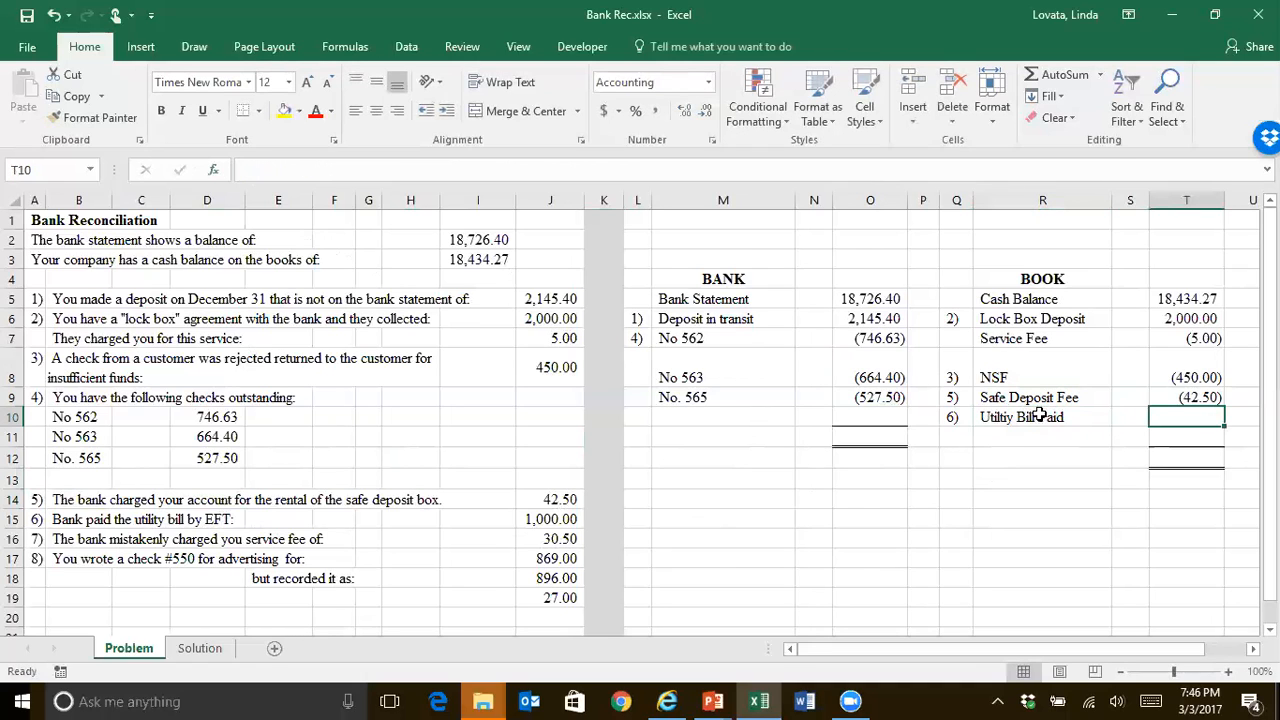
type("-")
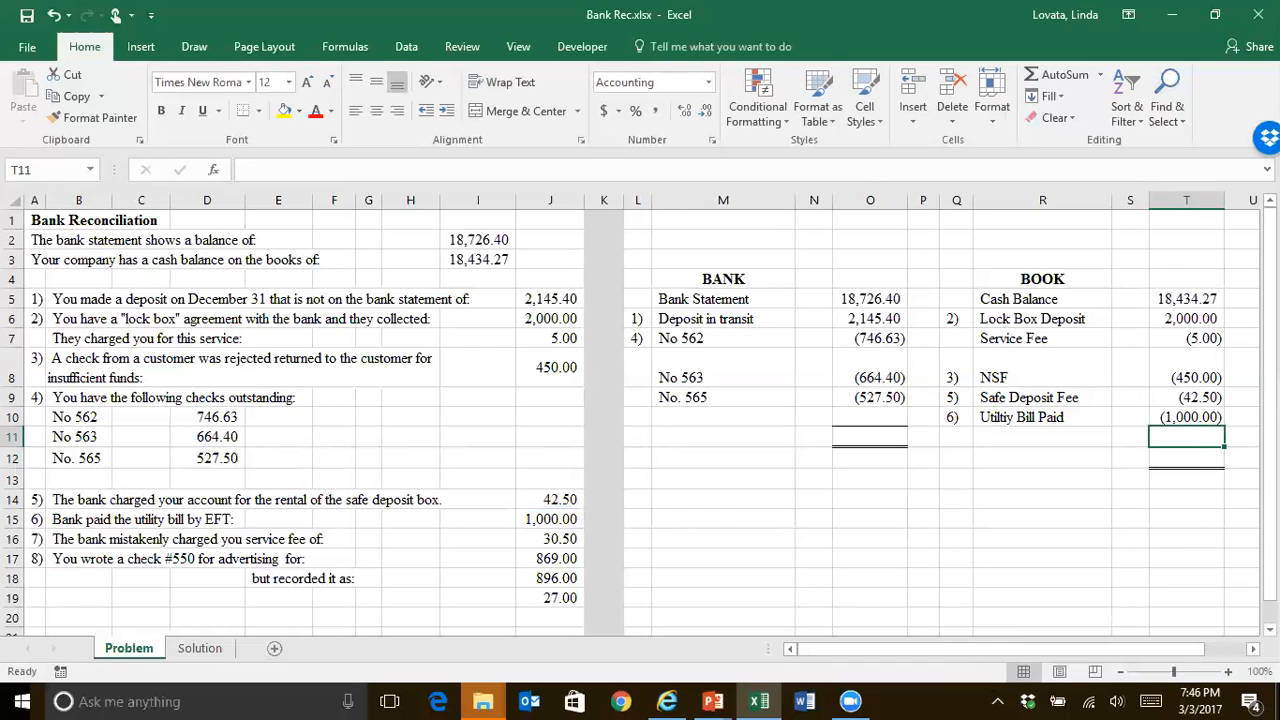
left_click(636, 418)
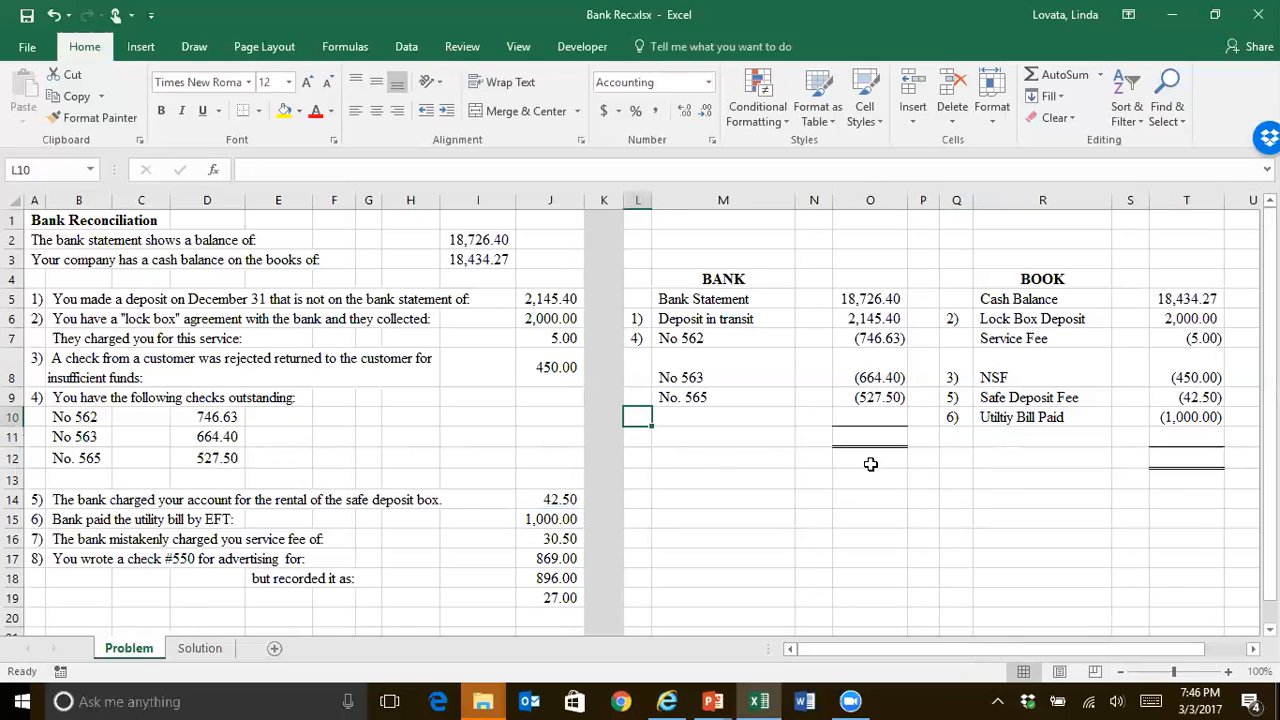
- Add BANK item 7) Error in Service Fee with a formula returning 30.50
type("7")
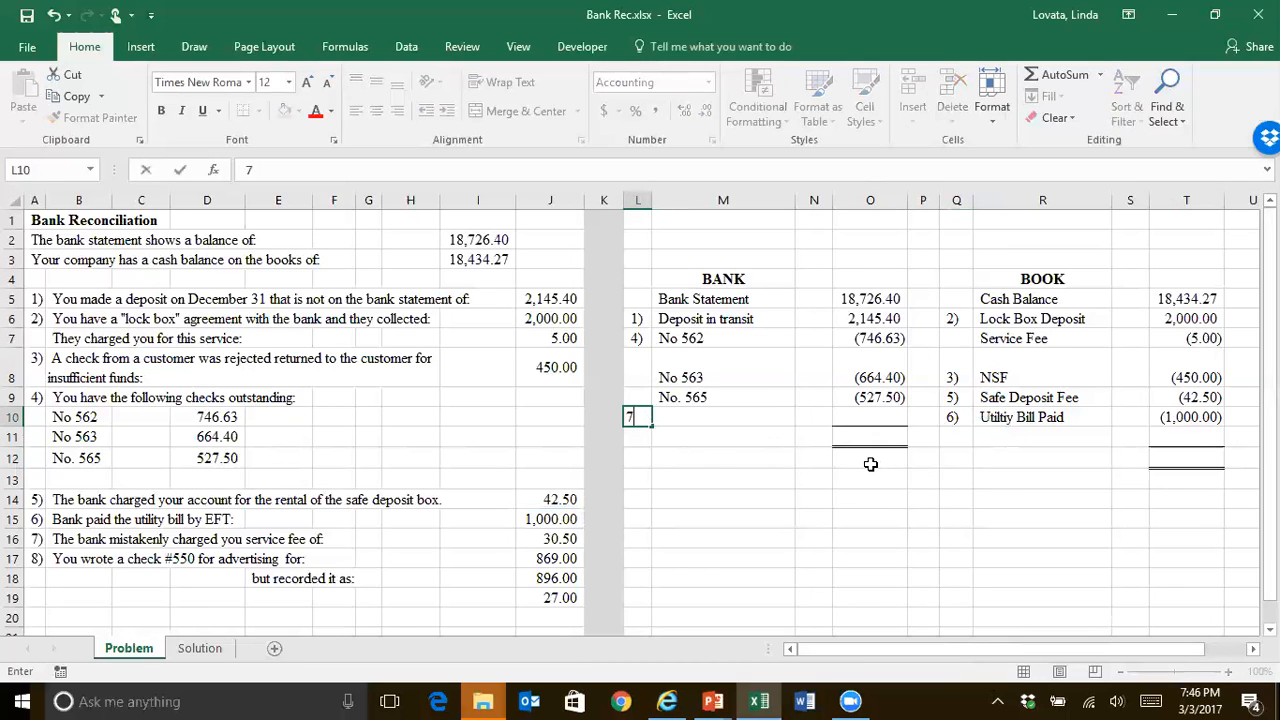
type(")")
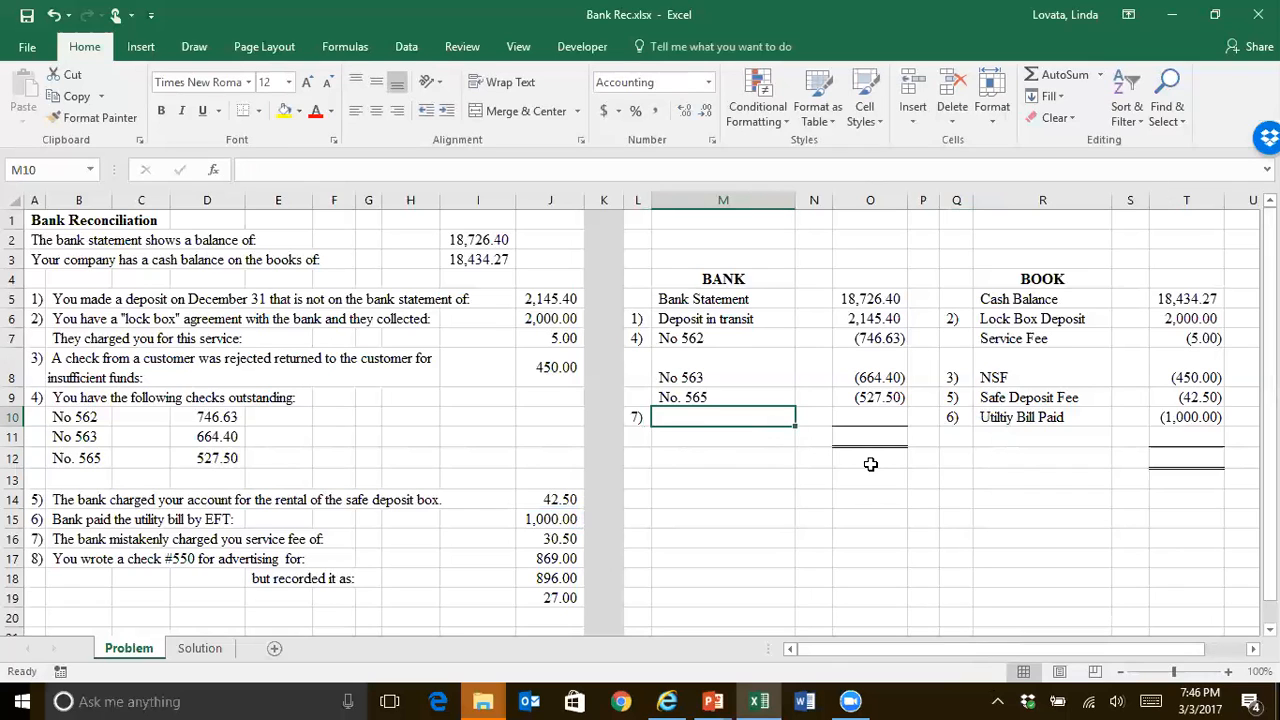
type("Error in Ser")
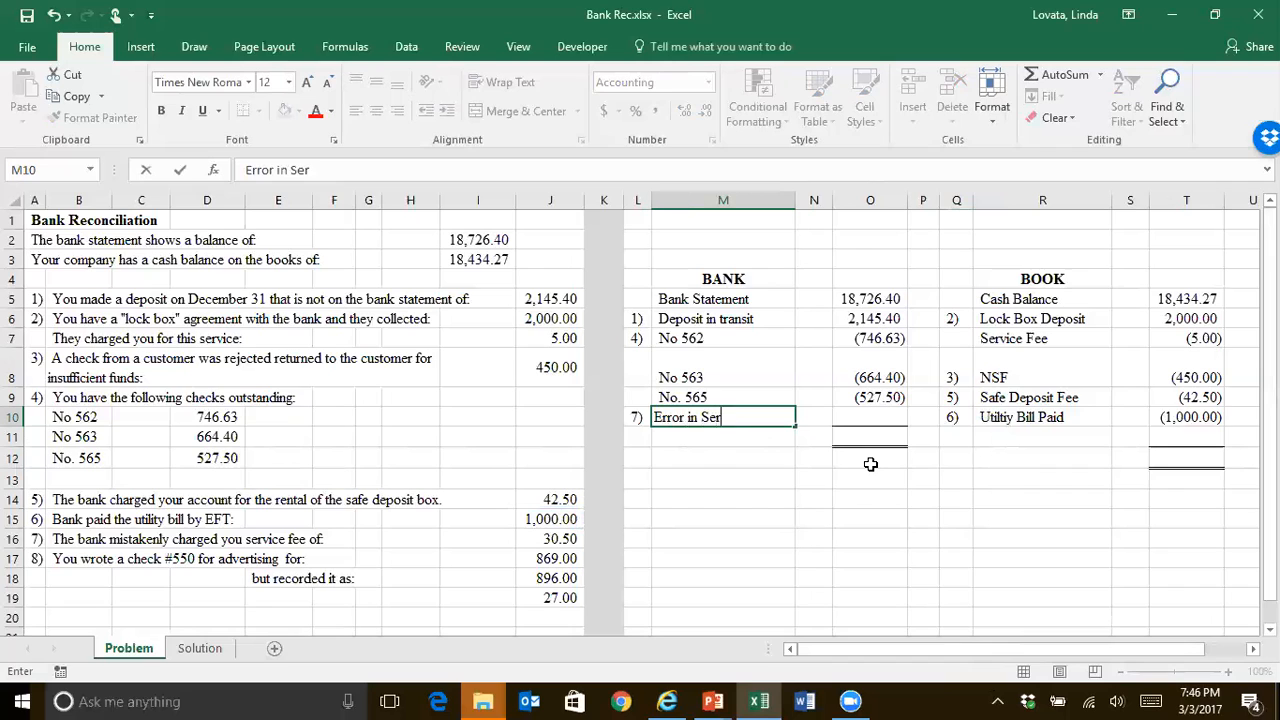
type("vice Fee")
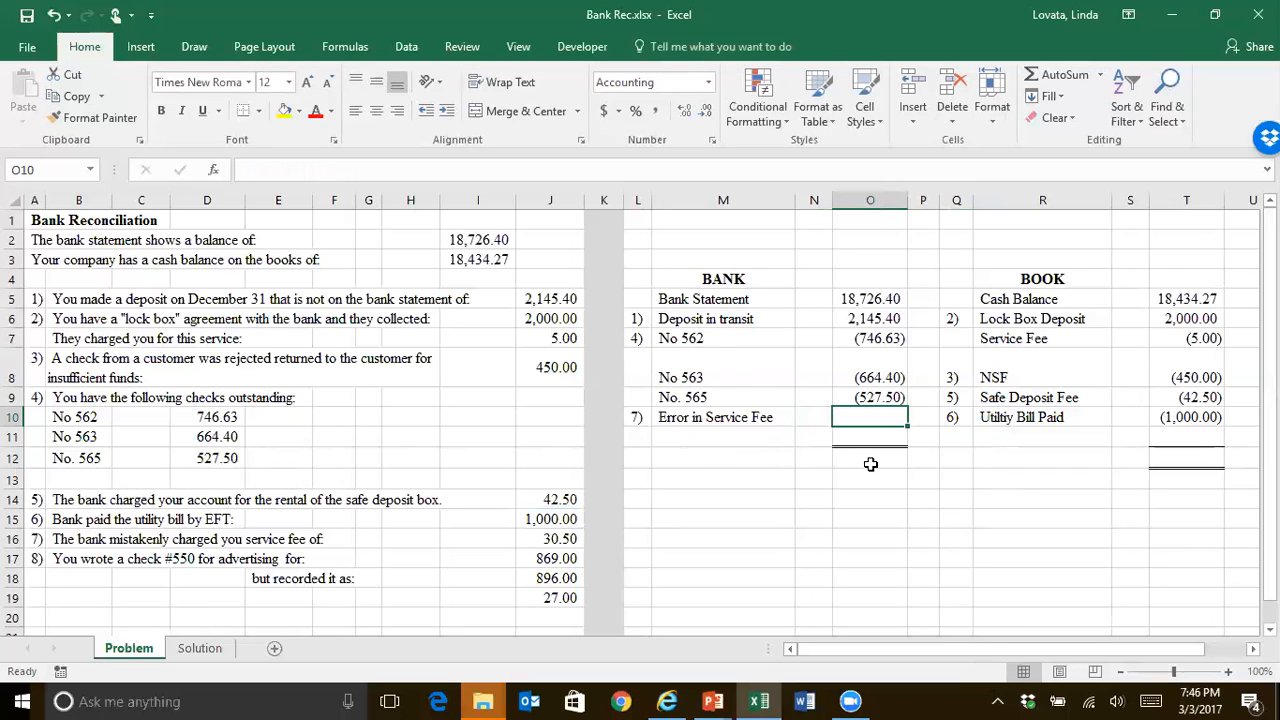
type("=")
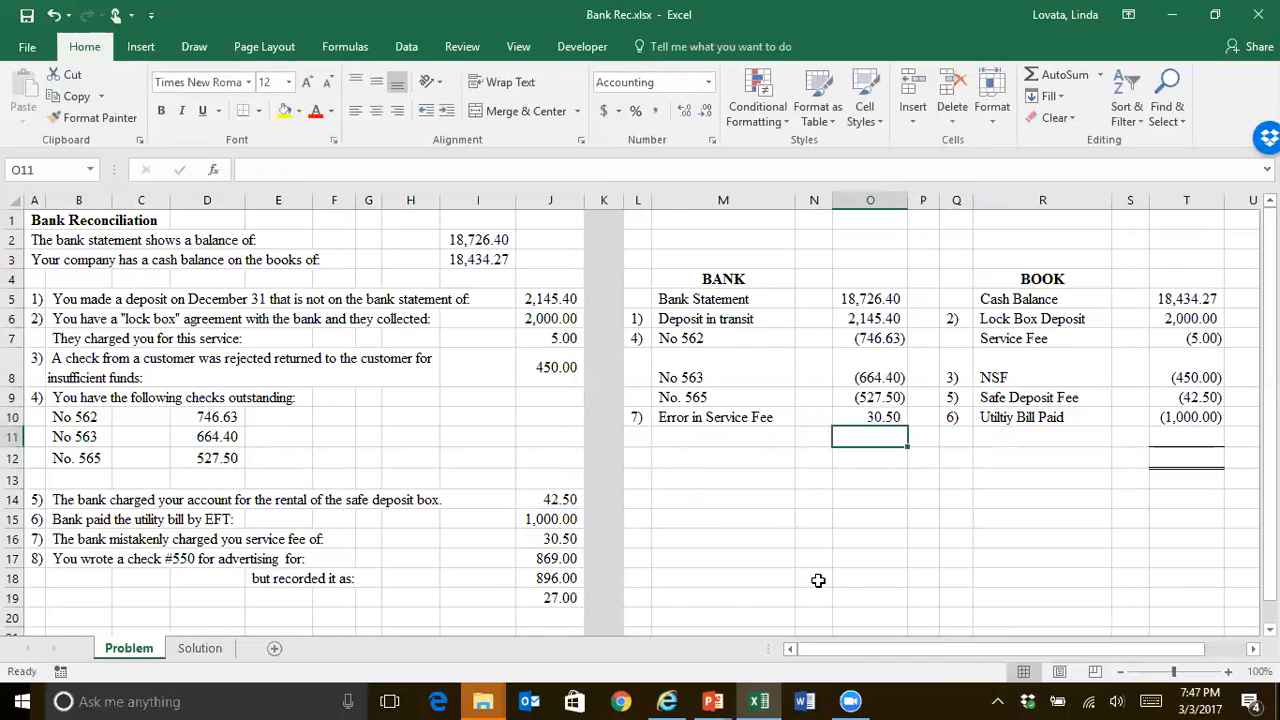
mouse_move(1196, 528)
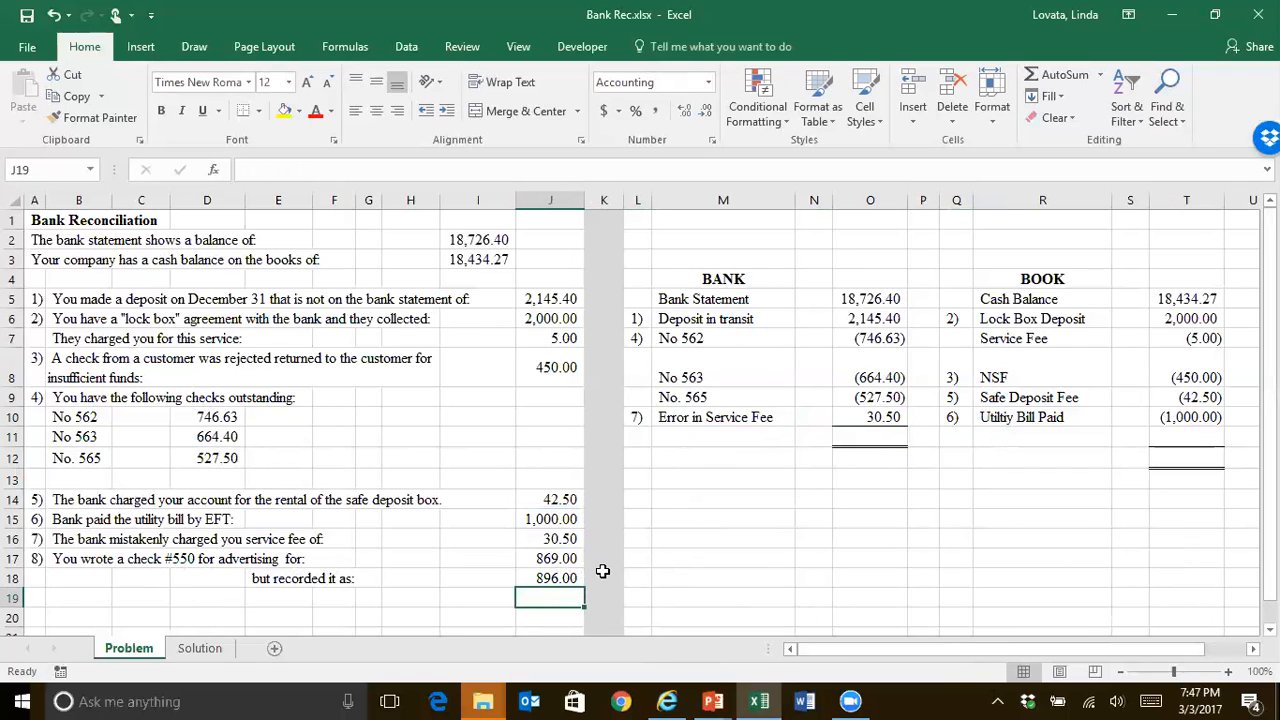
mouse_move(570, 560)
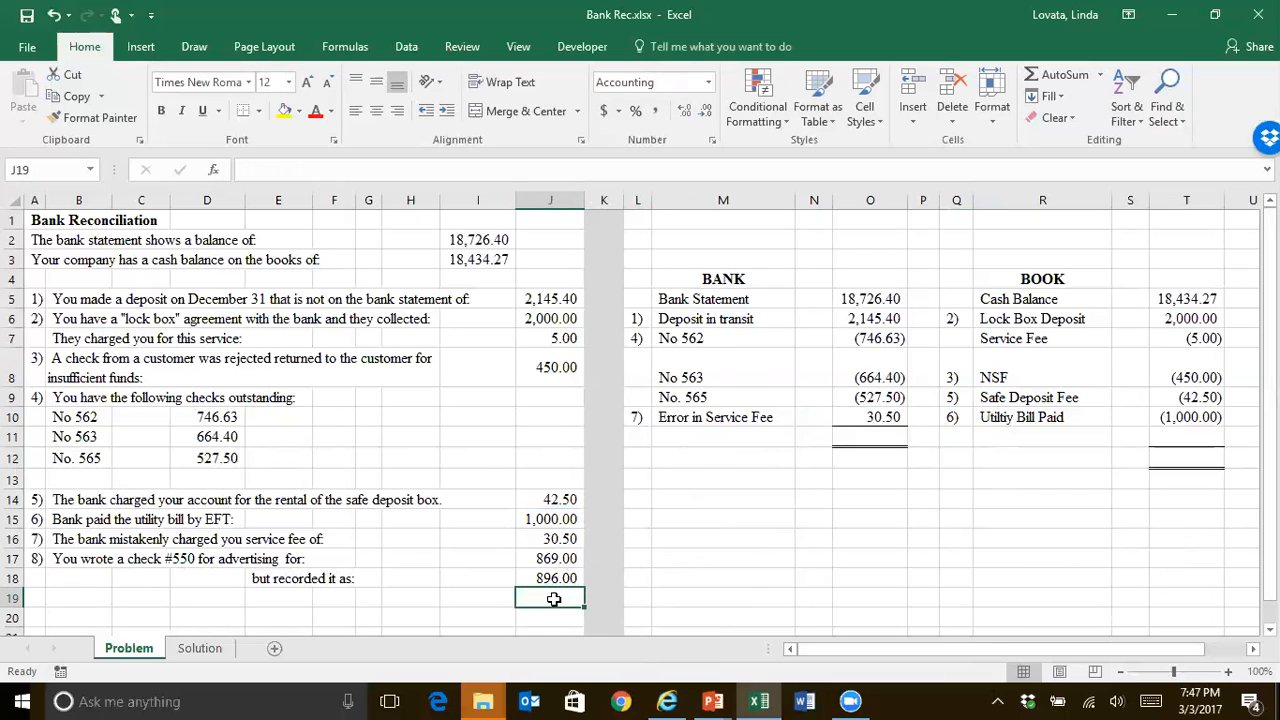
- Compute the 27.00 difference between 896.00 recorded and 869.00 paid with =J18-J17
type("=")
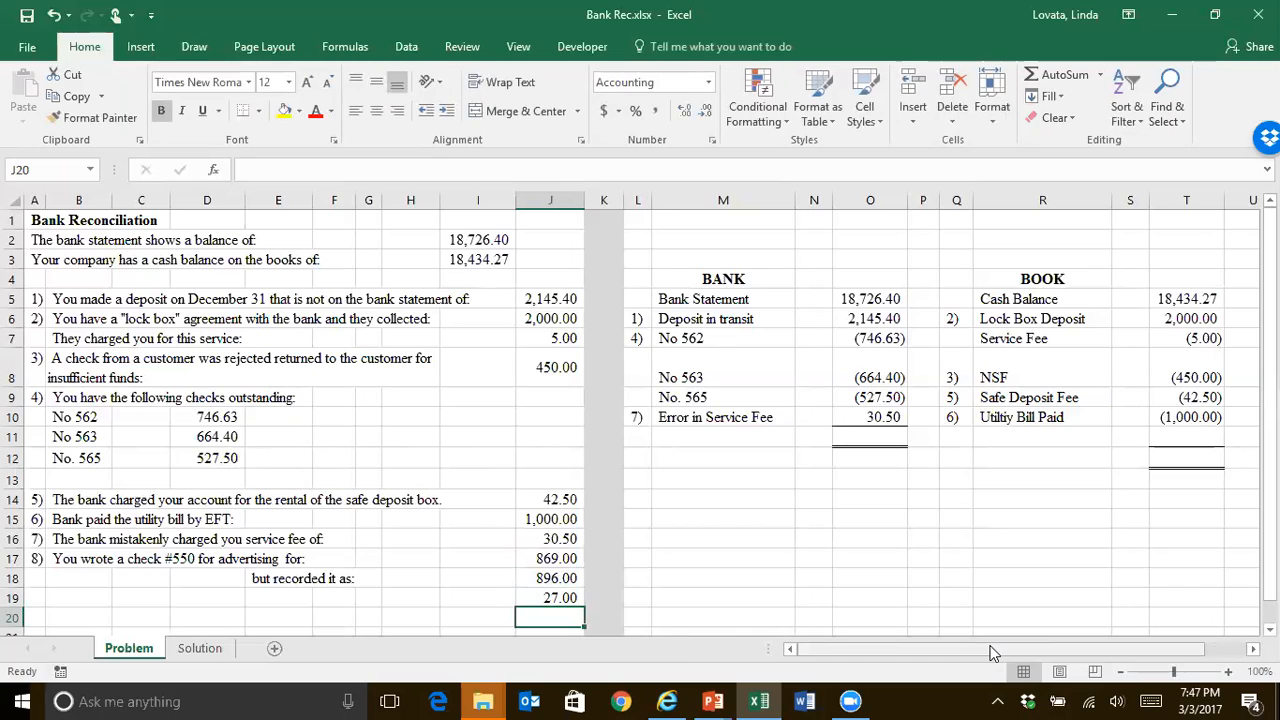
mouse_move(1004, 436)
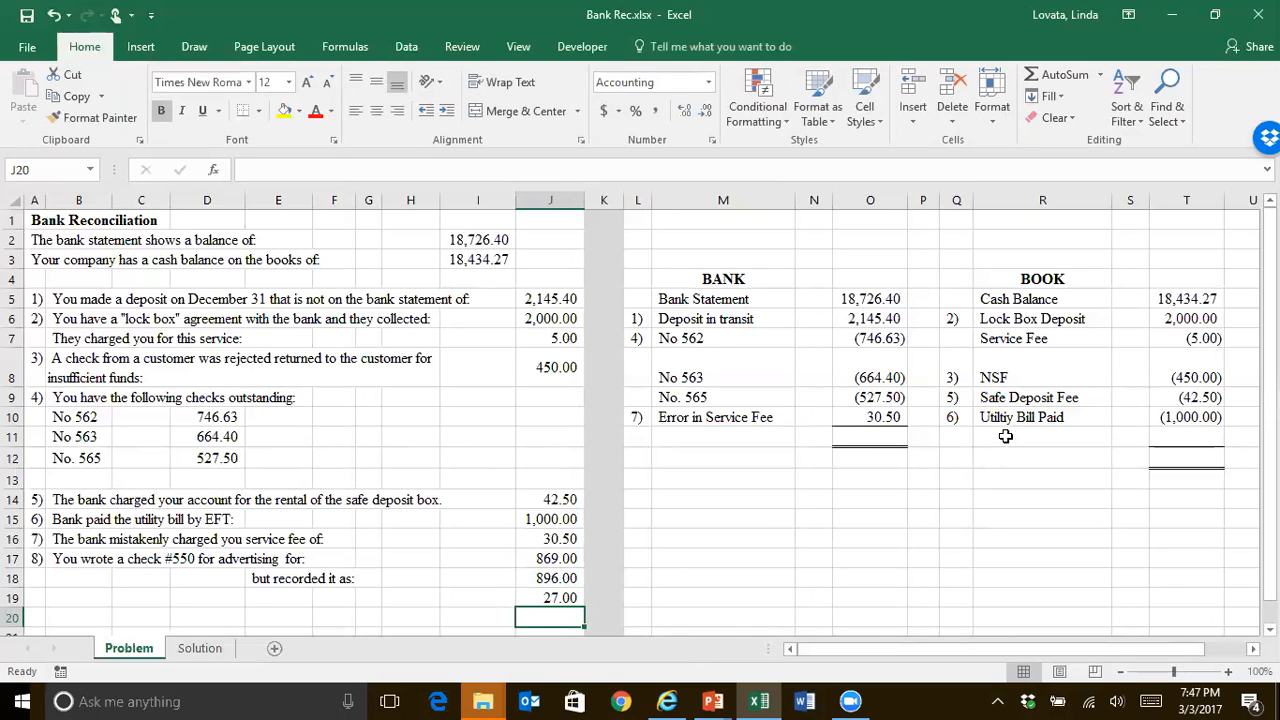
- Add BOOK item 8) Error in check at 27.00 so both columns total 18,963.77
left_click(956, 436)
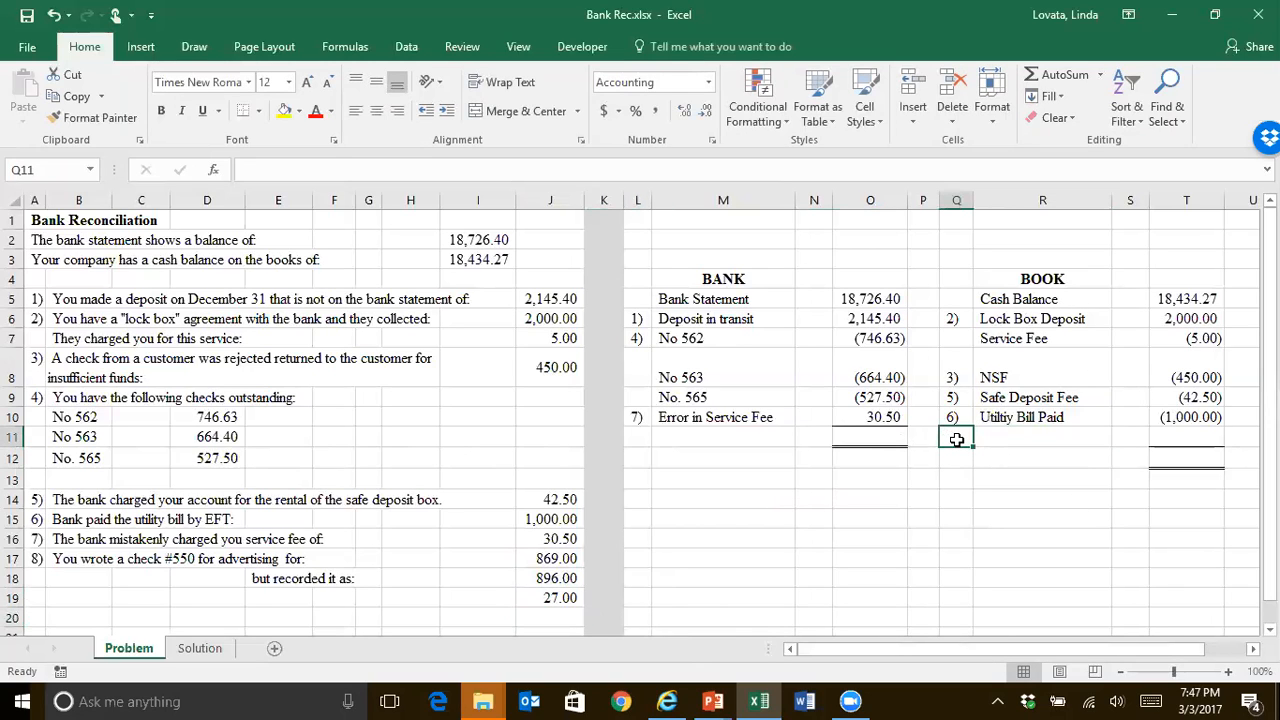
left_click(1044, 436)
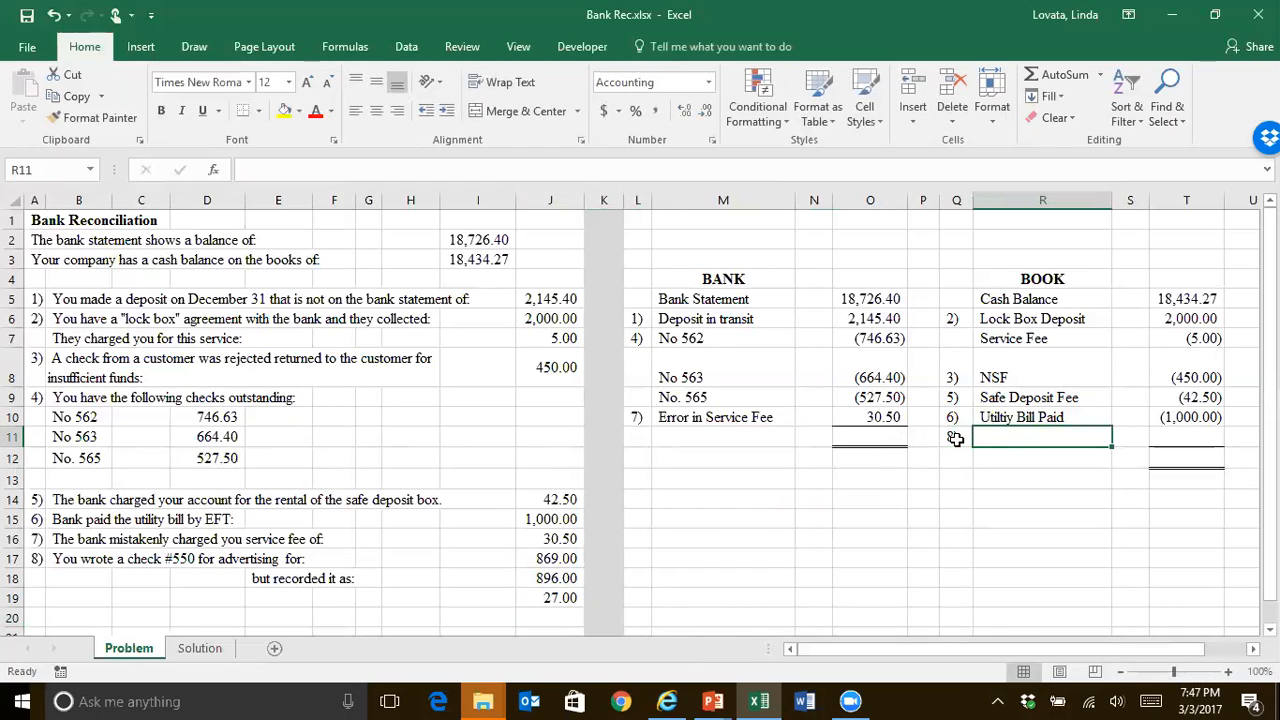
type("Error in")
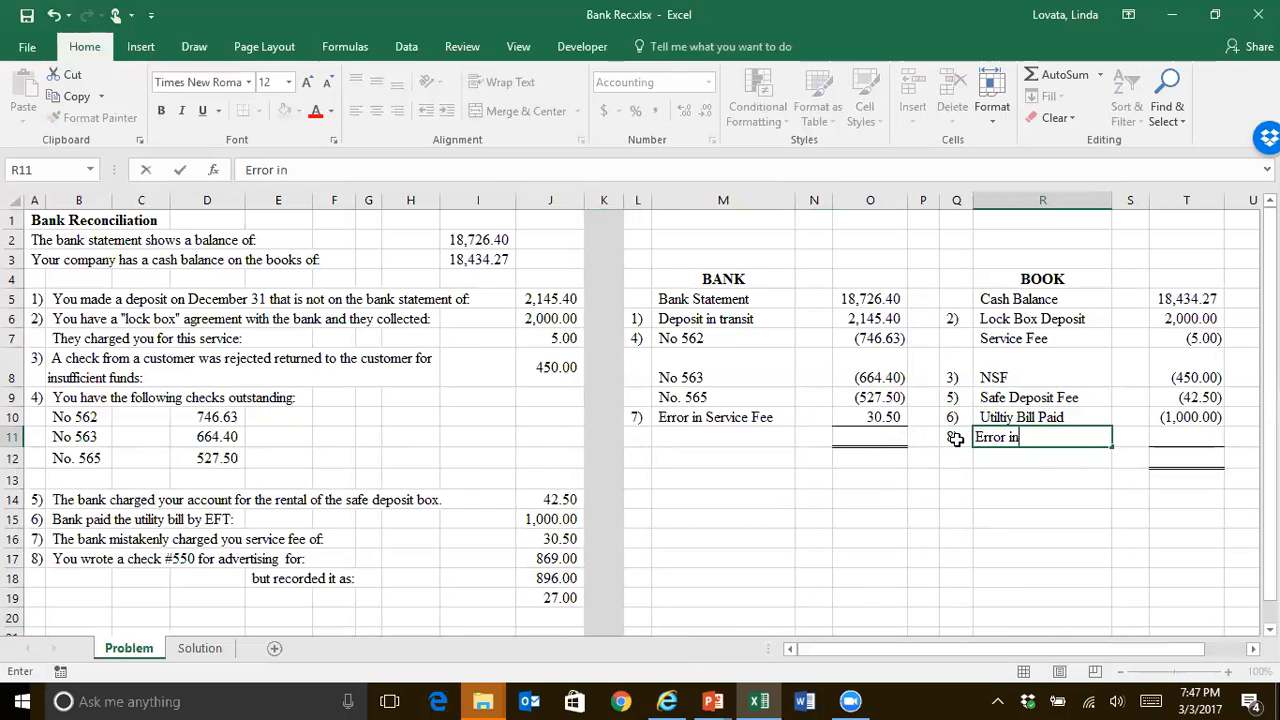
type("c")
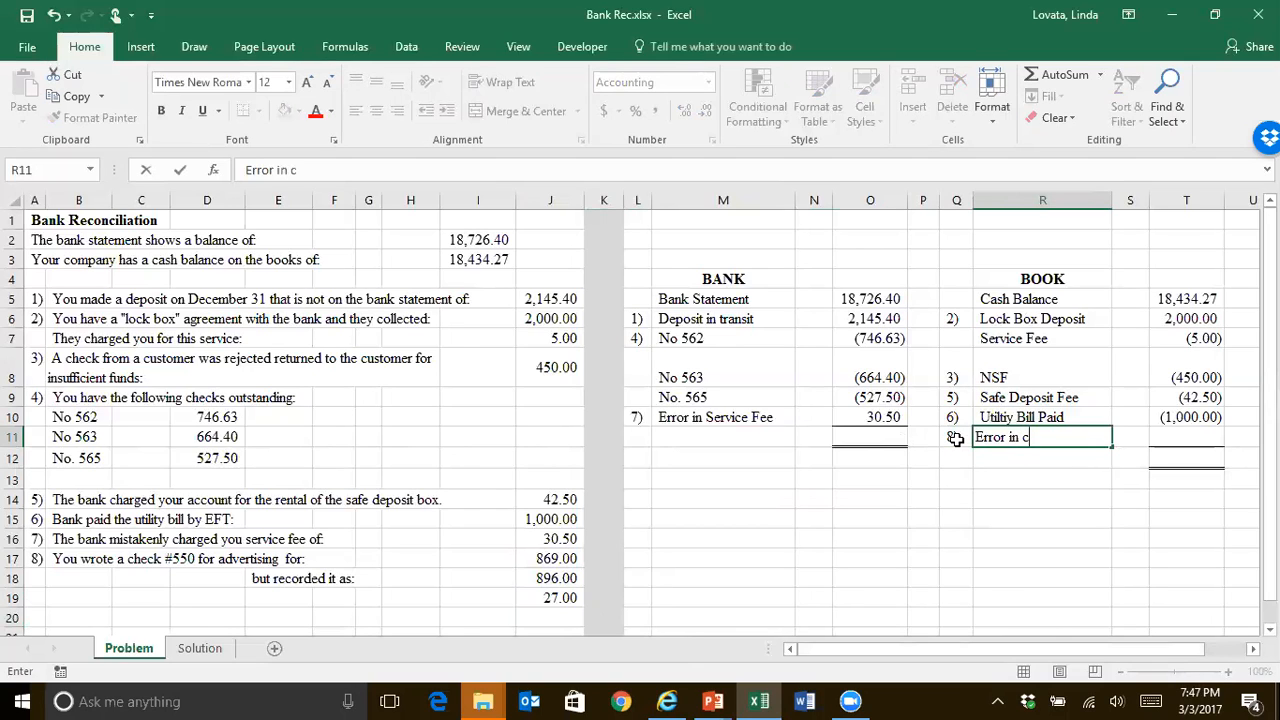
type("he")
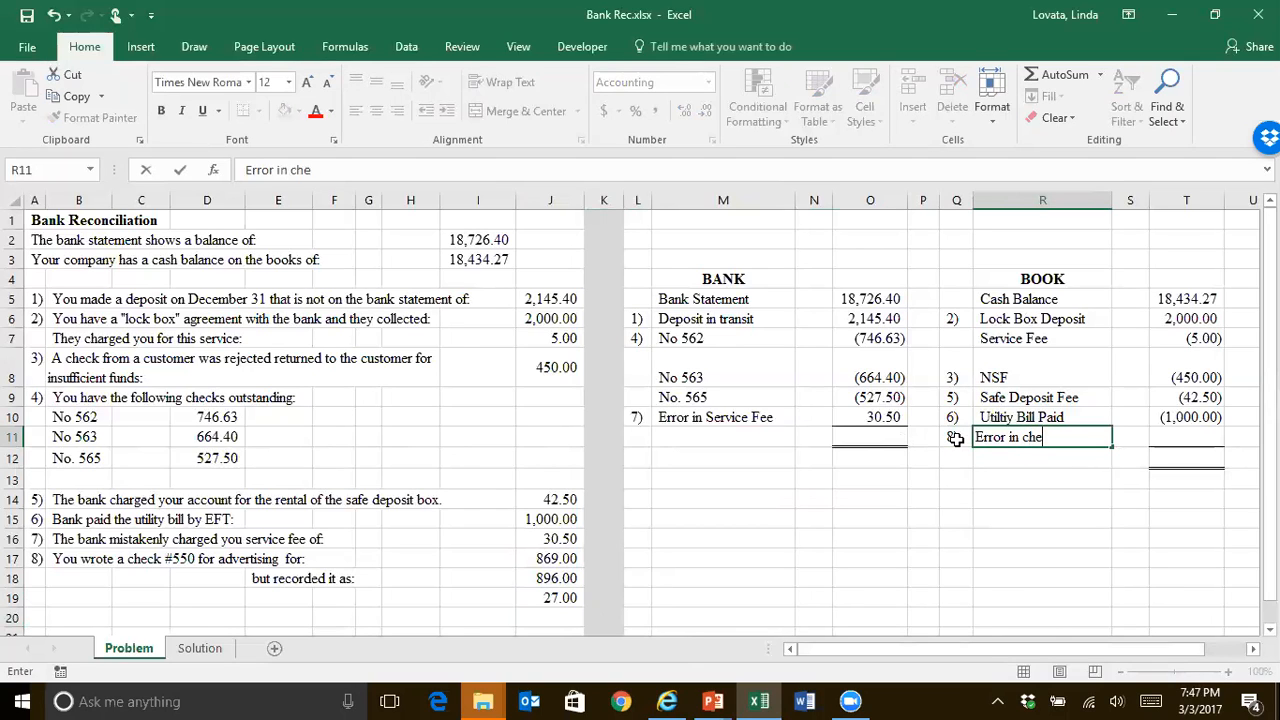
key("Backspace")
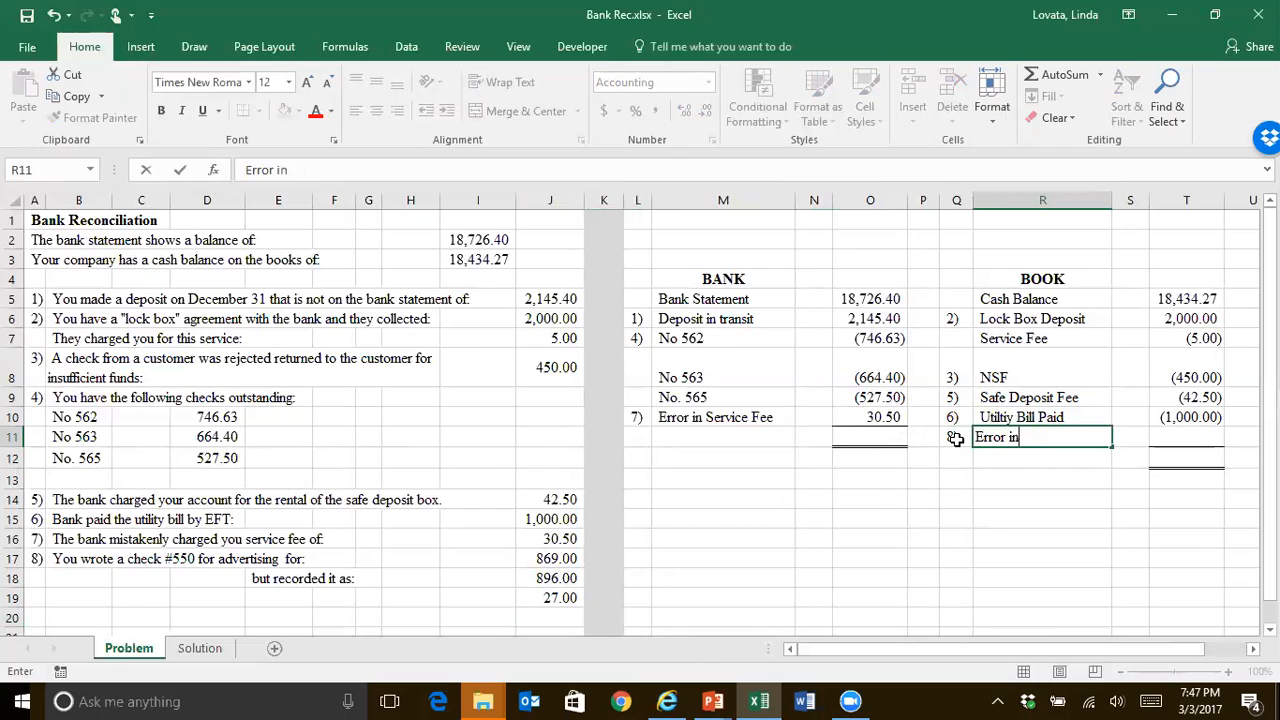
type("check")
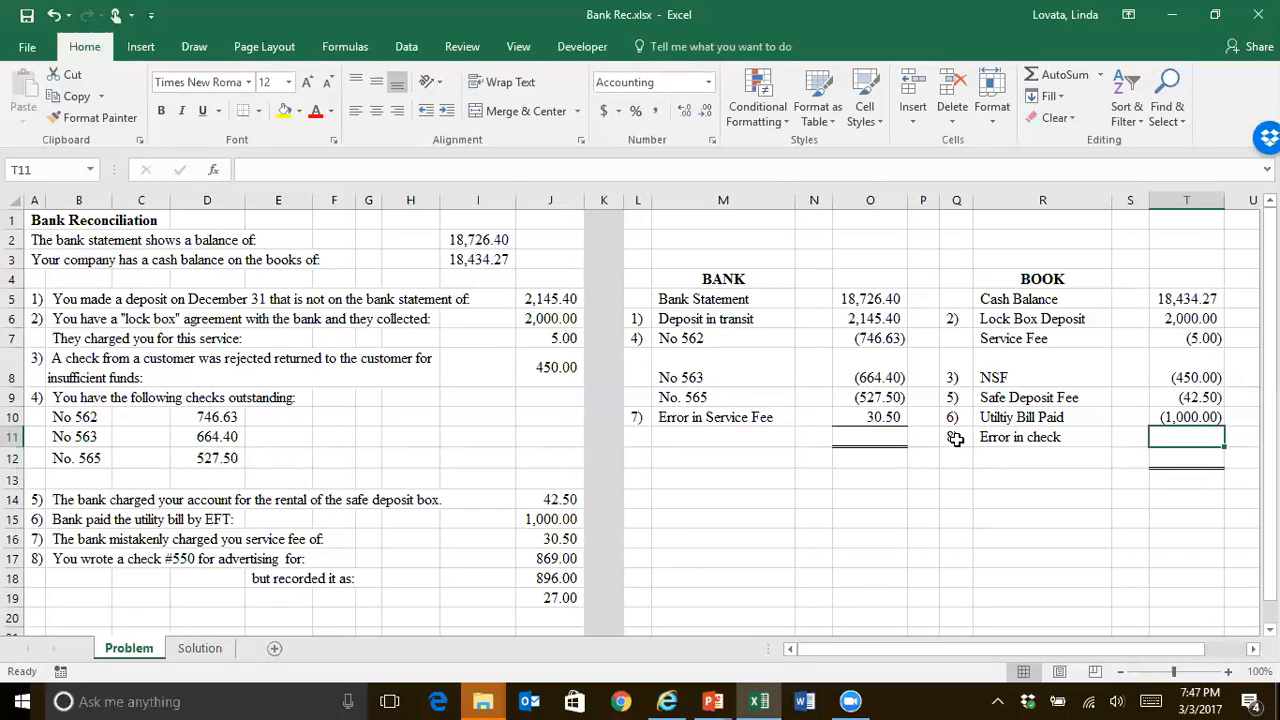
type("27.00")
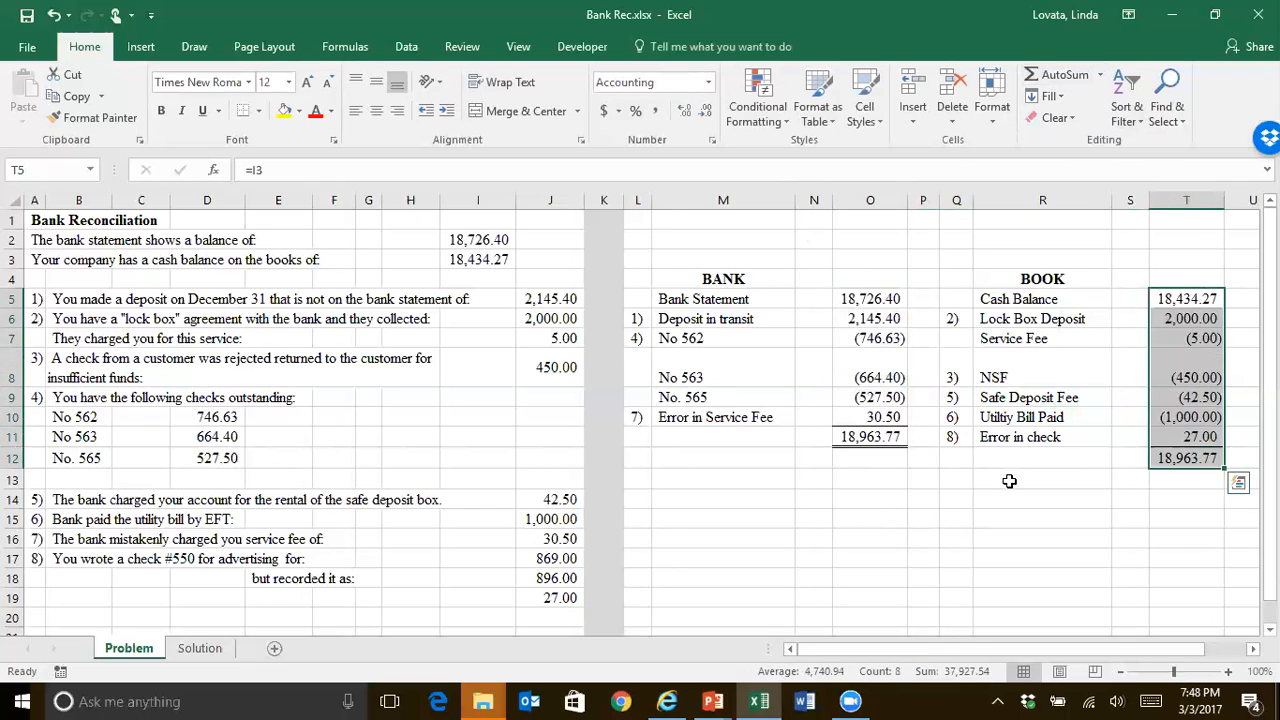
left_click(1042, 478)
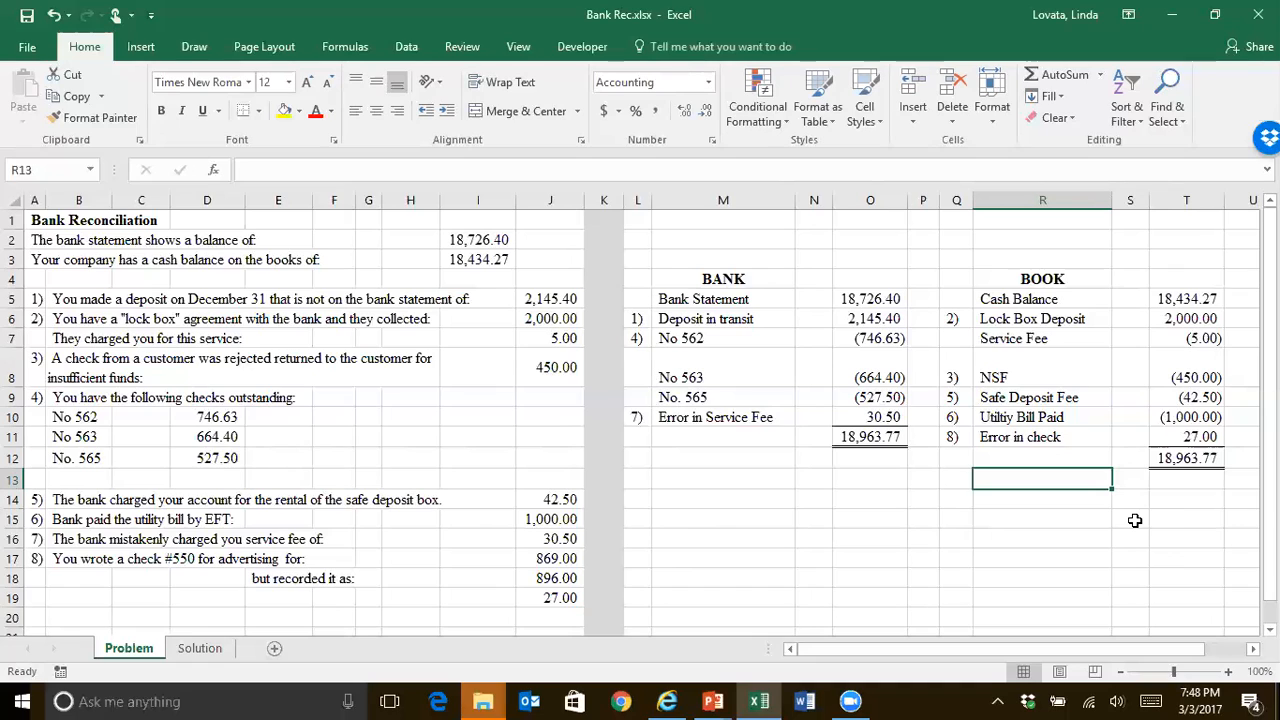
mouse_move(962, 512)
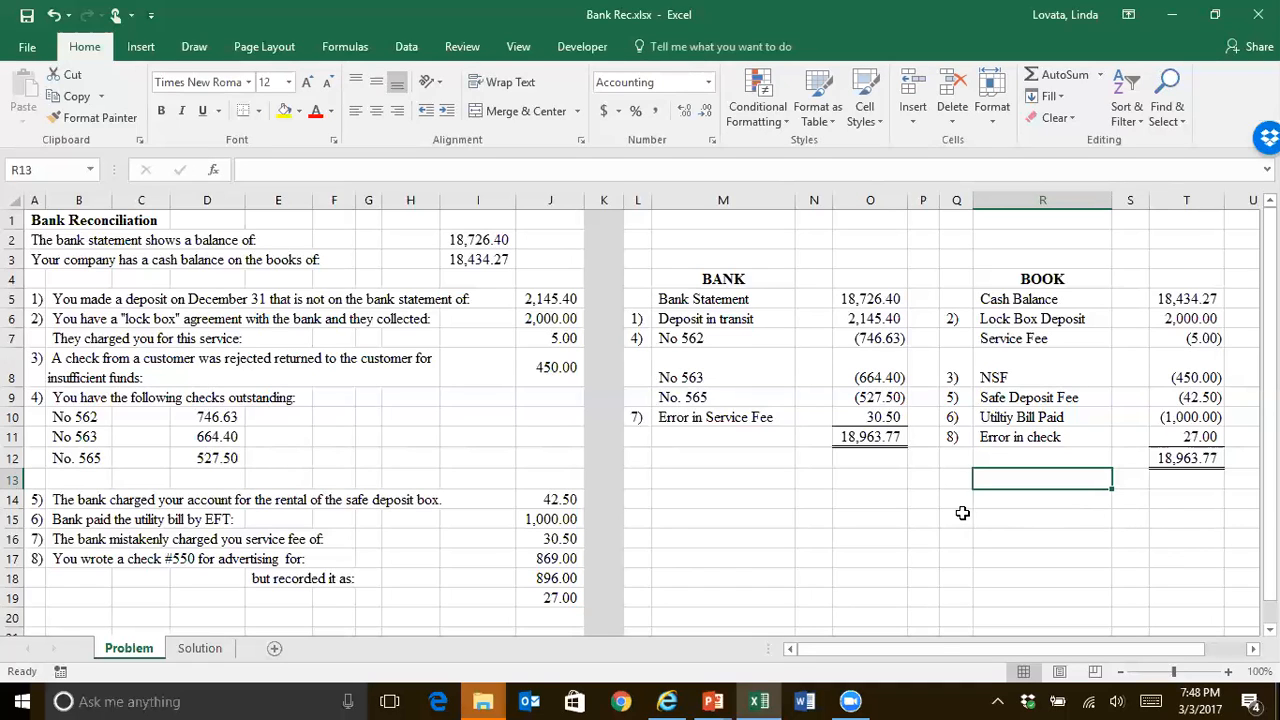
mouse_move(980, 482)
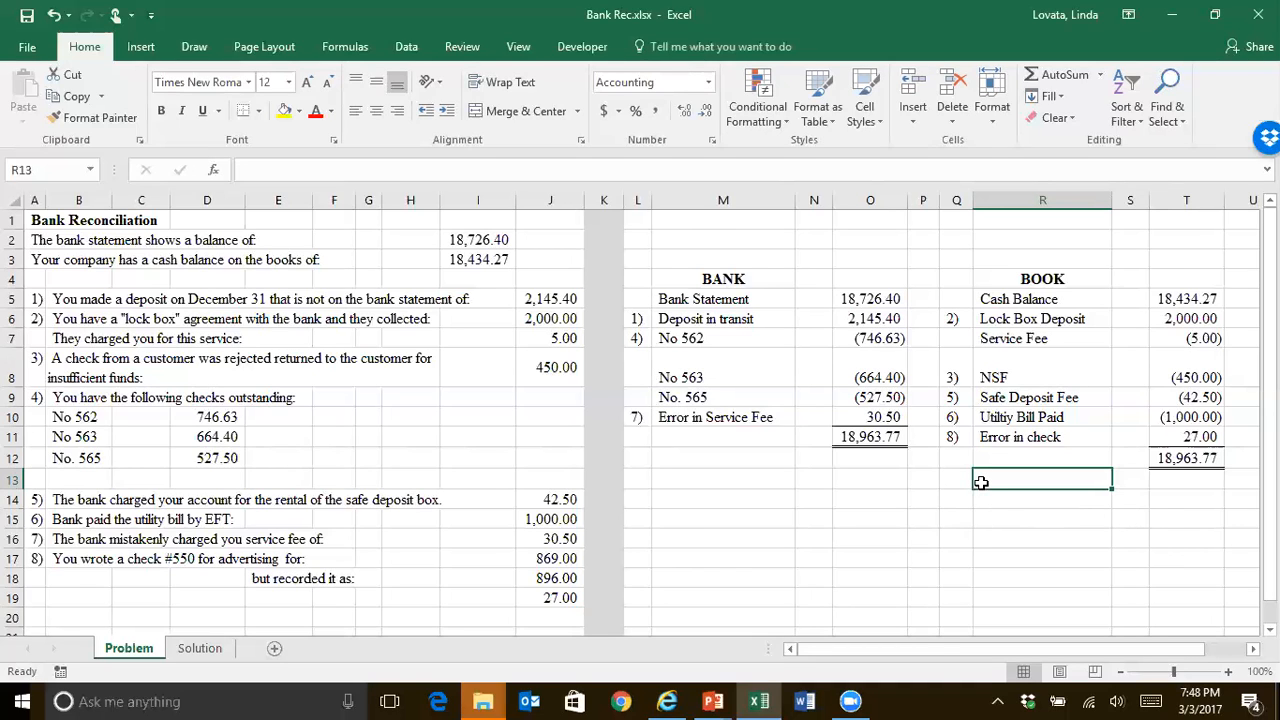
type("=")
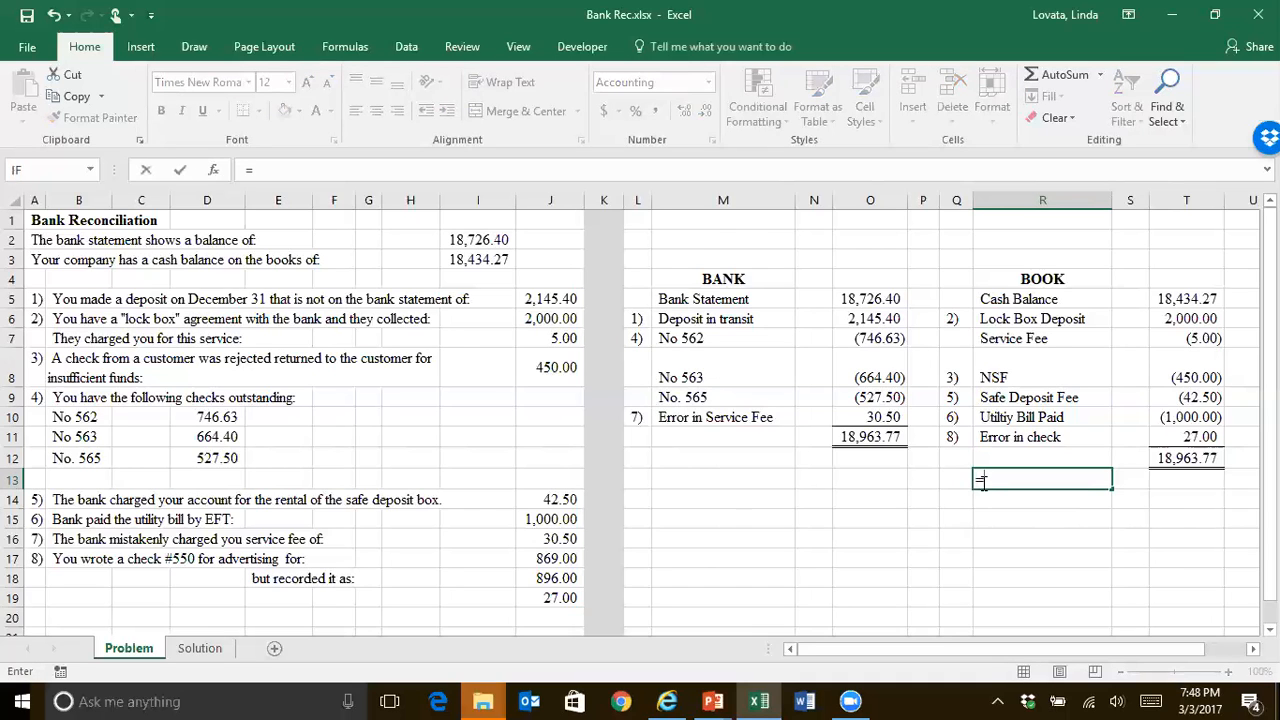
left_click(868, 436)
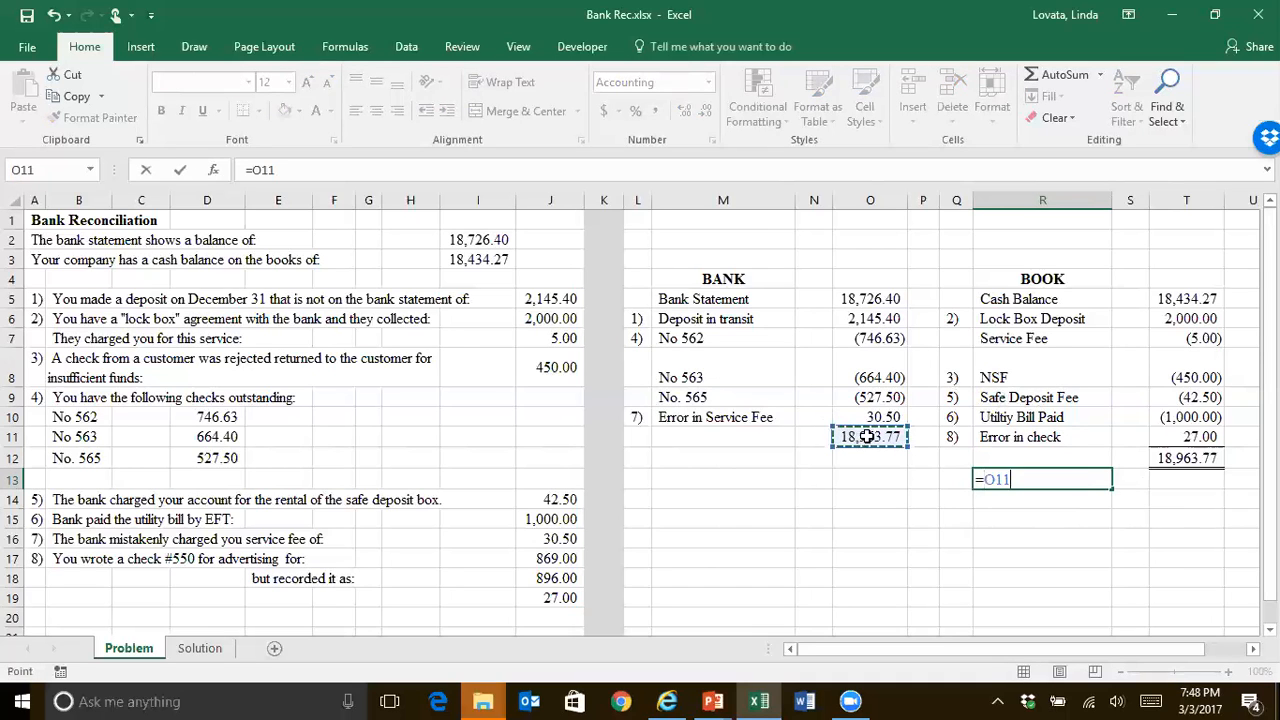
type("-T12")
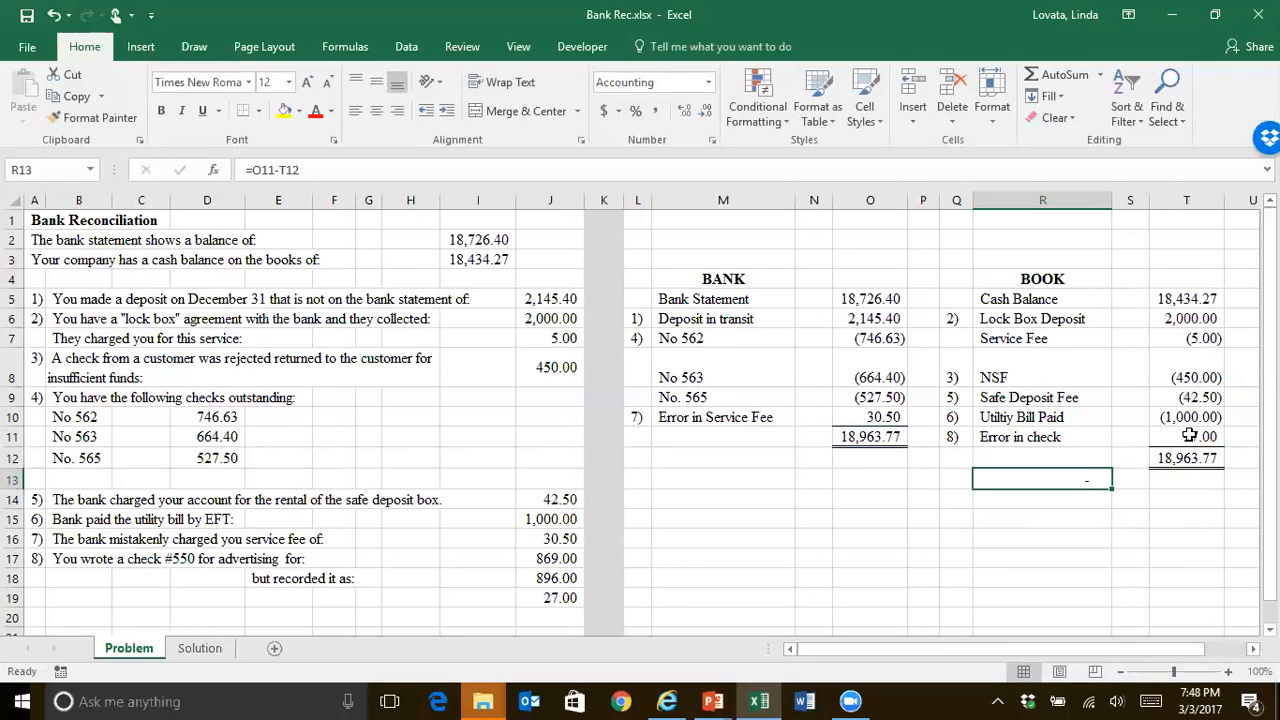
left_click(1186, 418)
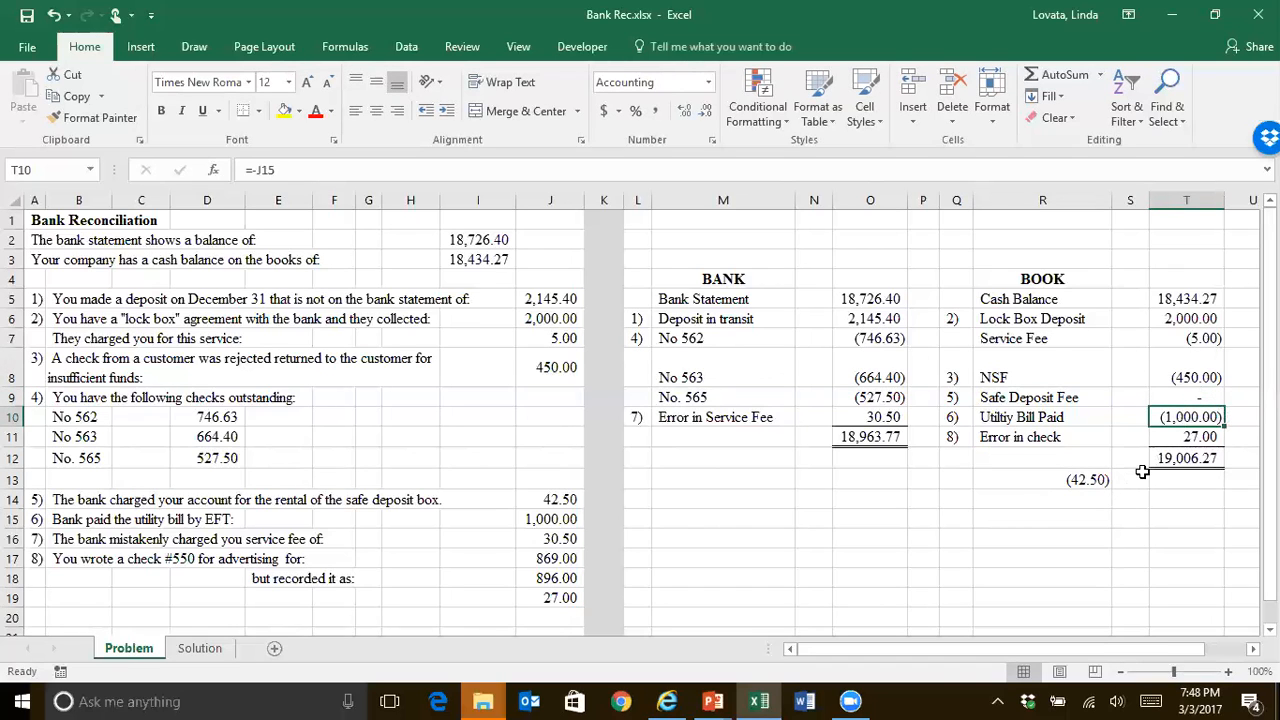
mouse_move(1086, 490)
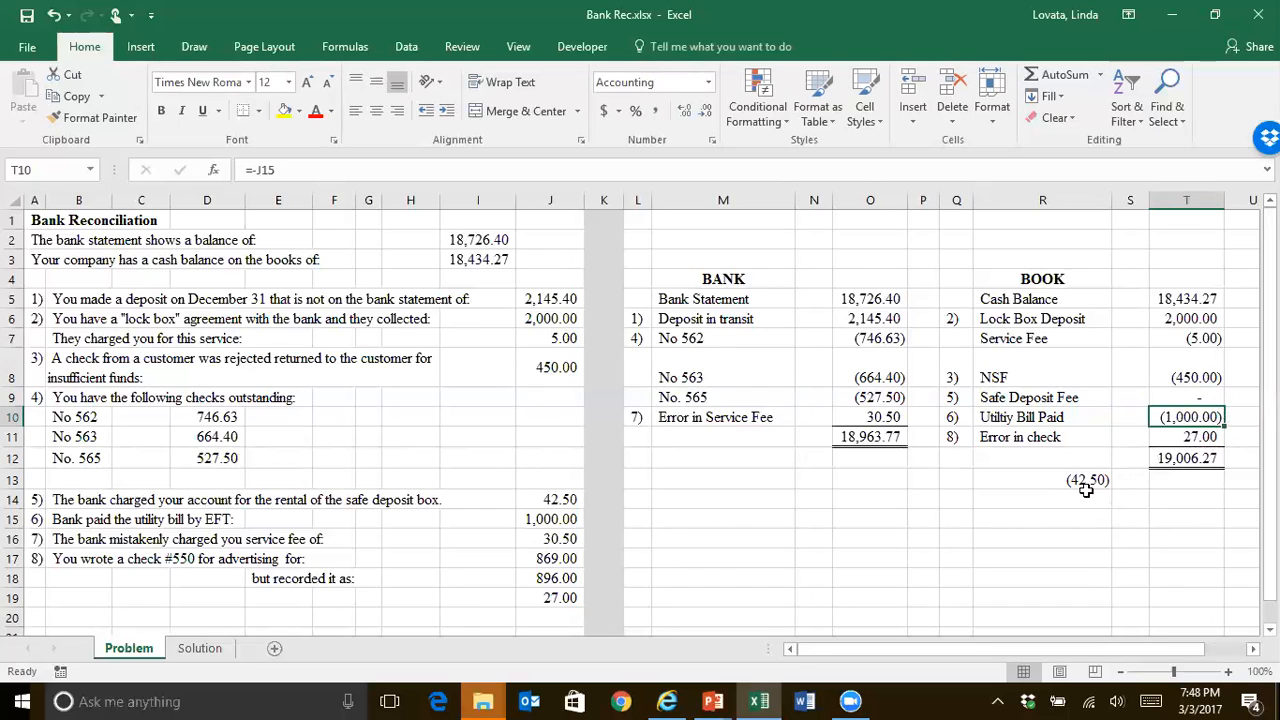
mouse_move(518, 280)
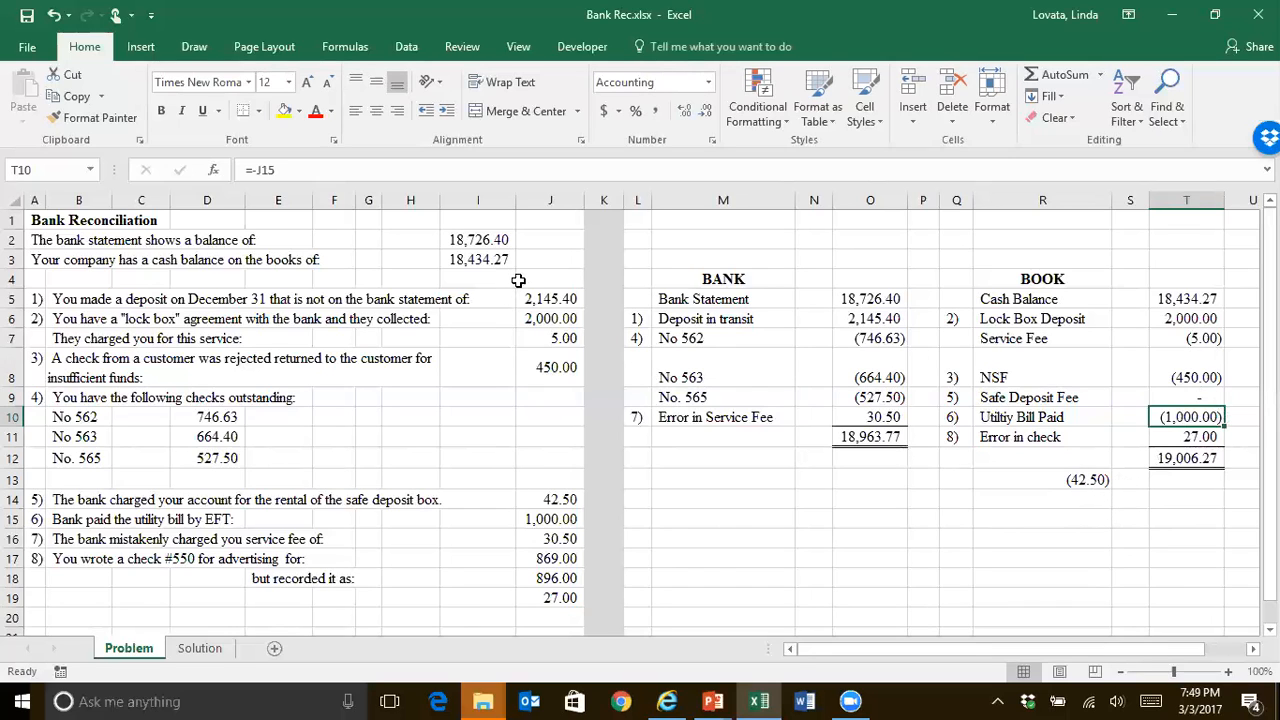
mouse_move(584, 512)
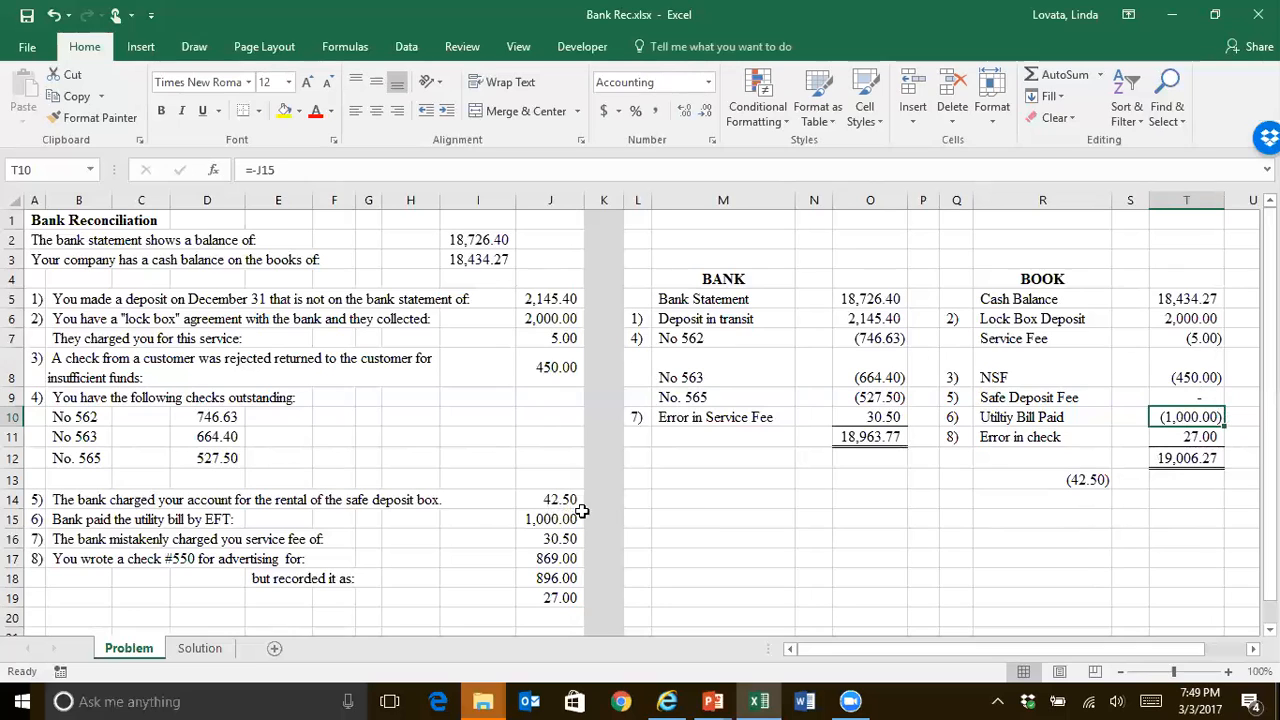
mouse_move(1076, 518)
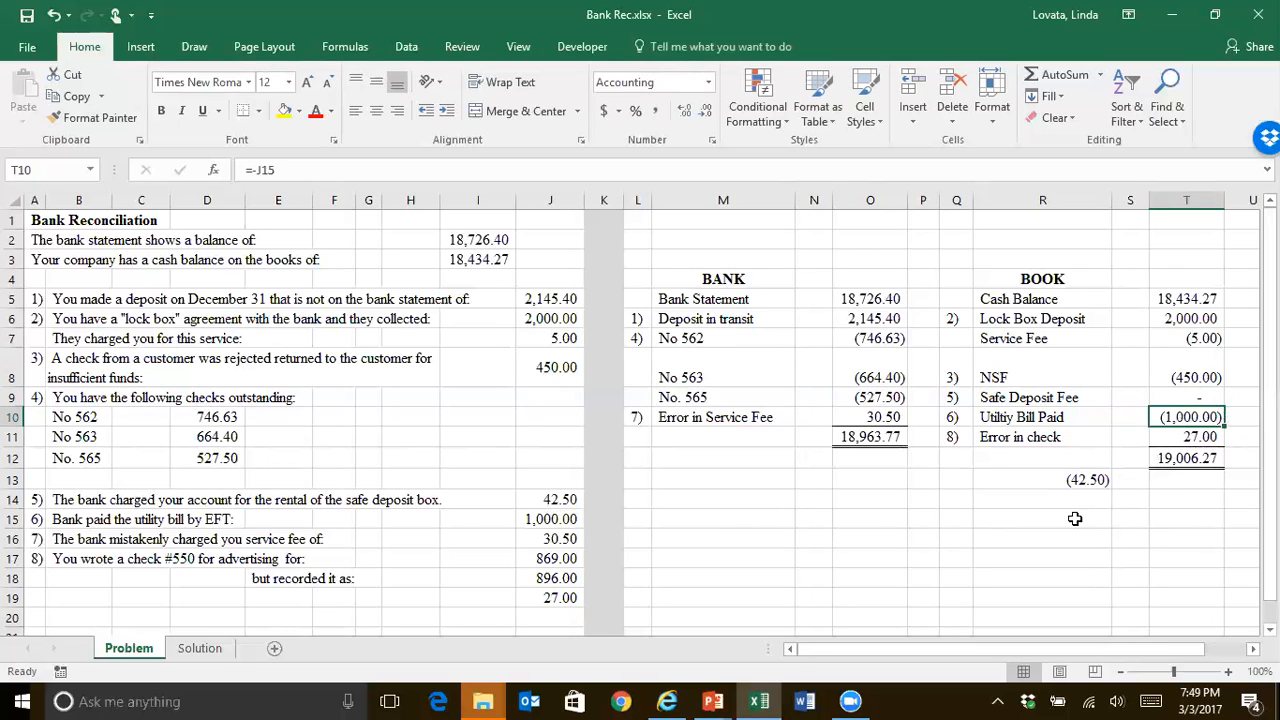
mouse_move(1204, 386)
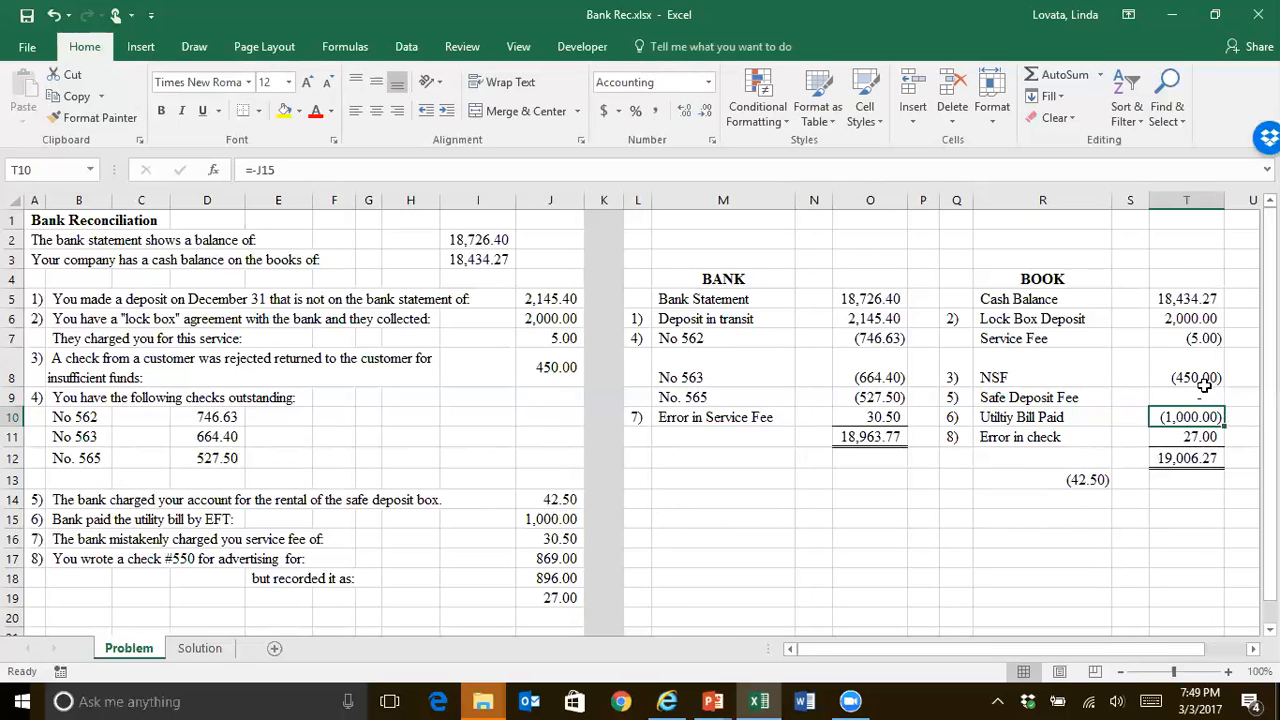
- Enter 42.50 as Safe Deposit Fee, repeat the difference with =R13, then correct the fee to (42.50)
left_click(1186, 396)
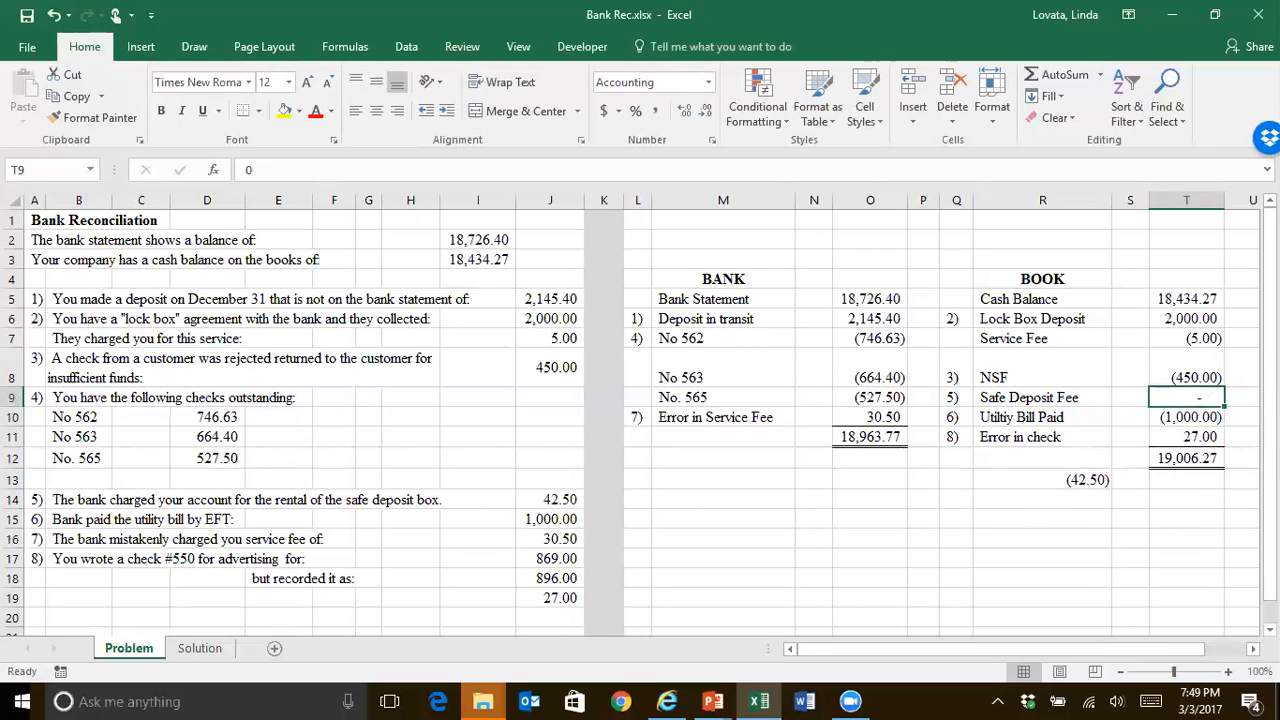
type("42.50")
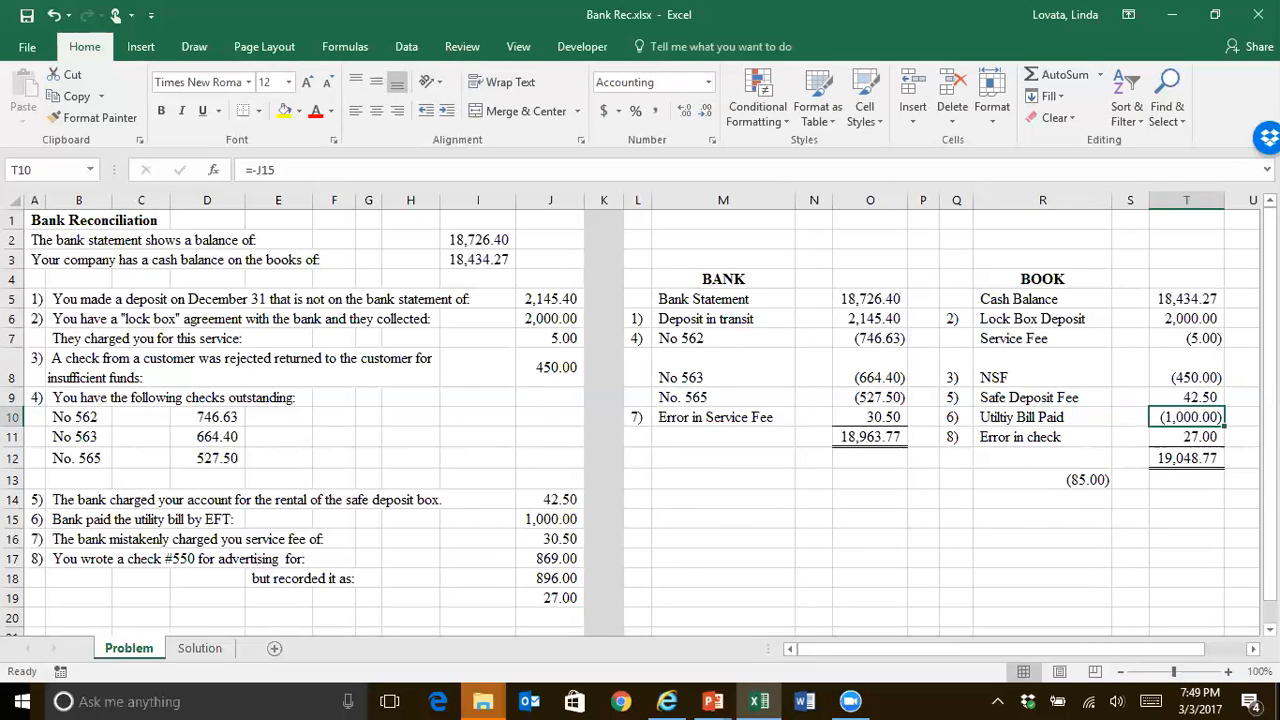
left_click(1042, 500)
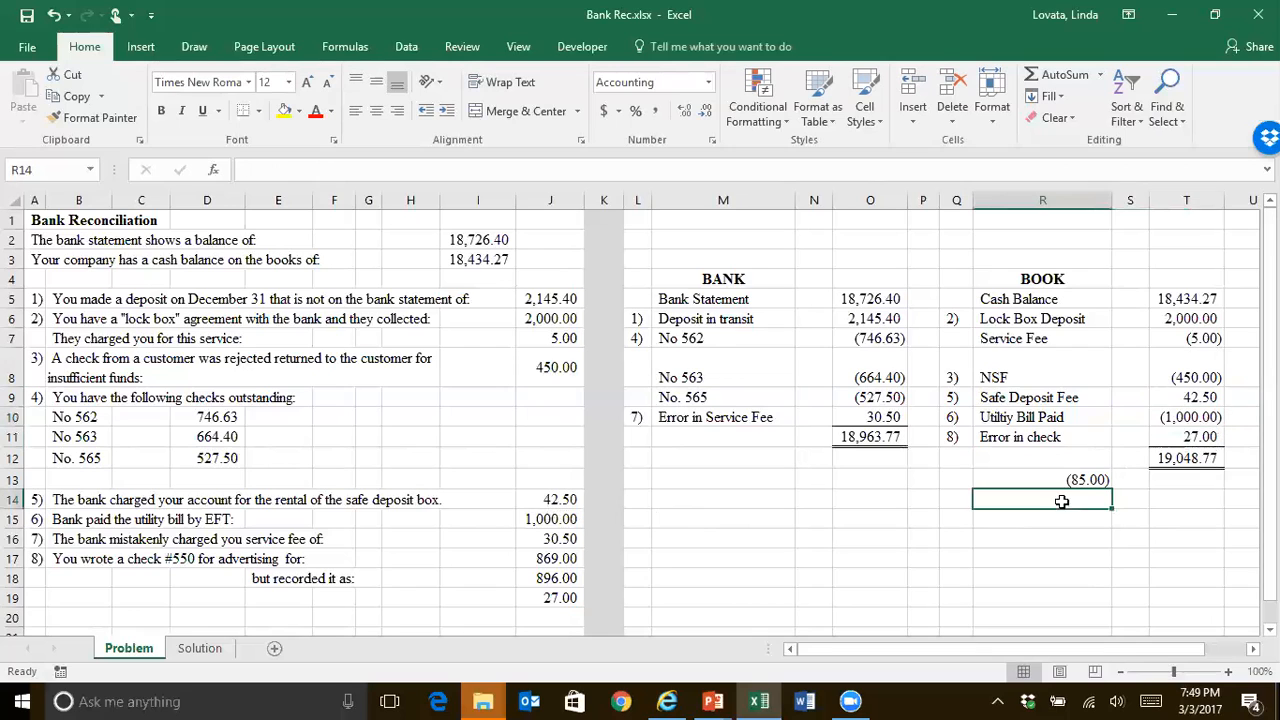
type("=R13")
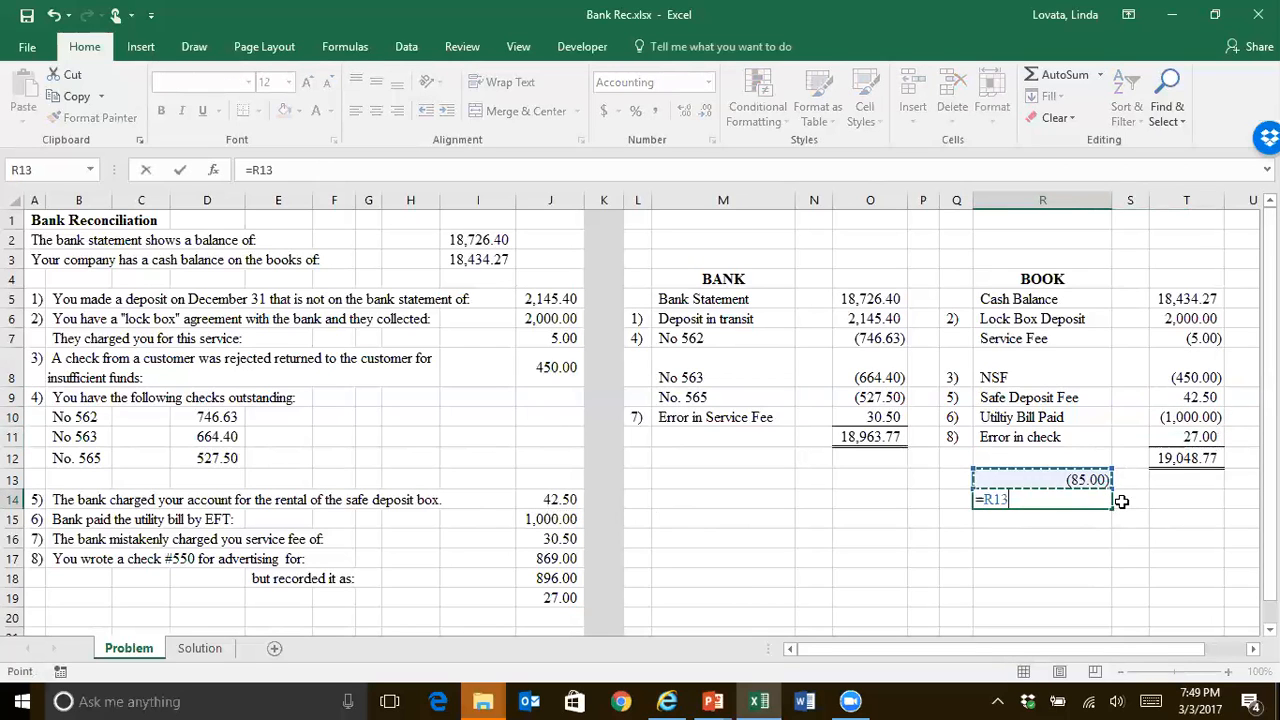
key("enter")
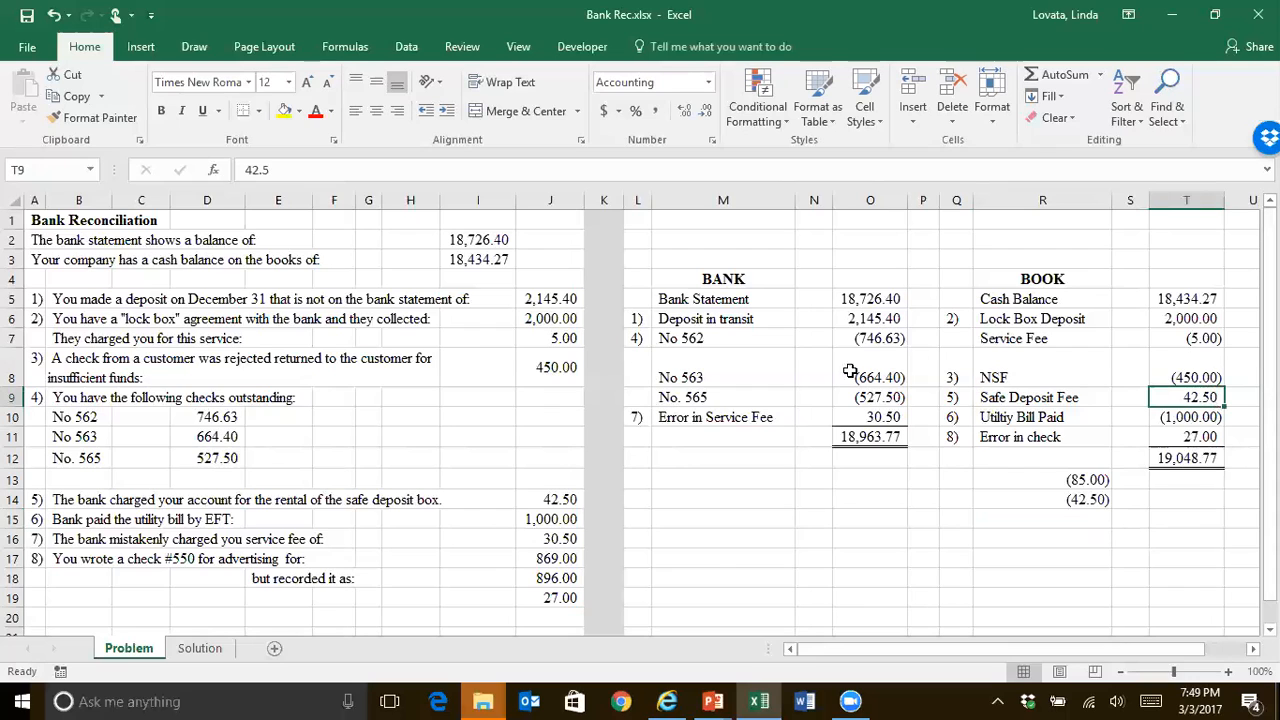
double_click(1186, 396)
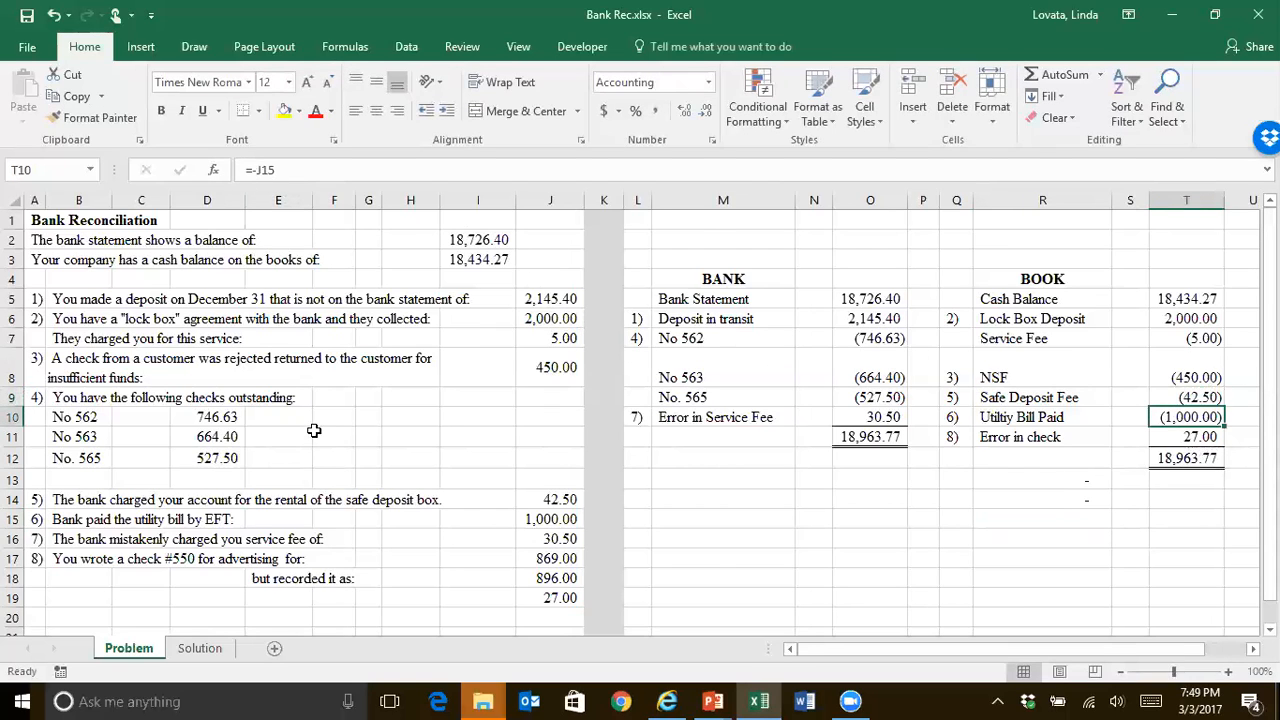
mouse_move(1080, 500)
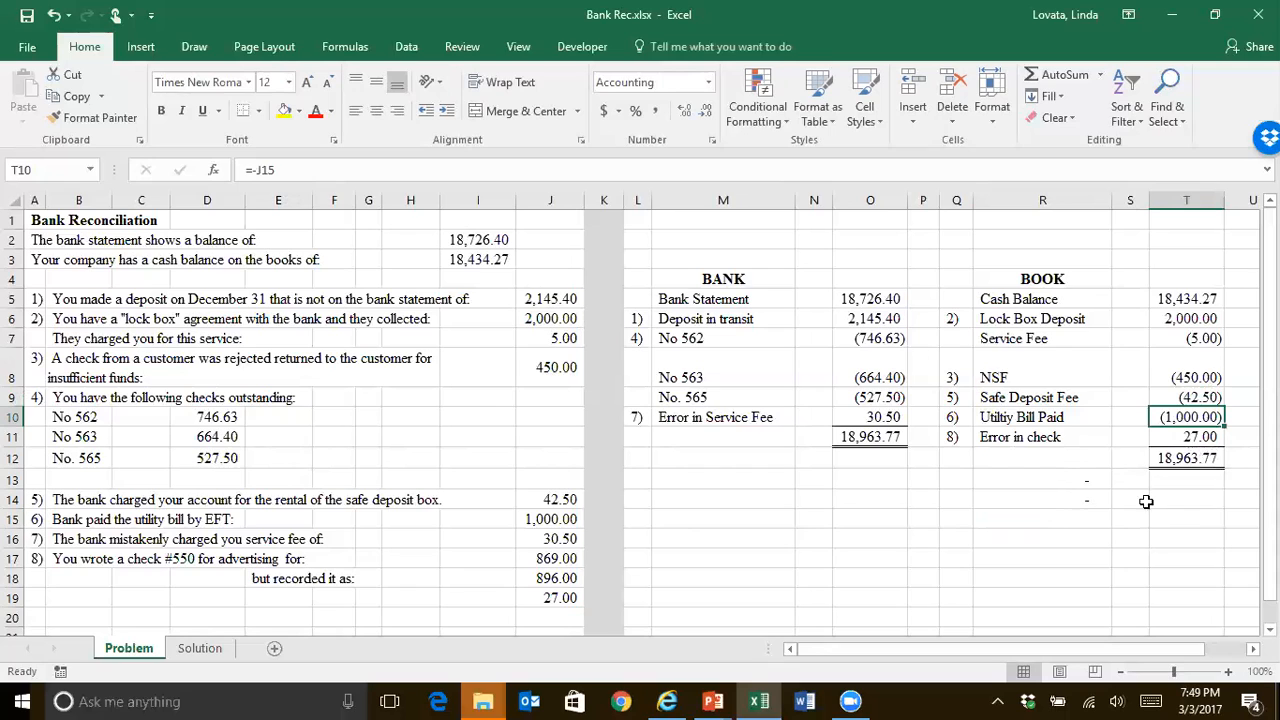
- Change Error in check to 72 to show a divisible-by-9 transposition difference, restore 27, and bring up the Bank Rec presentation
left_click(1186, 436)
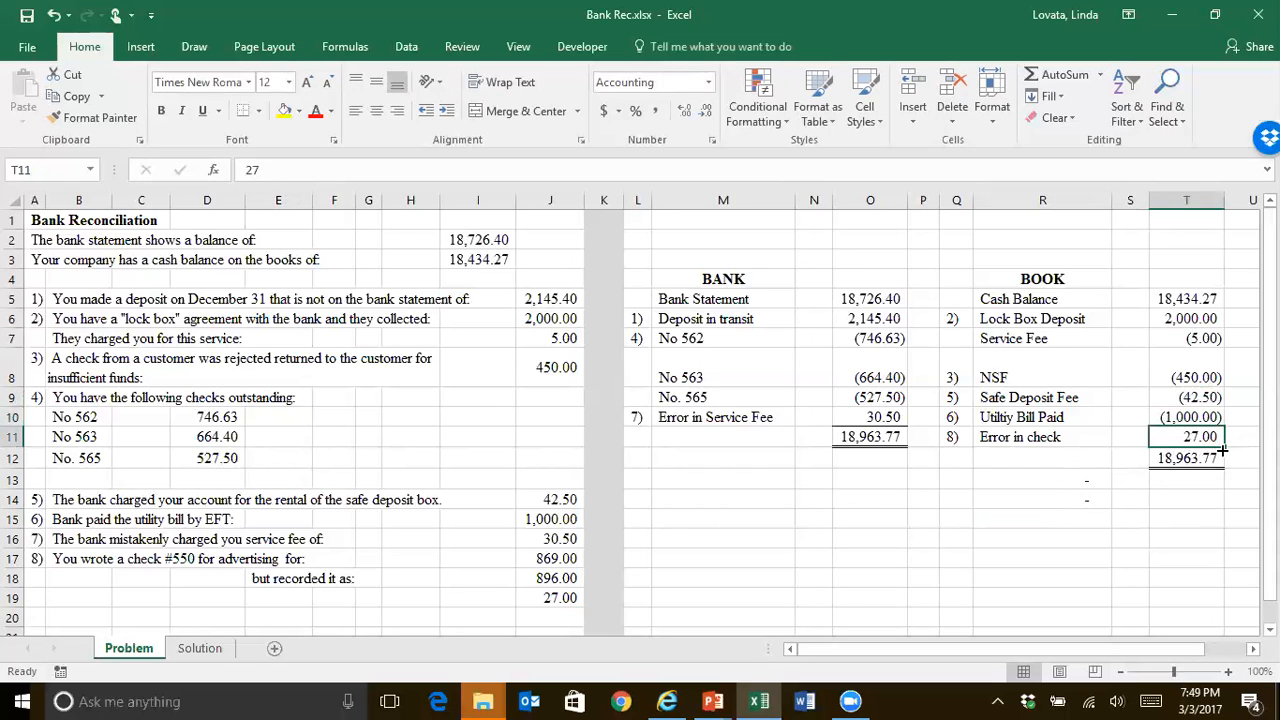
type("72")
left_click(1042, 498)
type("=R13")
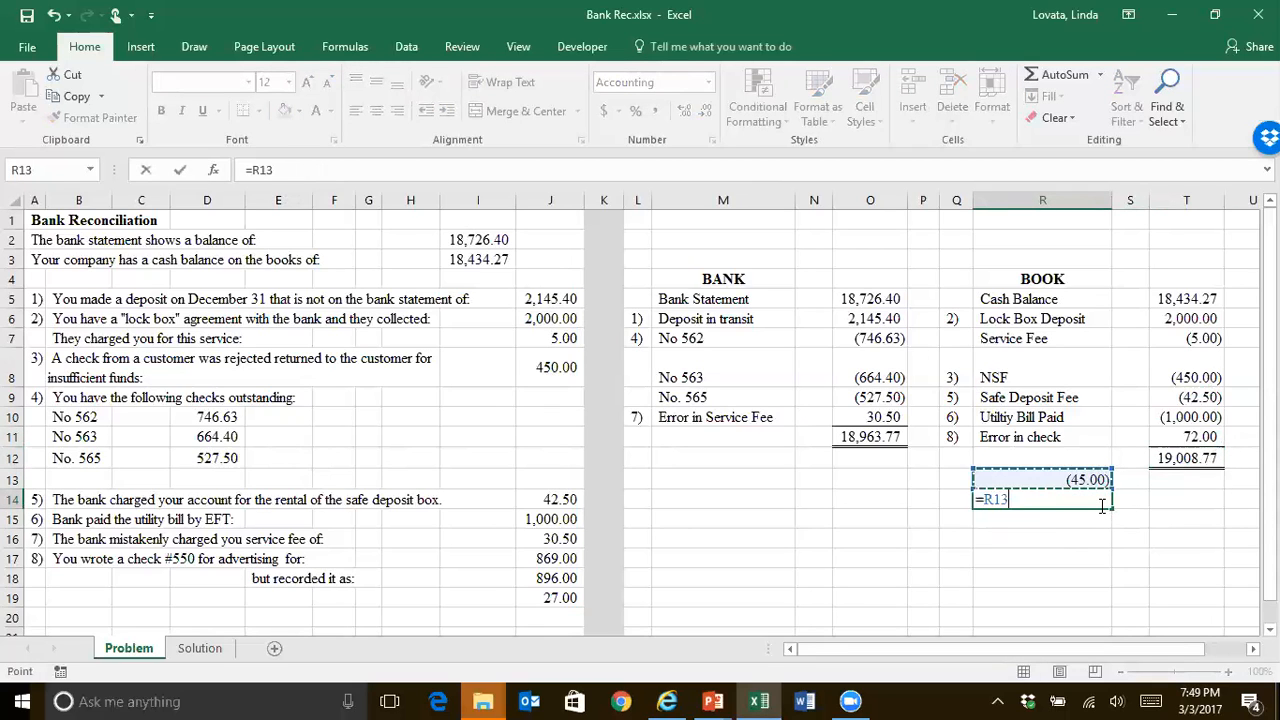
type("9")
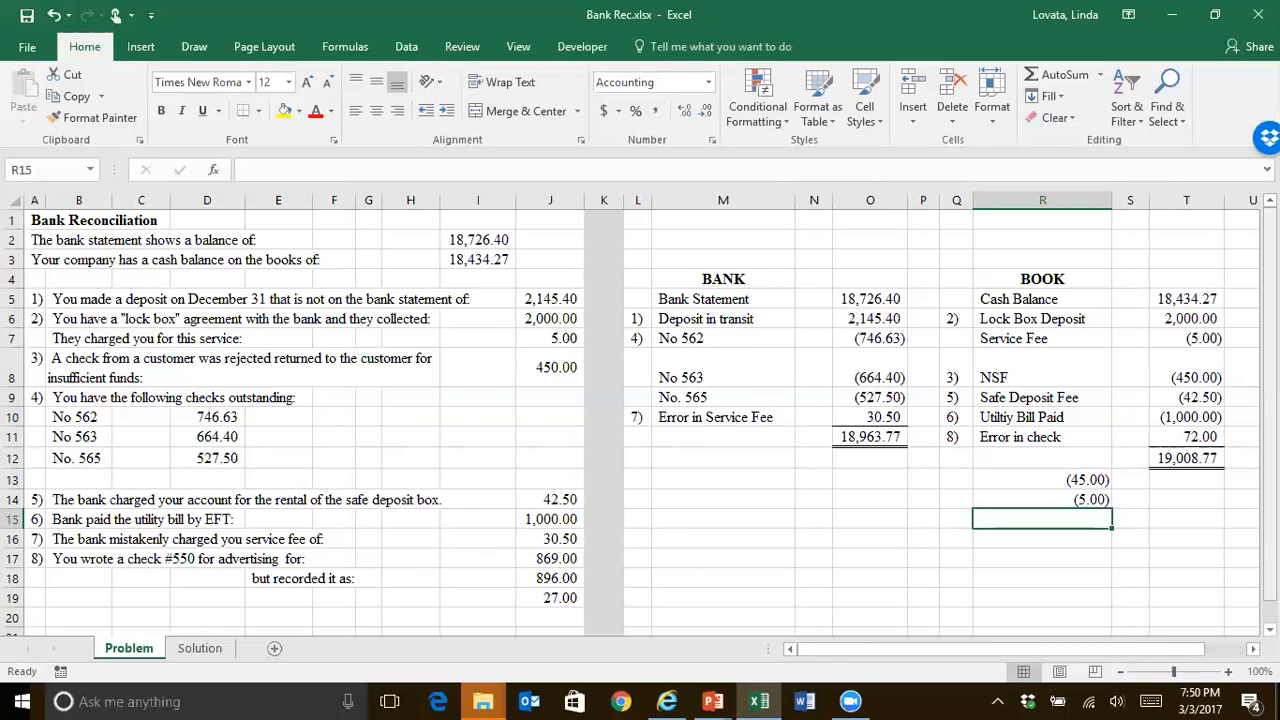
mouse_move(1064, 504)
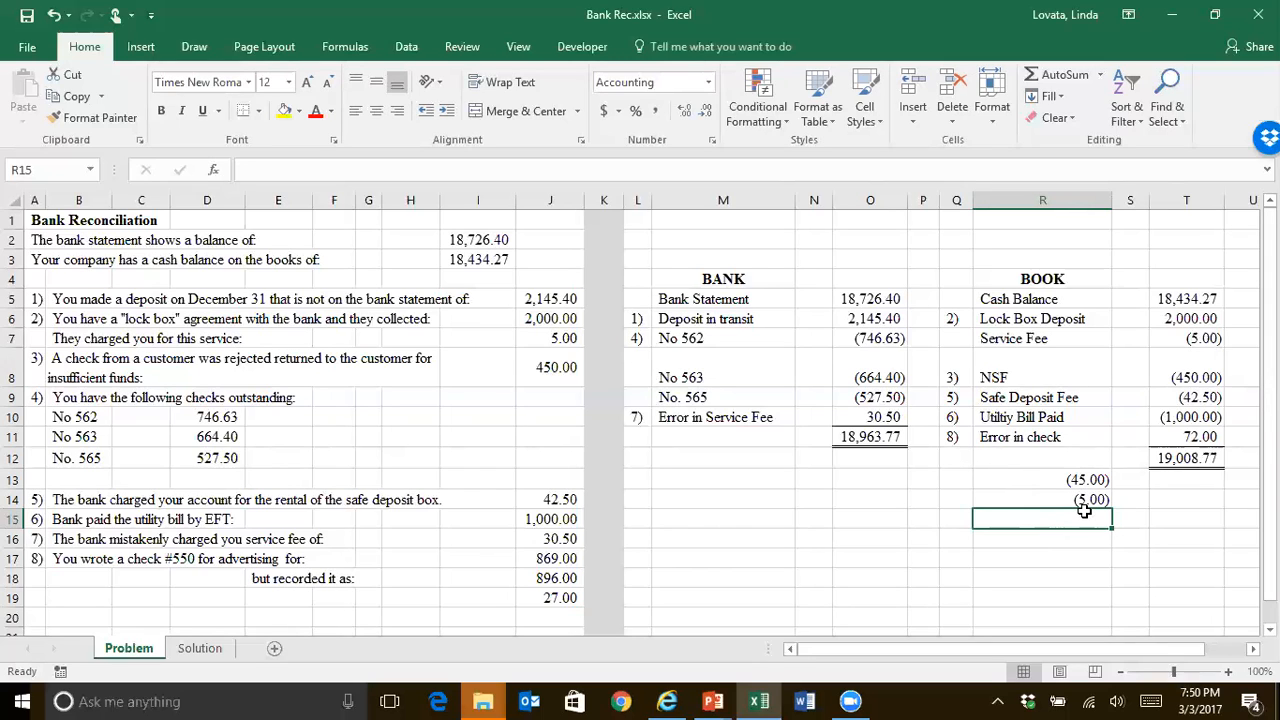
mouse_move(1080, 512)
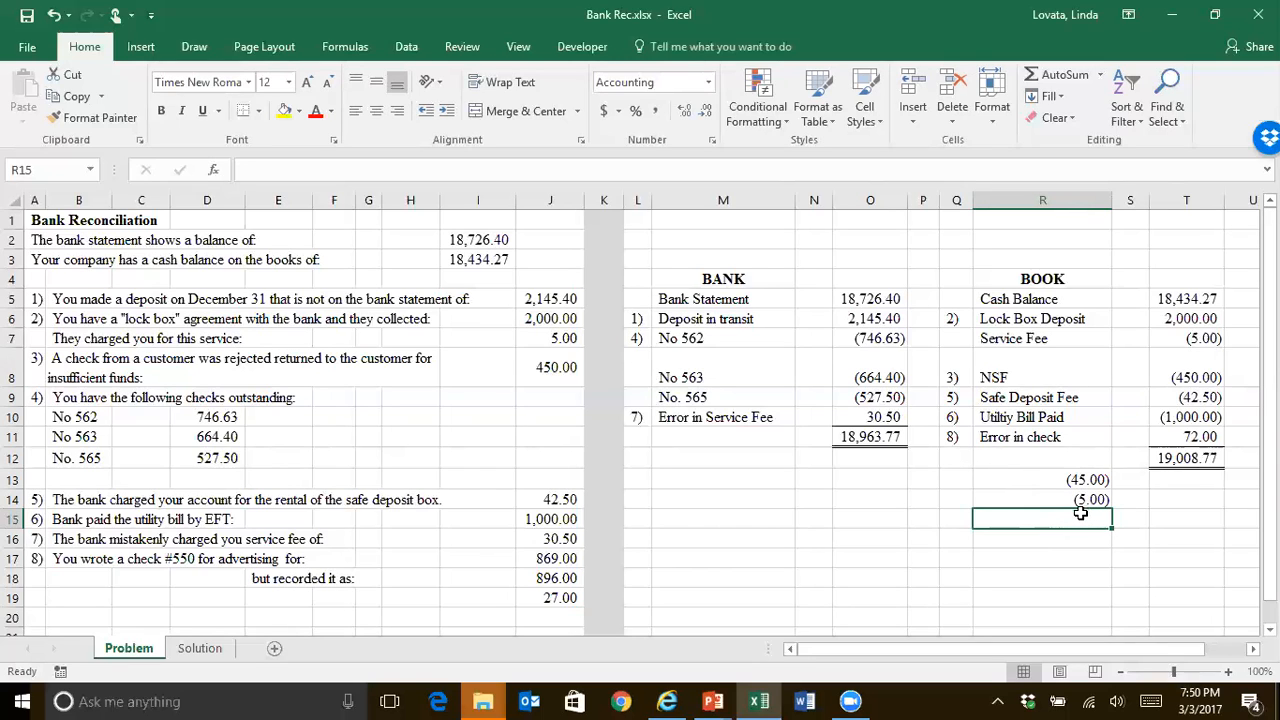
mouse_move(1096, 504)
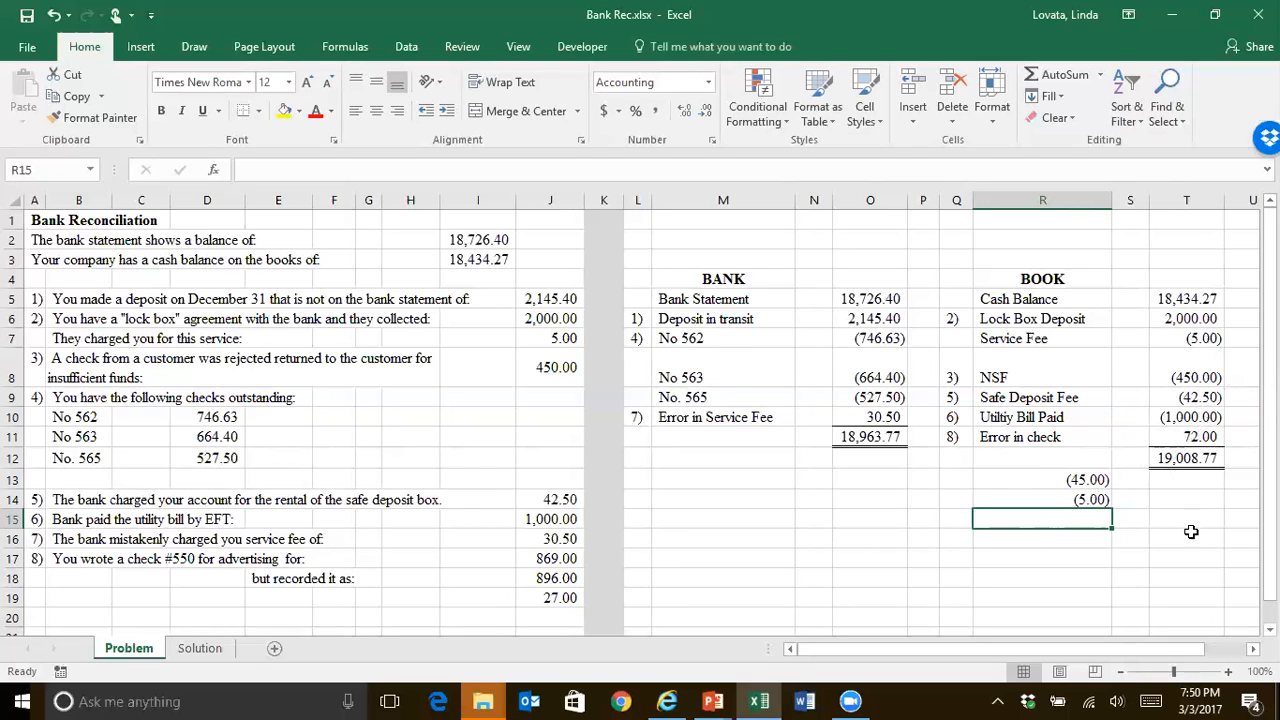
mouse_move(1136, 488)
type("27")
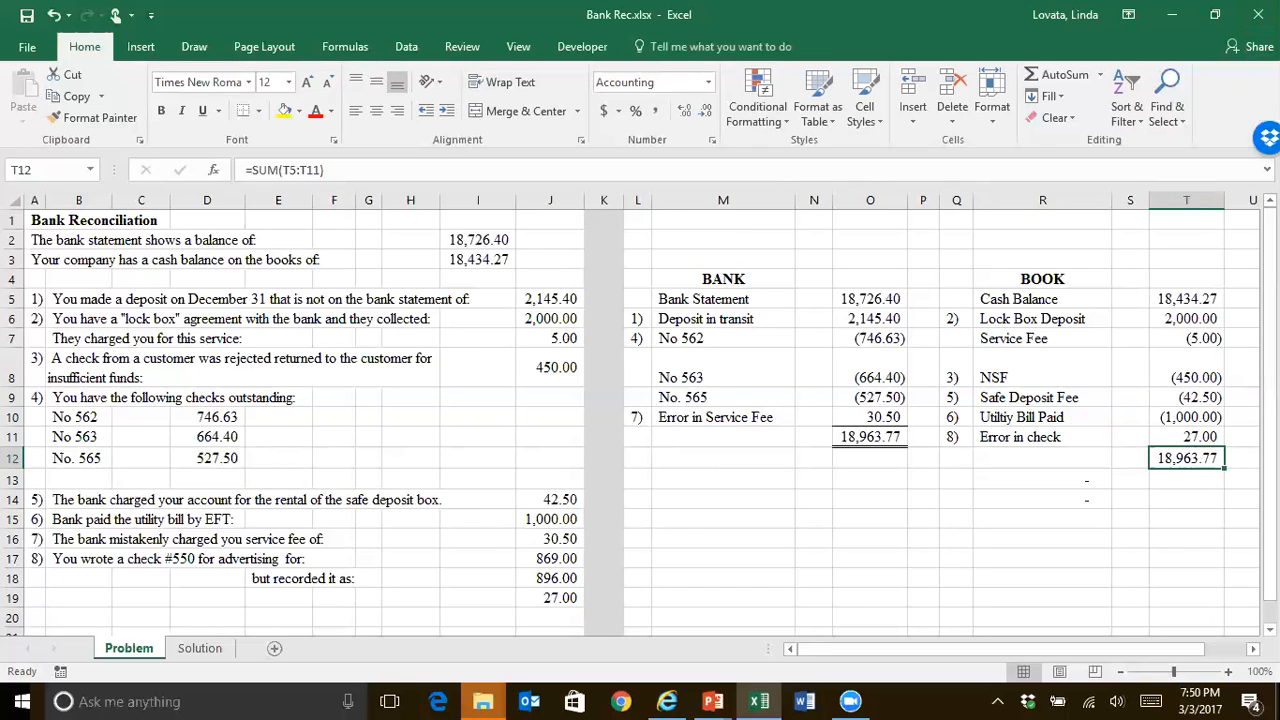
mouse_move(712, 700)
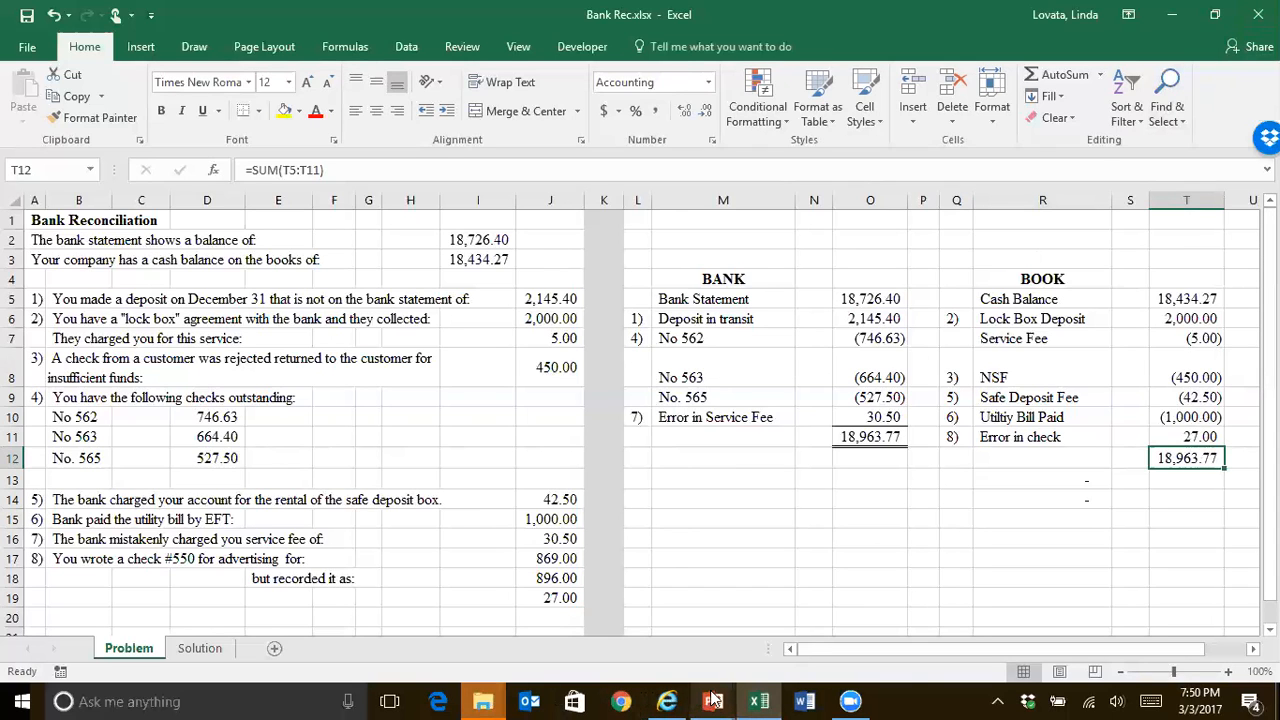
left_click(712, 700)
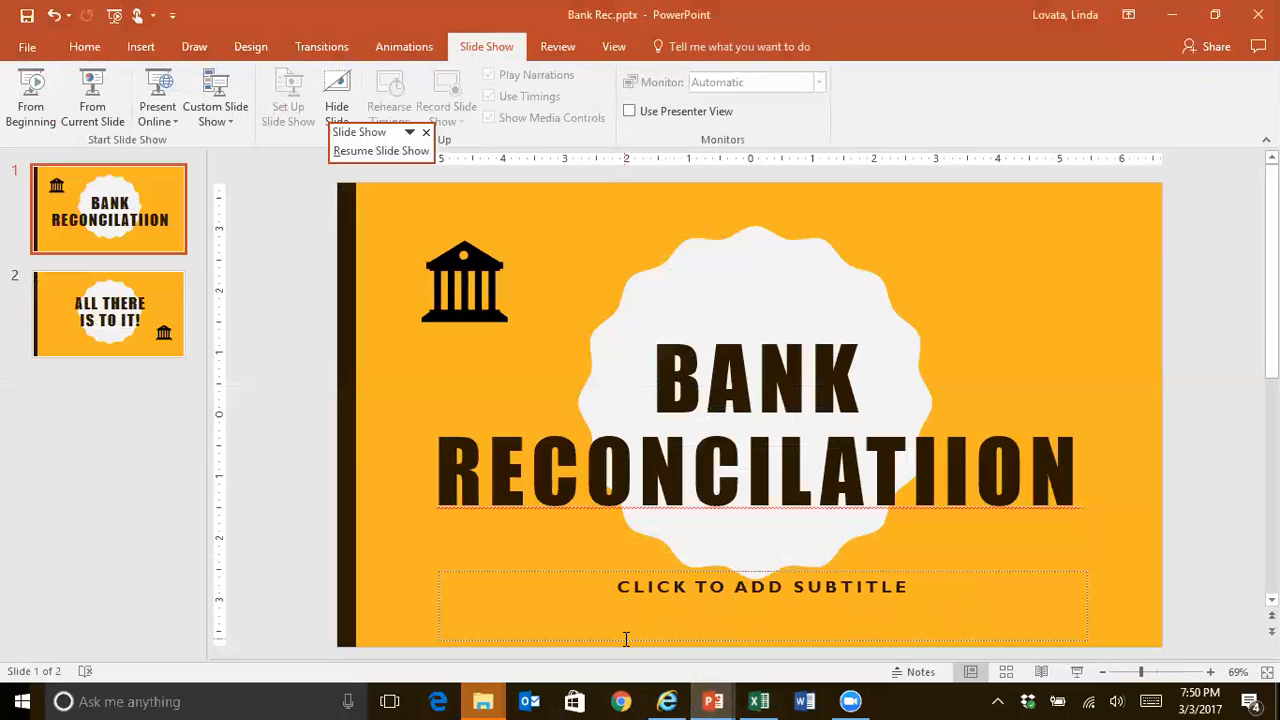
- Show the second slide, 'ALL THERE IS TO IT!'
left_click(108, 312)
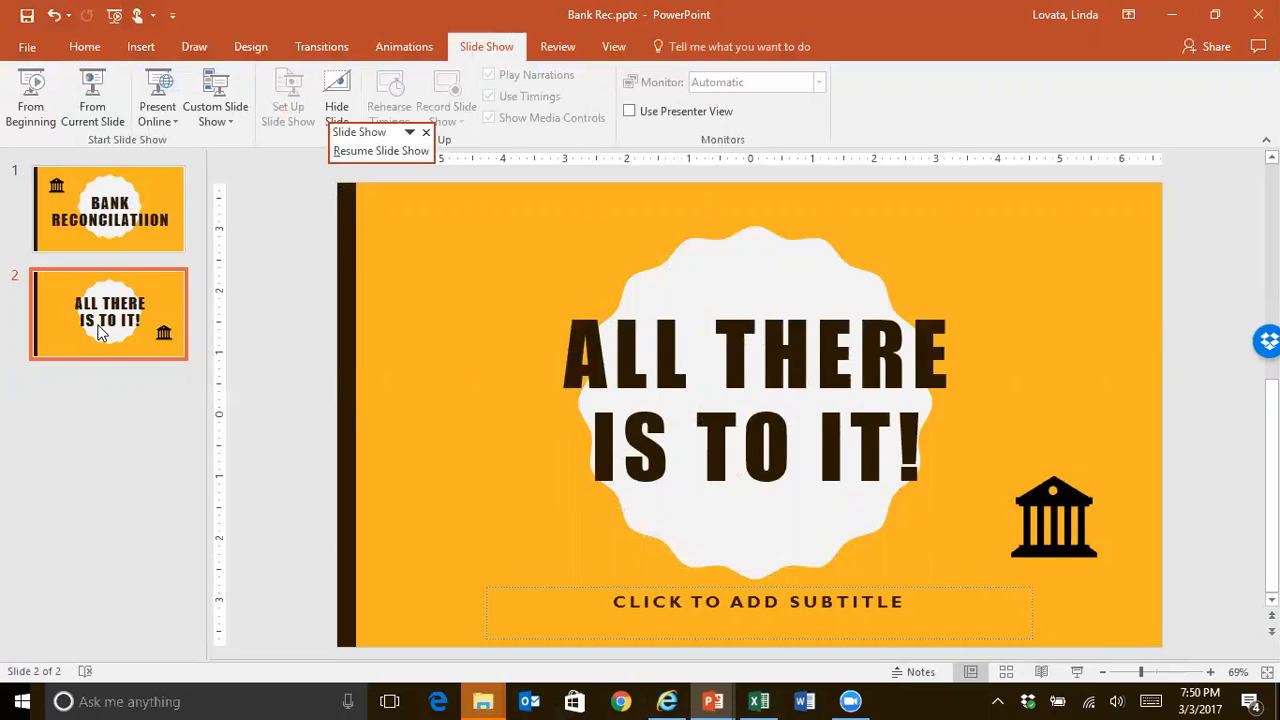
mouse_move(560, 40)
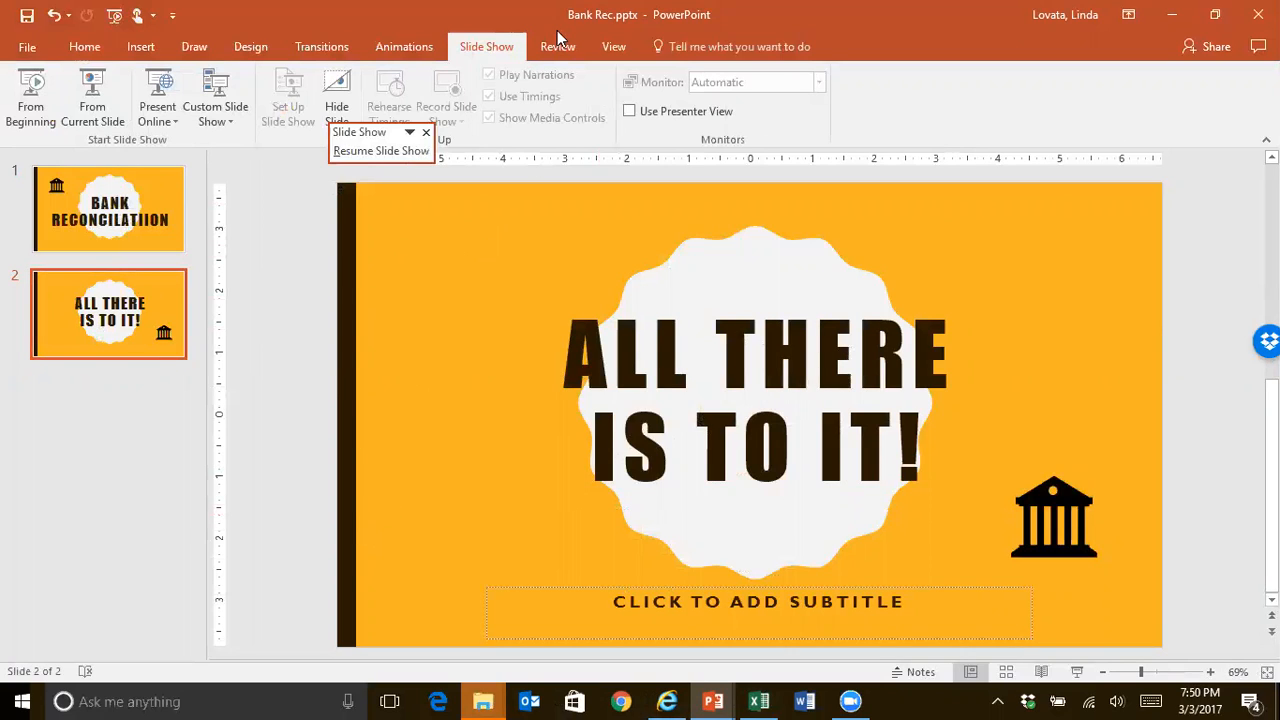